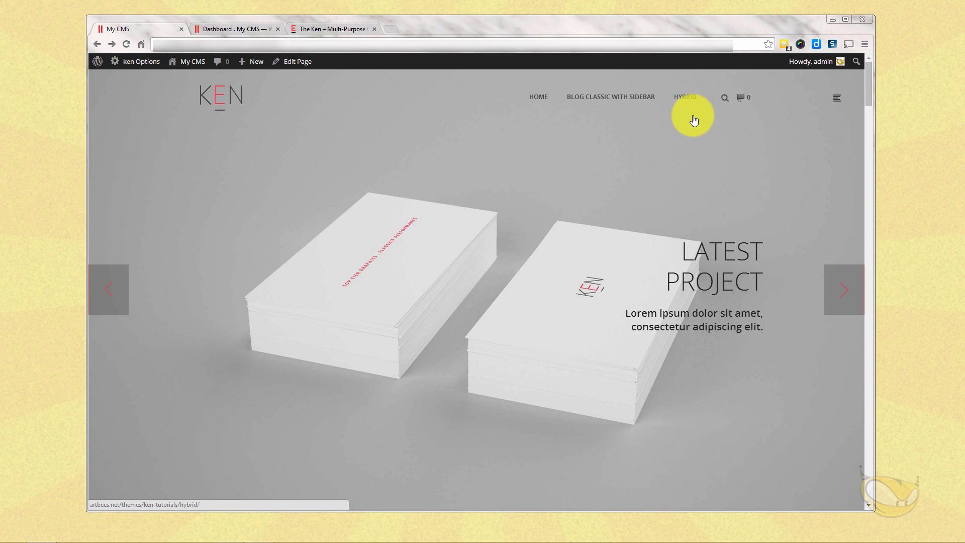
{"action": "mouse_move", "coordinate": [558, 151]}
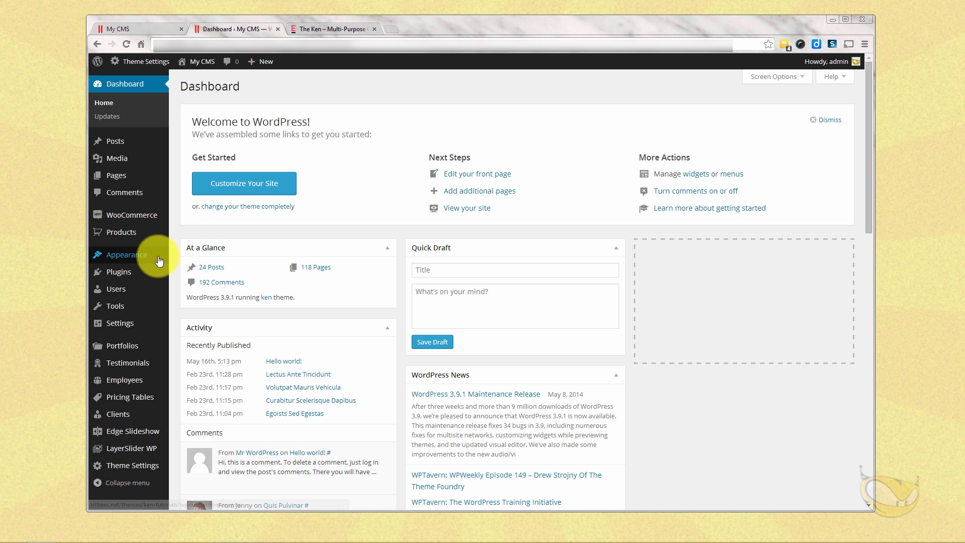
{"action": "mouse_move", "coordinate": [133, 465]}
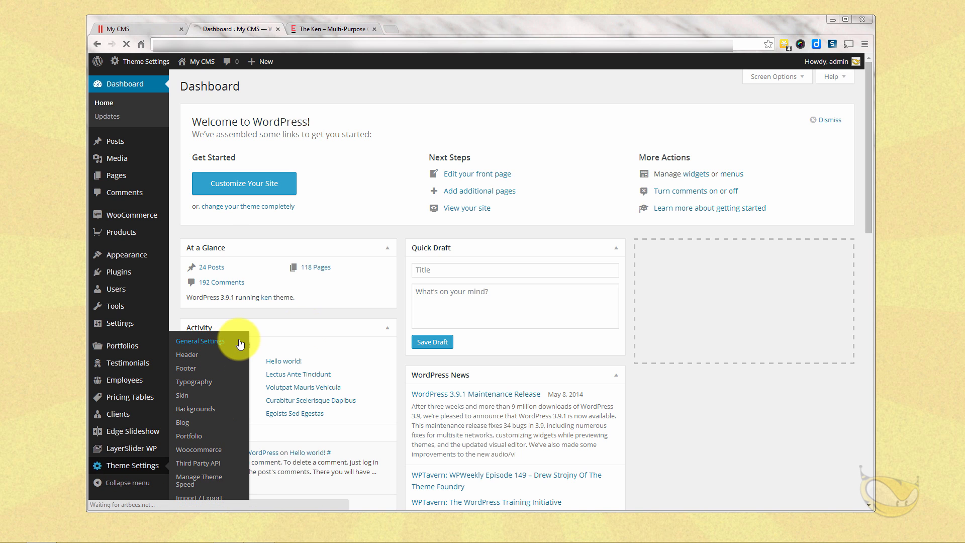
Open the Ken theme's General Settings page from the admin sidebar.
{"action": "left_click", "coordinate": [200, 341]}
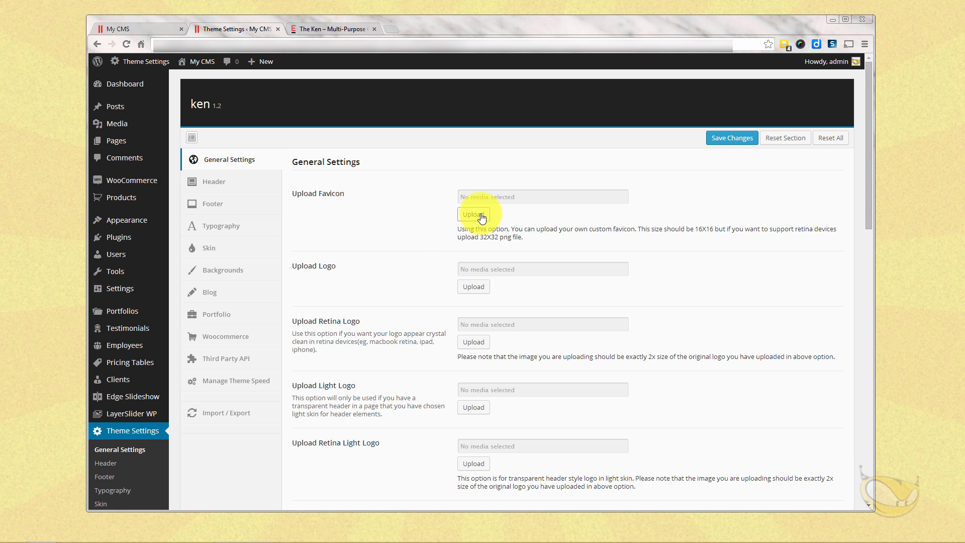
Upload favicon.png from the TheKen Graphics folder and set it as the site favicon.
{"action": "left_click", "coordinate": [472, 214]}
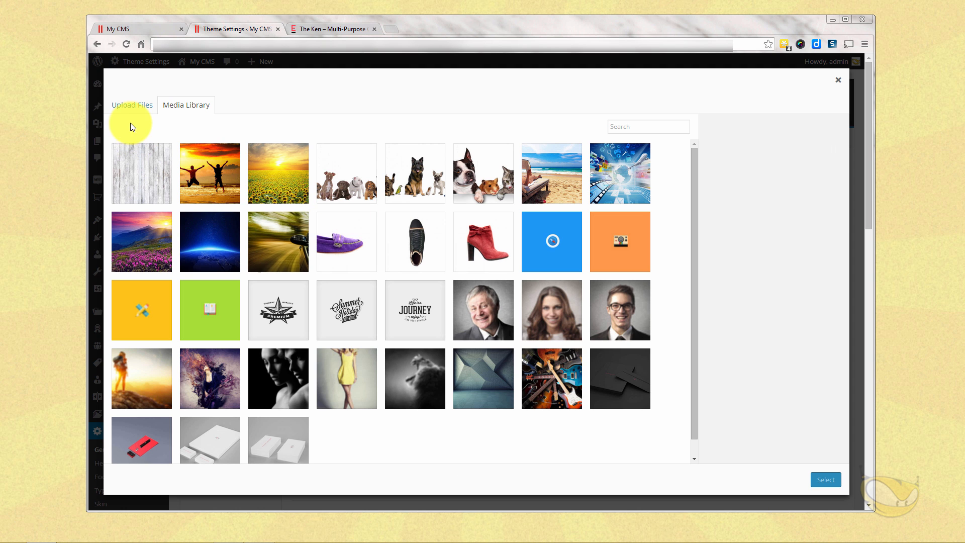
{"action": "left_click", "coordinate": [131, 104]}
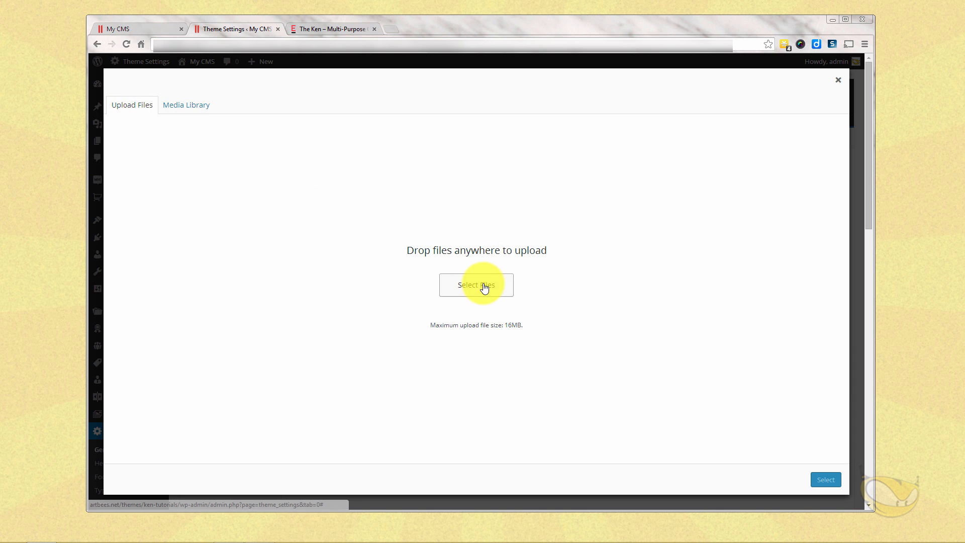
{"action": "left_click", "coordinate": [476, 285]}
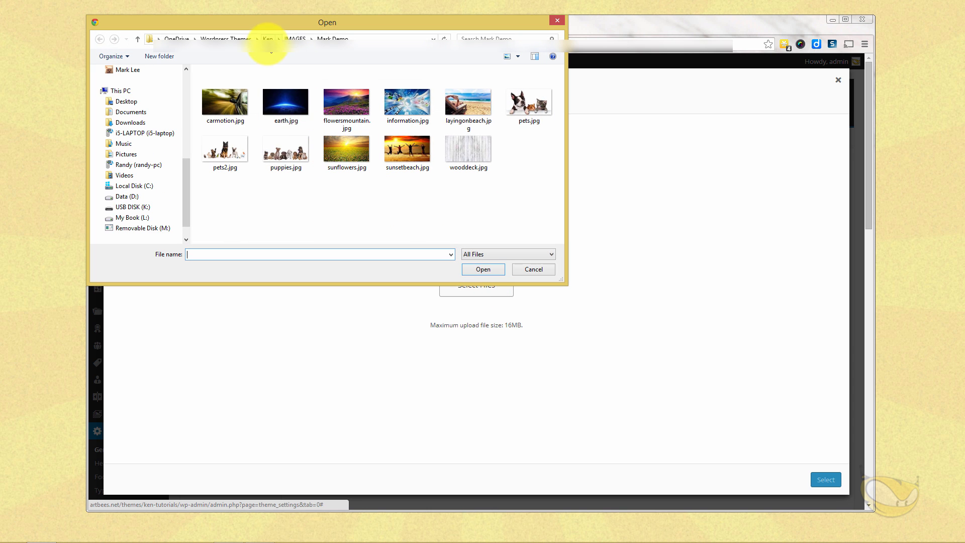
{"action": "left_click", "coordinate": [122, 217]}
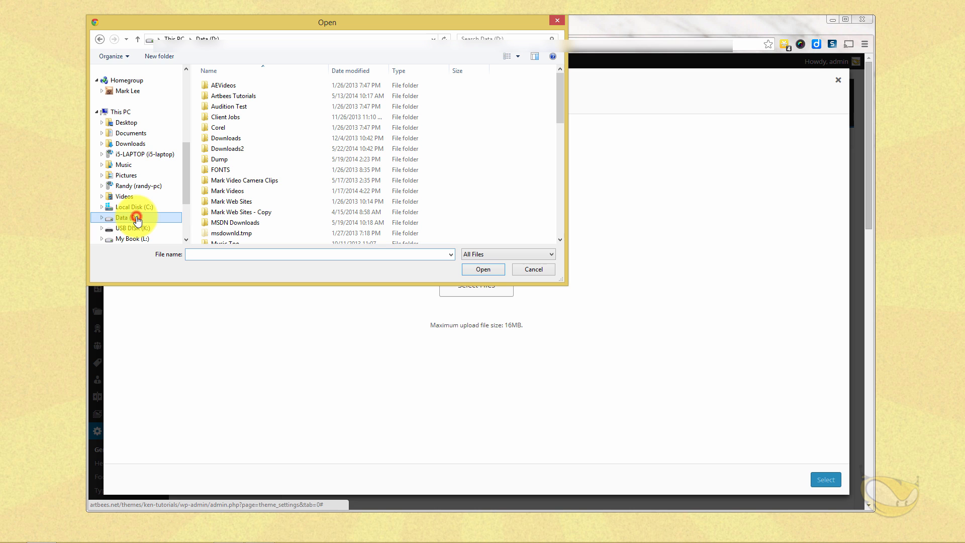
{"action": "double_click", "coordinate": [233, 95]}
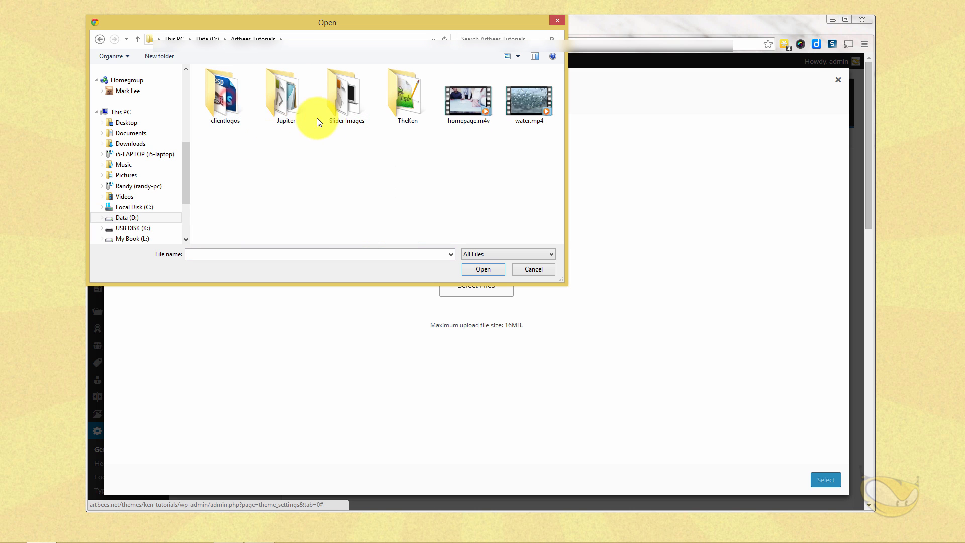
{"action": "double_click", "coordinate": [406, 93]}
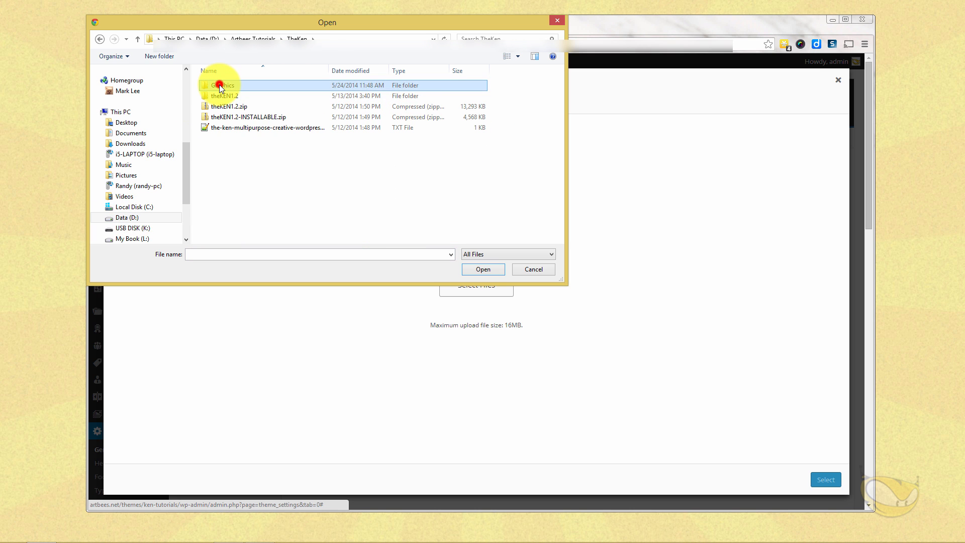
{"action": "double_click", "coordinate": [220, 85]}
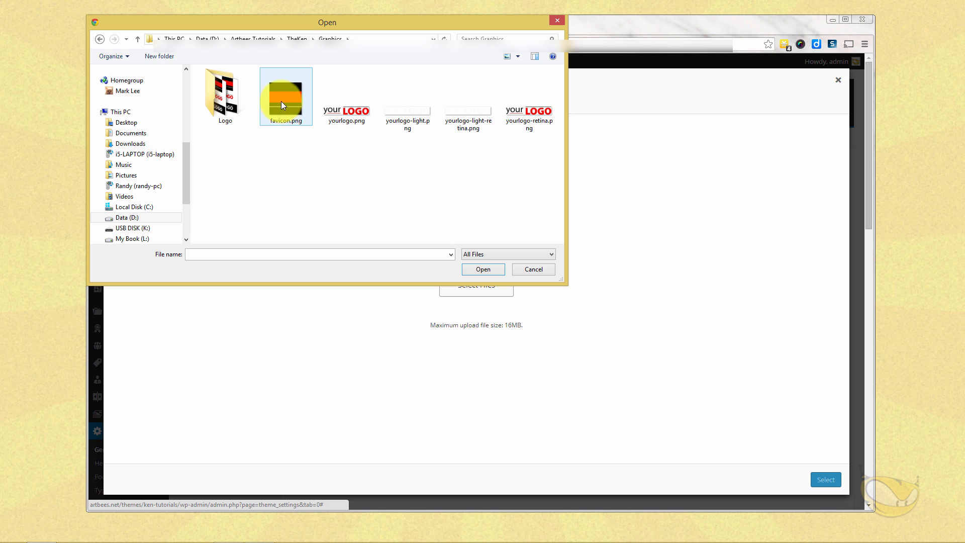
{"action": "left_click", "coordinate": [285, 96]}
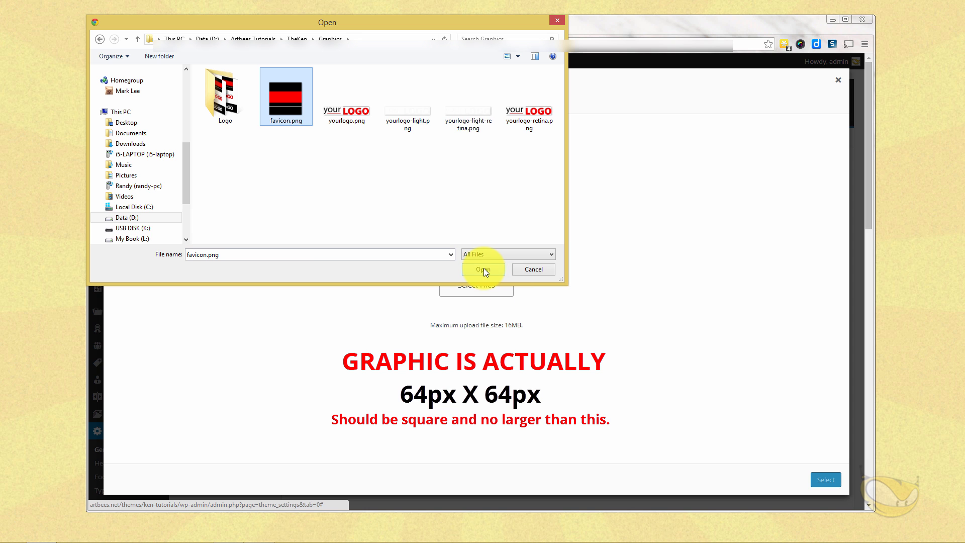
{"action": "left_click", "coordinate": [483, 269]}
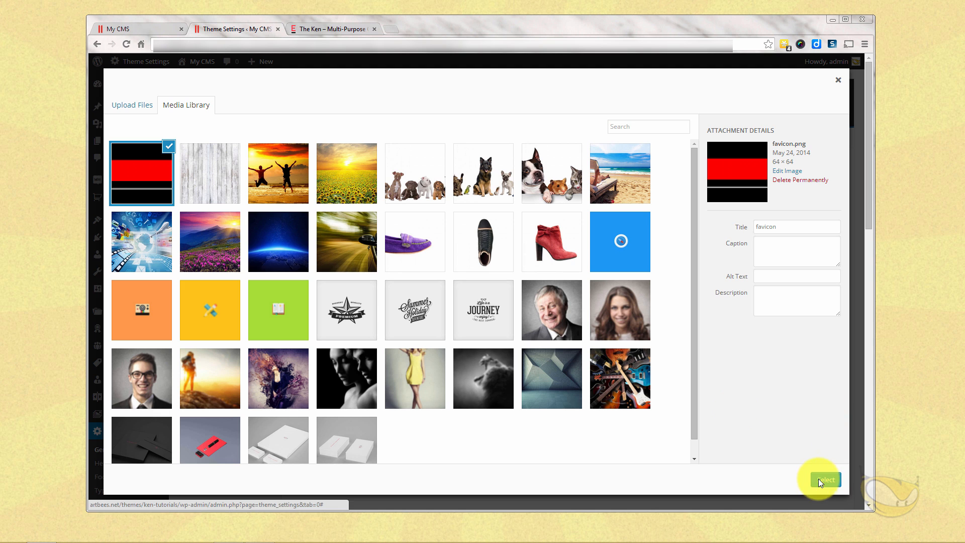
{"action": "left_click", "coordinate": [823, 480]}
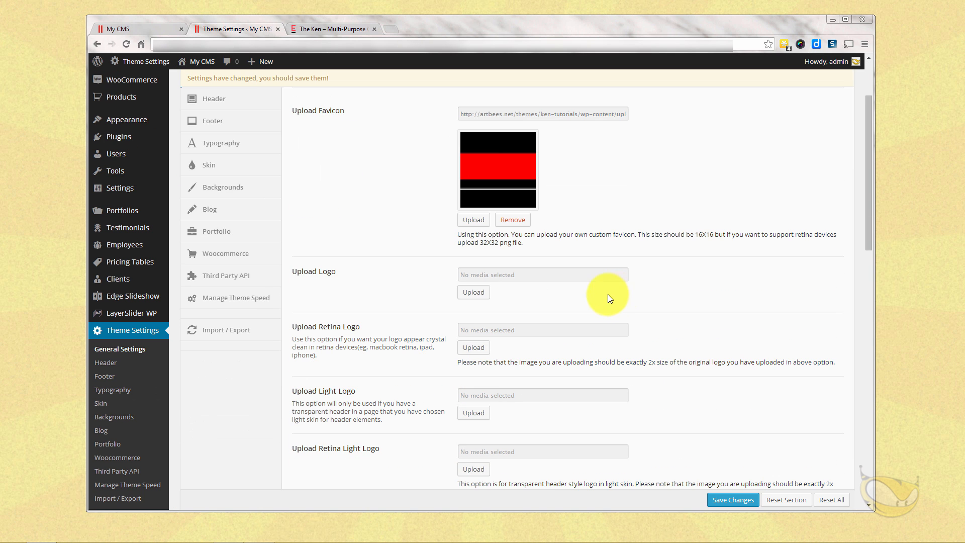
Upload the four logo PNGs and choose yourlogo.png as the theme logo.
{"action": "left_click", "coordinate": [473, 291]}
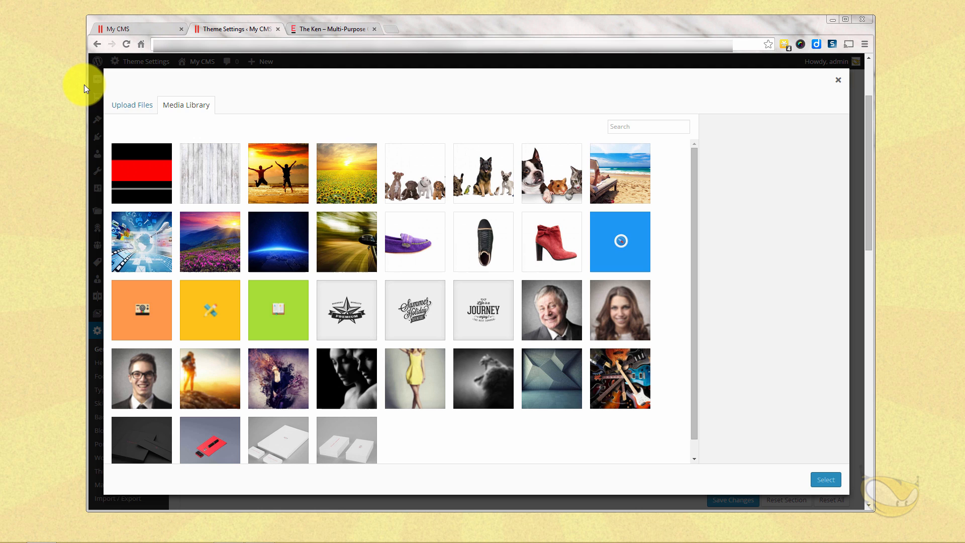
{"action": "left_click", "coordinate": [132, 104]}
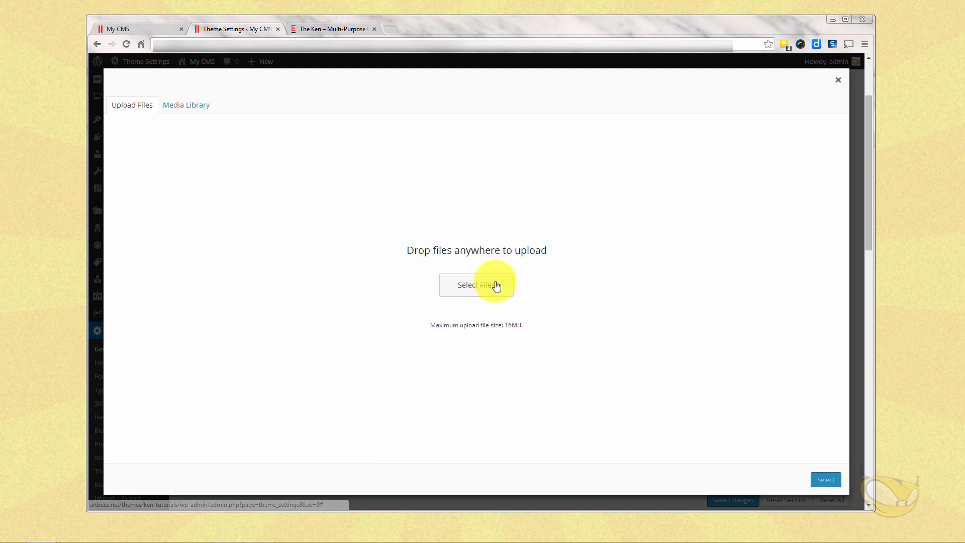
{"action": "left_click", "coordinate": [476, 285]}
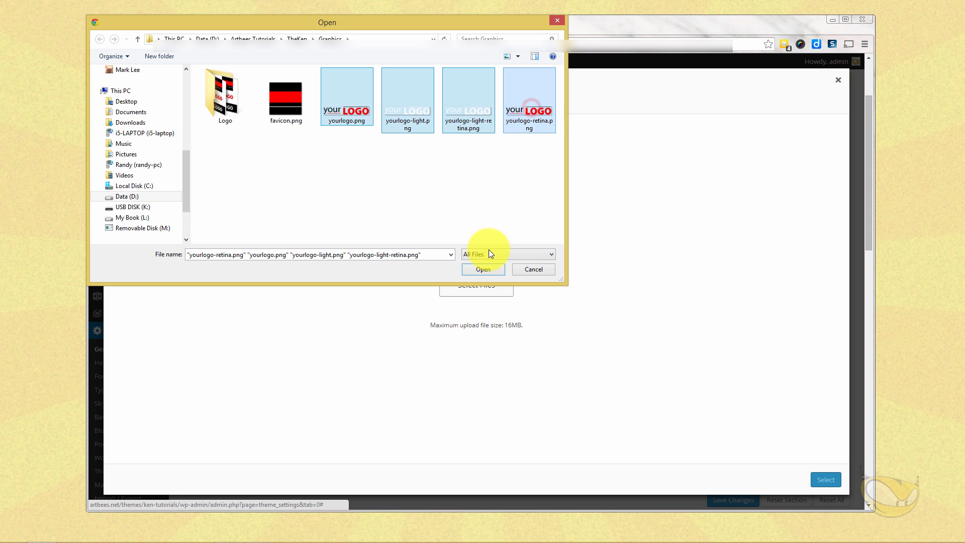
{"action": "left_click", "coordinate": [483, 269]}
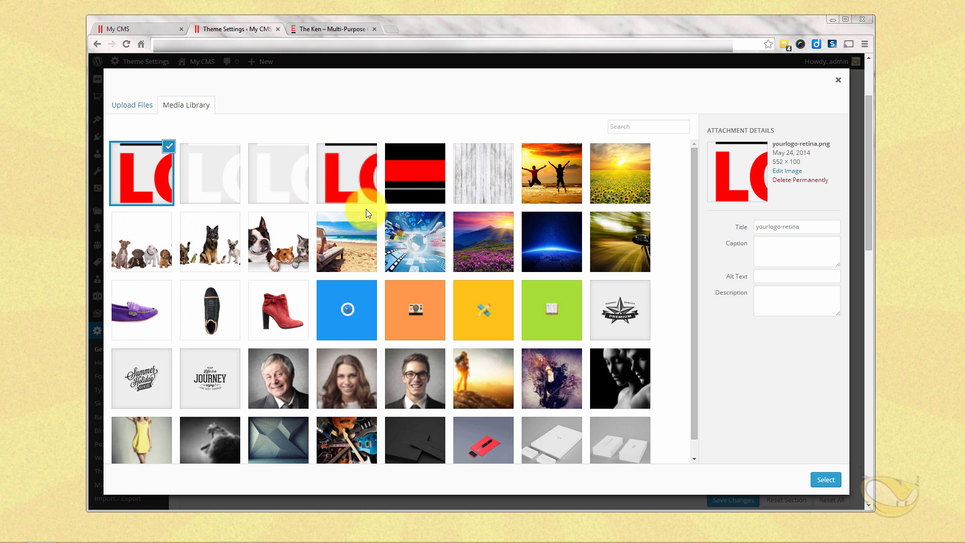
{"action": "left_click", "coordinate": [346, 172]}
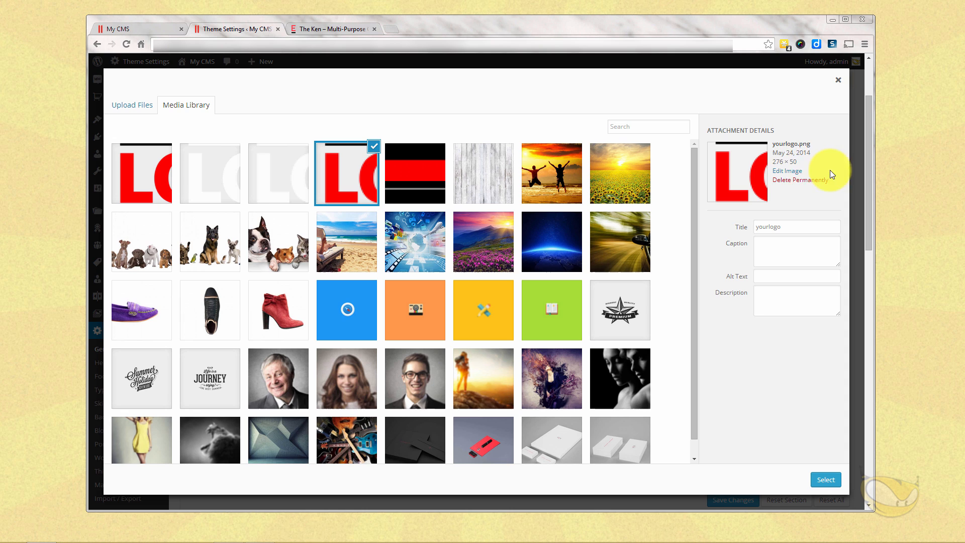
{"action": "mouse_move", "coordinate": [800, 167]}
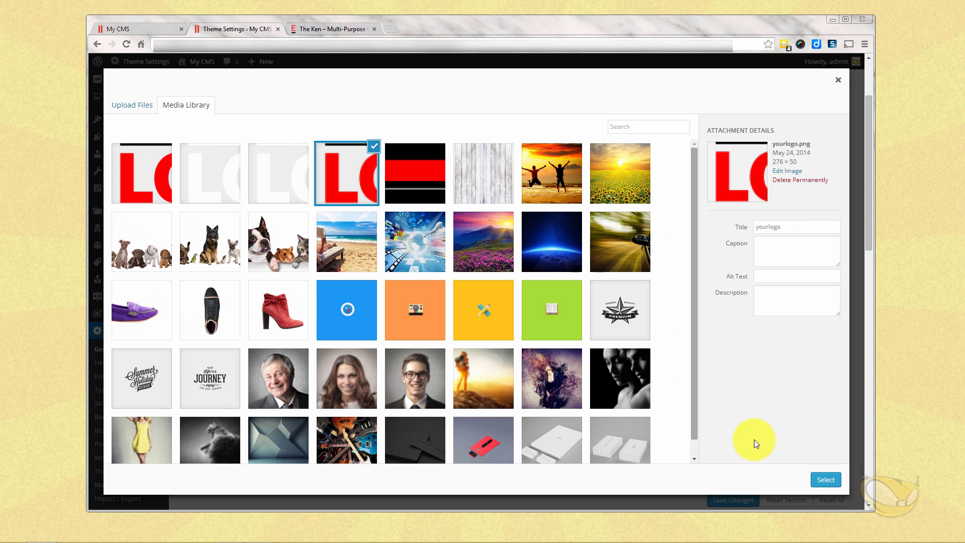
{"action": "left_click", "coordinate": [825, 480]}
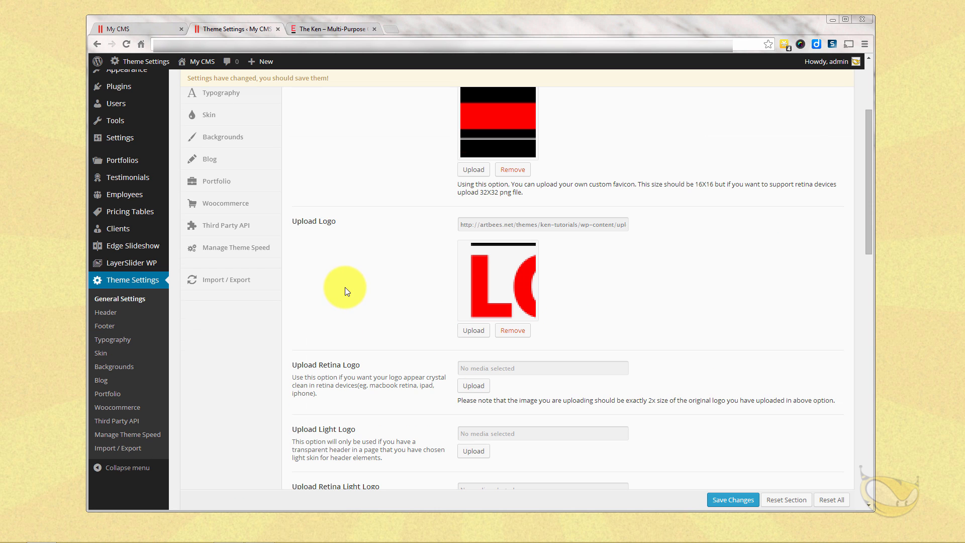
Set yourlogo-retina.png as the theme's retina logo.
{"action": "scroll", "scroll_direction": "down", "scroll_amount": 3}
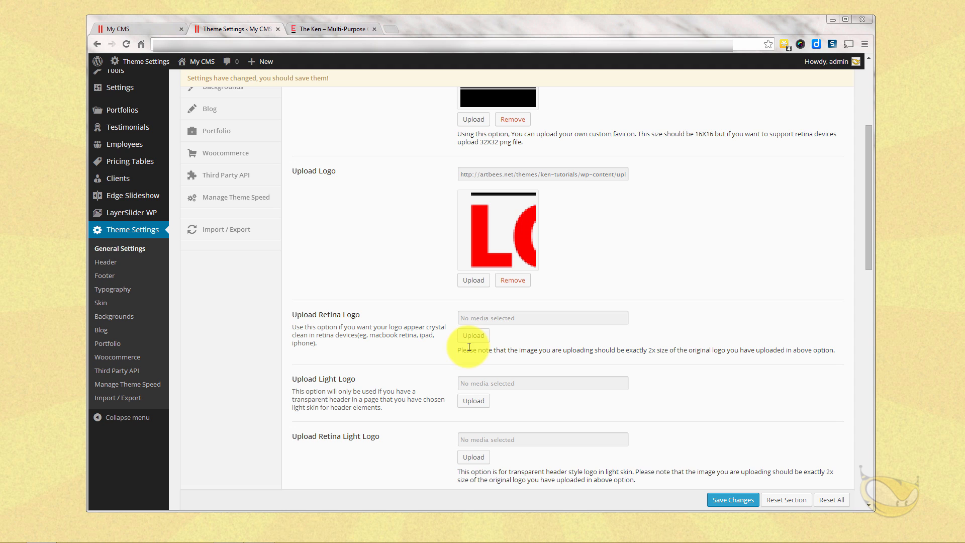
{"action": "left_click", "coordinate": [472, 335]}
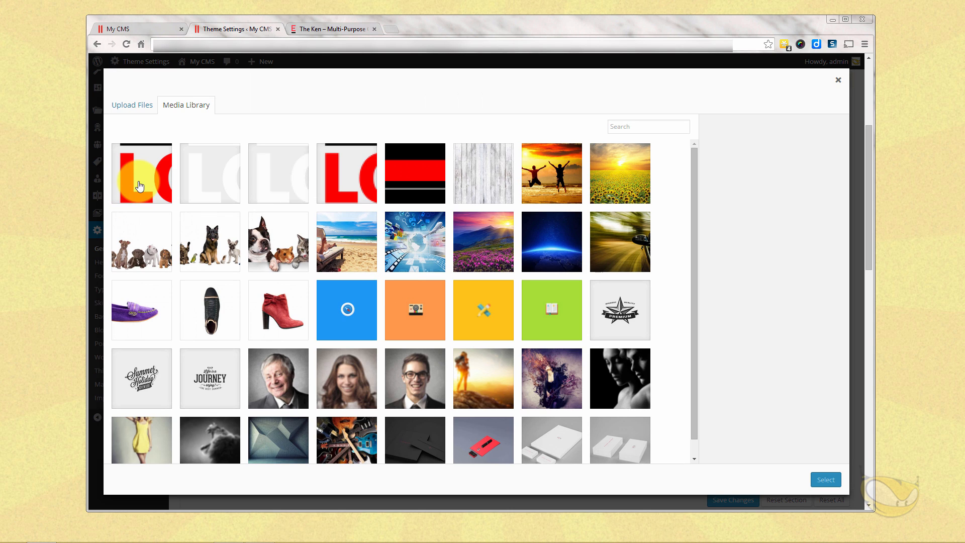
{"action": "left_click", "coordinate": [140, 173]}
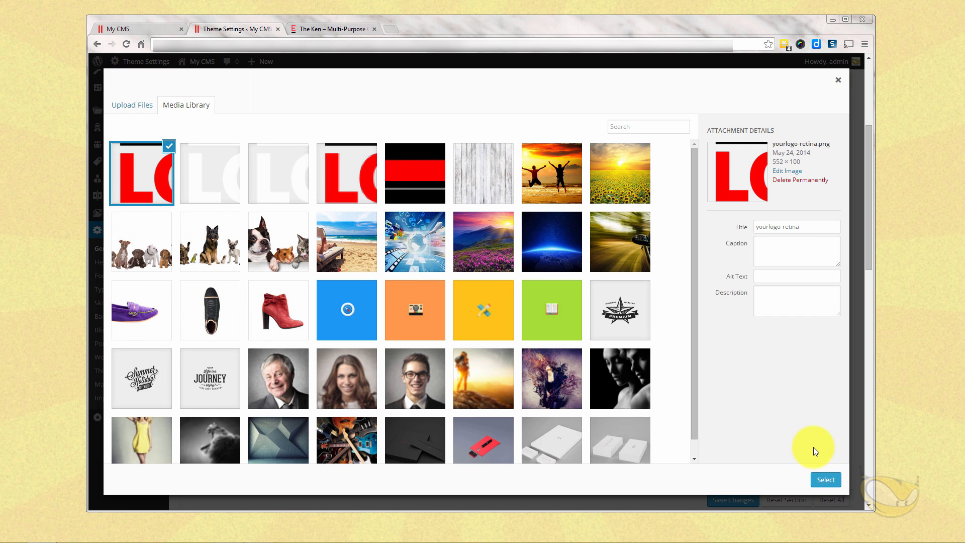
{"action": "left_click", "coordinate": [825, 479]}
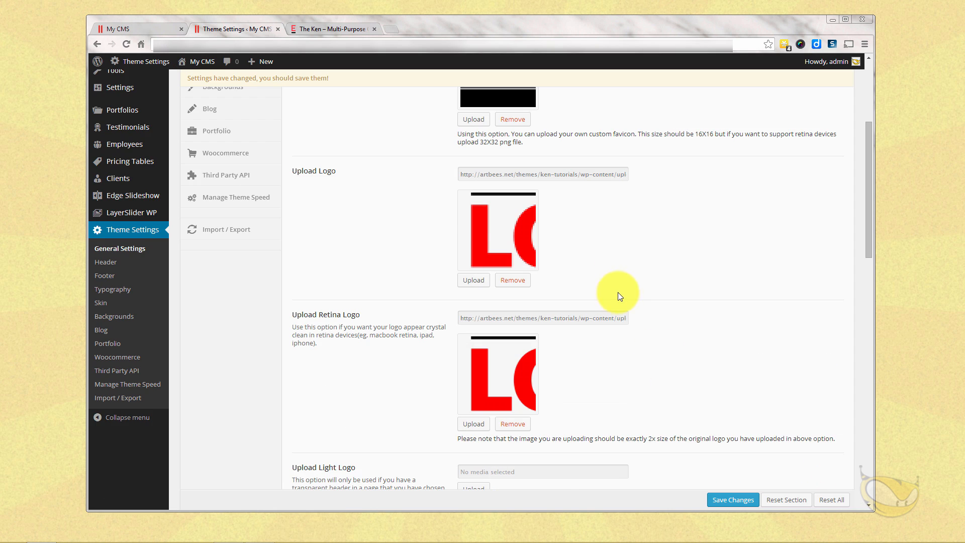
Assign yourlogo-light.png as the light logo and yourlogo-light-retina as the light retina logo.
{"action": "left_click", "coordinate": [472, 280]}
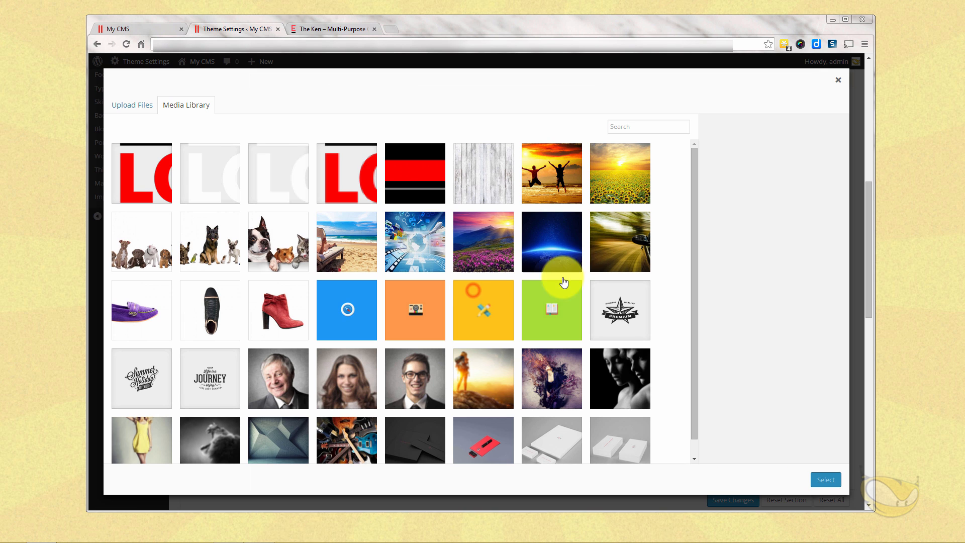
{"action": "mouse_move", "coordinate": [293, 197]}
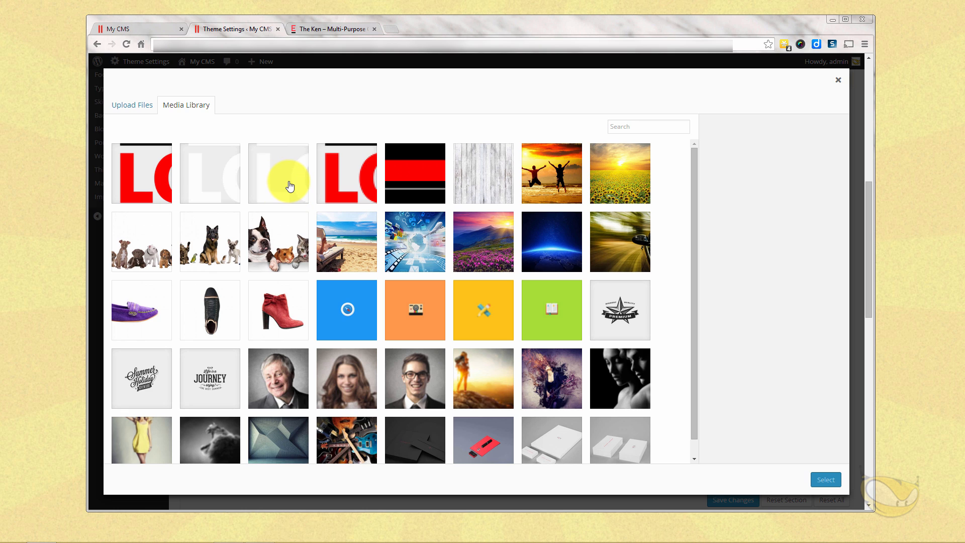
{"action": "left_click", "coordinate": [277, 173]}
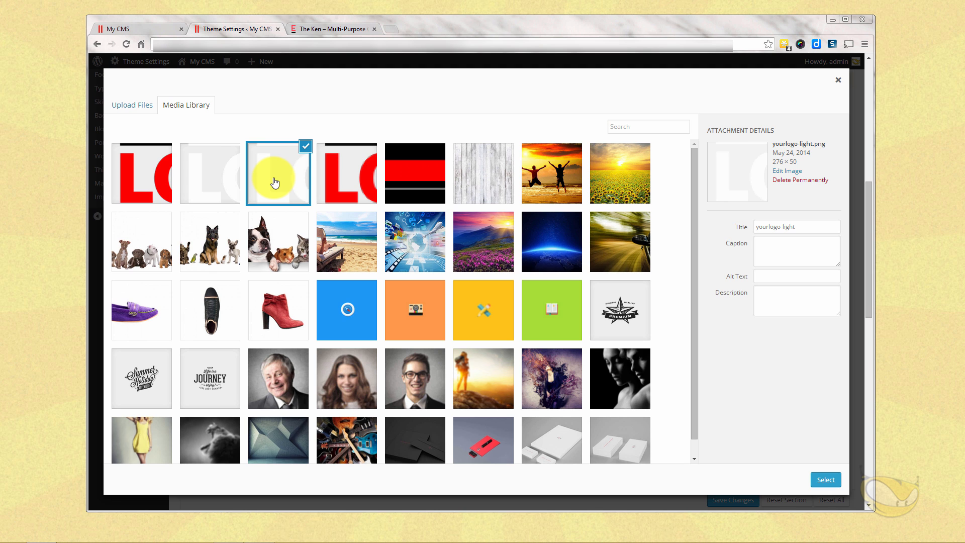
{"action": "left_click", "coordinate": [826, 480]}
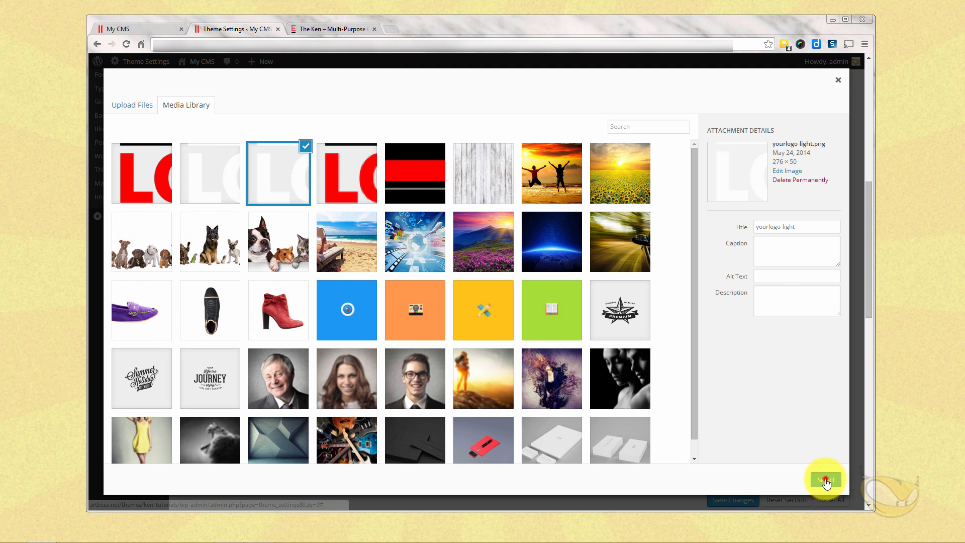
{"action": "left_click", "coordinate": [825, 479]}
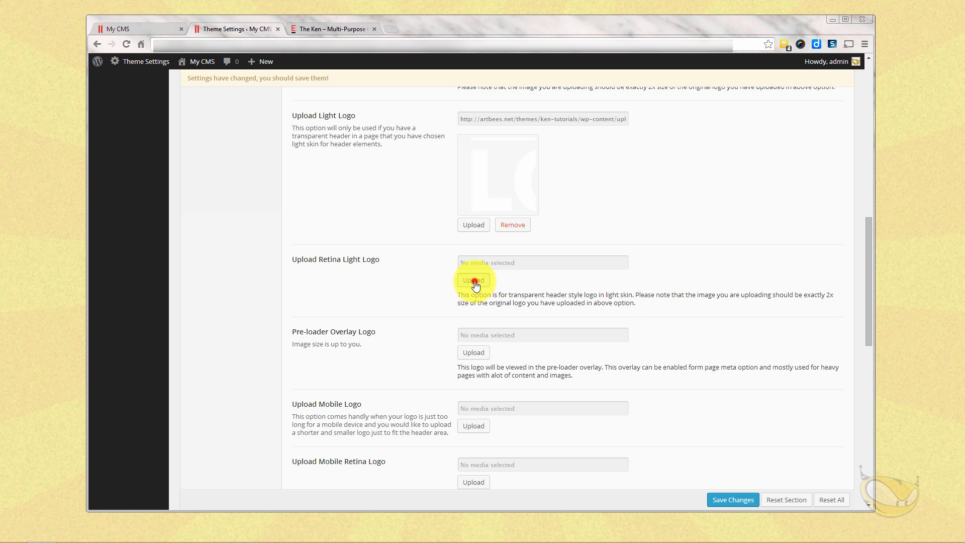
{"action": "left_click", "coordinate": [473, 280]}
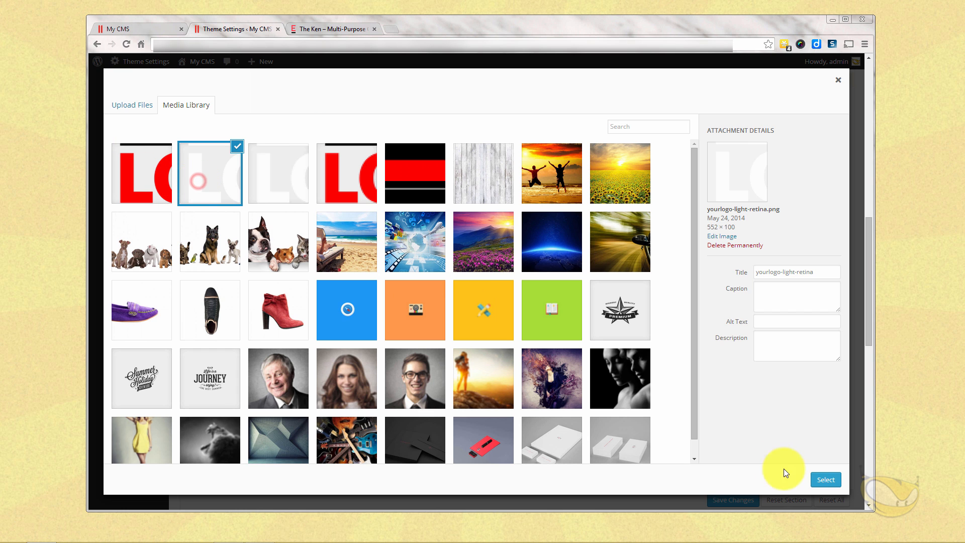
{"action": "left_click", "coordinate": [825, 480]}
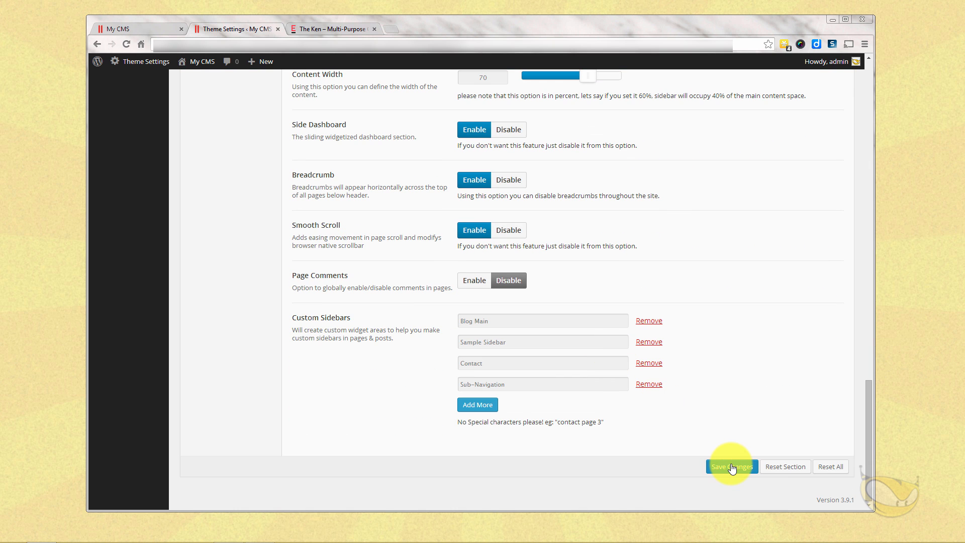
Save the theme settings and reload the live site to confirm the red 'your LOGO' header.
{"action": "left_click", "coordinate": [732, 466]}
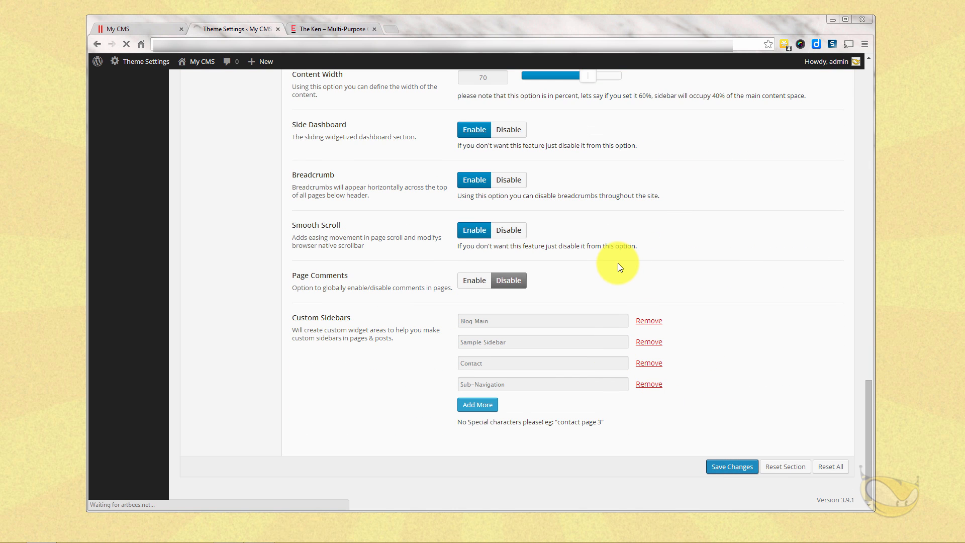
{"action": "left_click", "coordinate": [126, 29]}
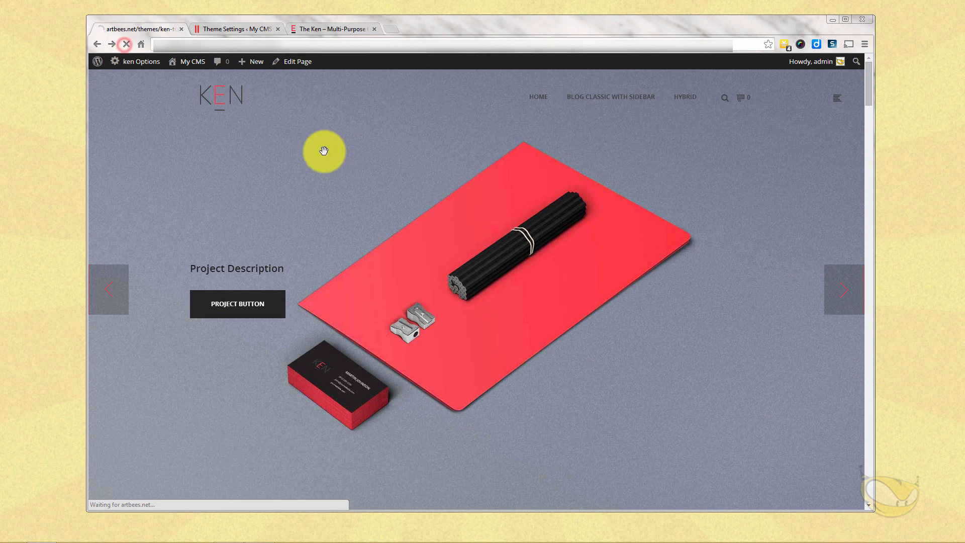
{"action": "left_click", "coordinate": [125, 44]}
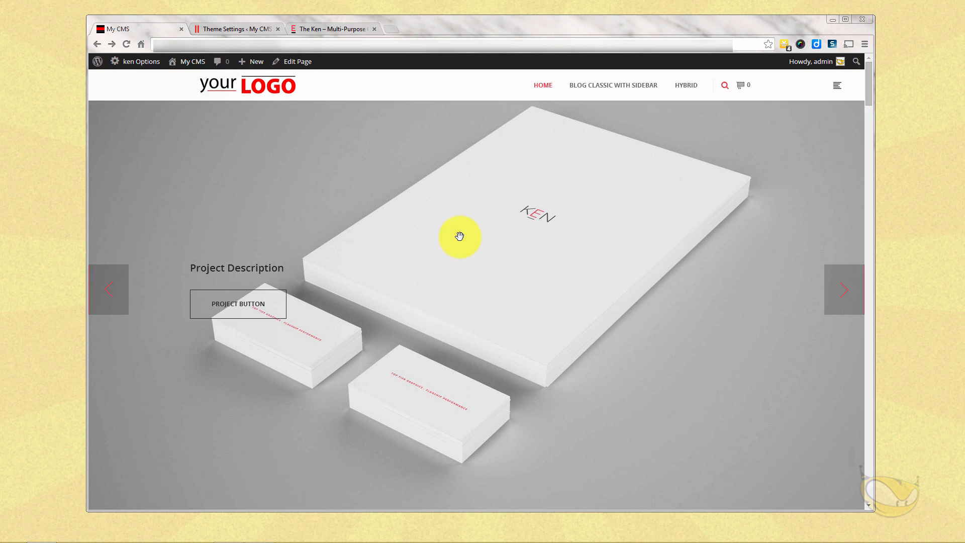
{"action": "left_click", "coordinate": [235, 28]}
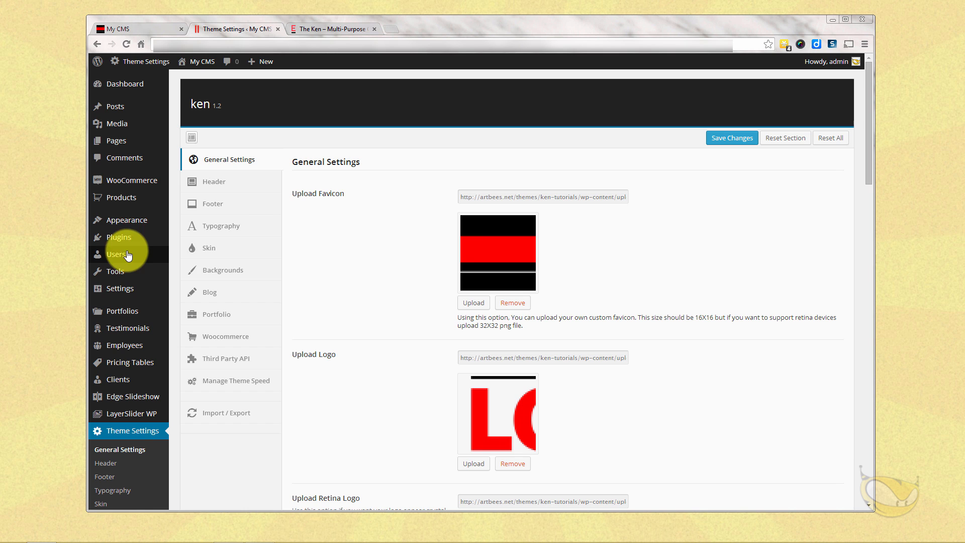
{"action": "mouse_move", "coordinate": [126, 220]}
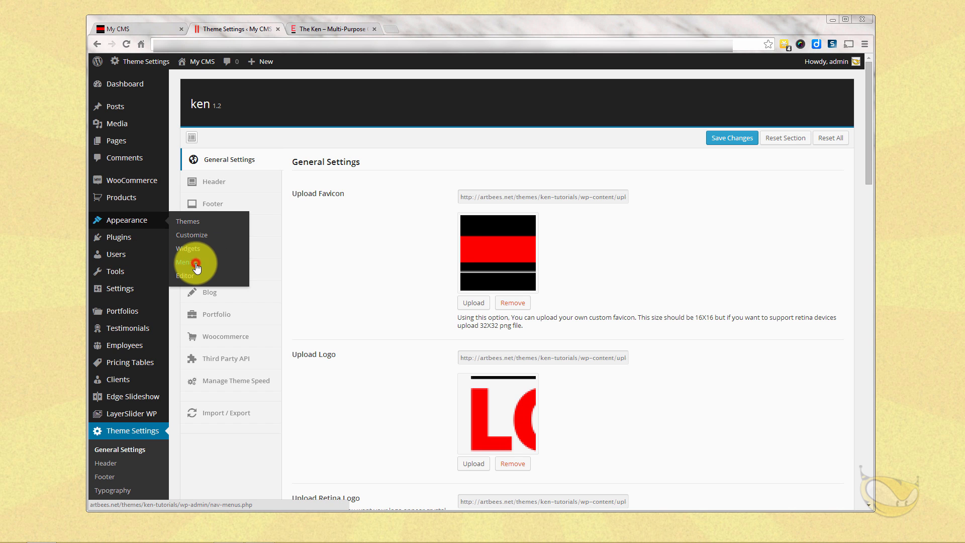
Load THE KEN PRIMARY NAVIGATION menu, assign it to Primary Navigation, and save.
{"action": "left_click", "coordinate": [187, 261]}
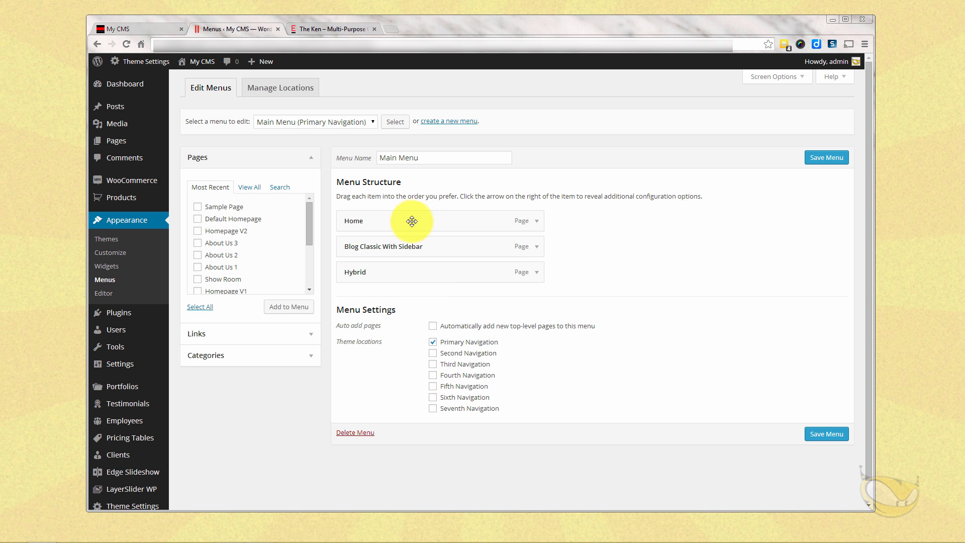
{"action": "mouse_move", "coordinate": [397, 183]}
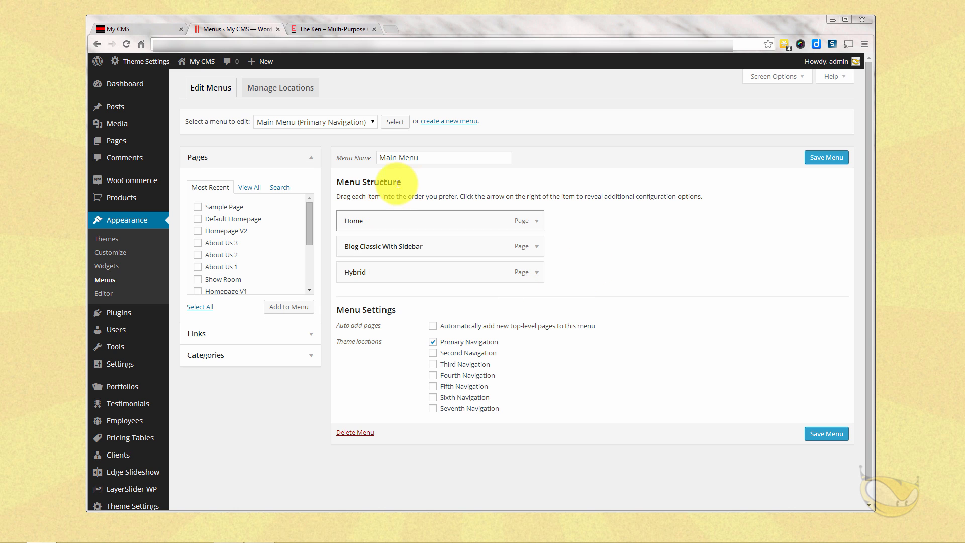
{"action": "left_click", "coordinate": [315, 121]}
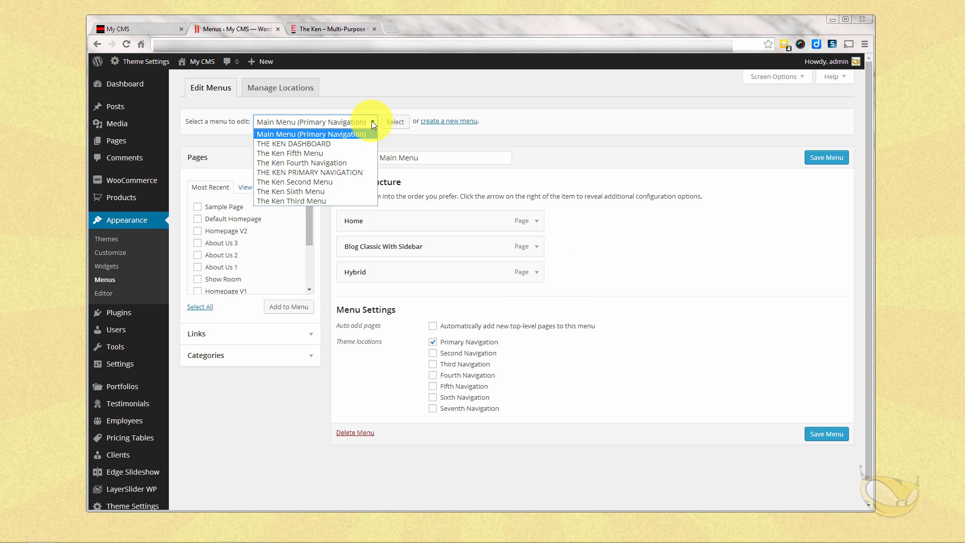
{"action": "left_click", "coordinate": [310, 172]}
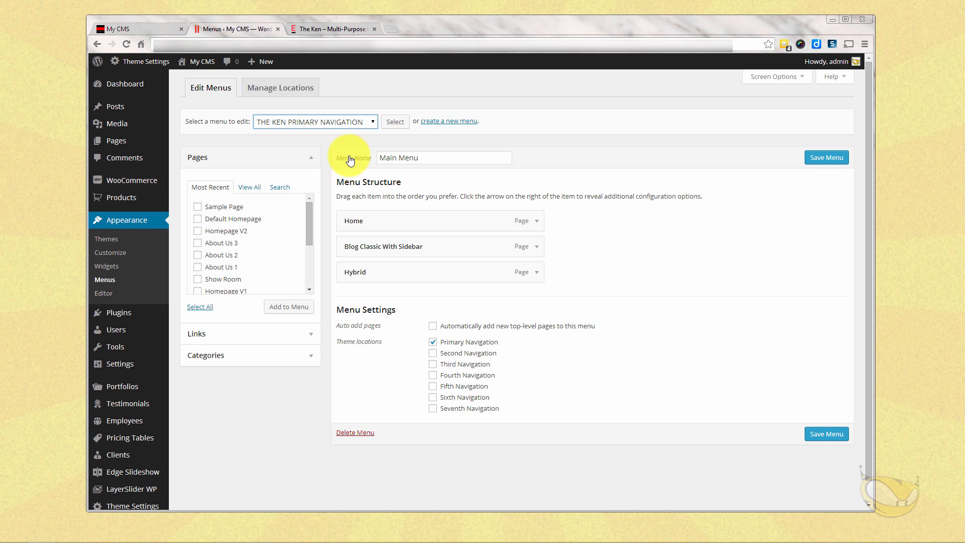
{"action": "left_click", "coordinate": [395, 121]}
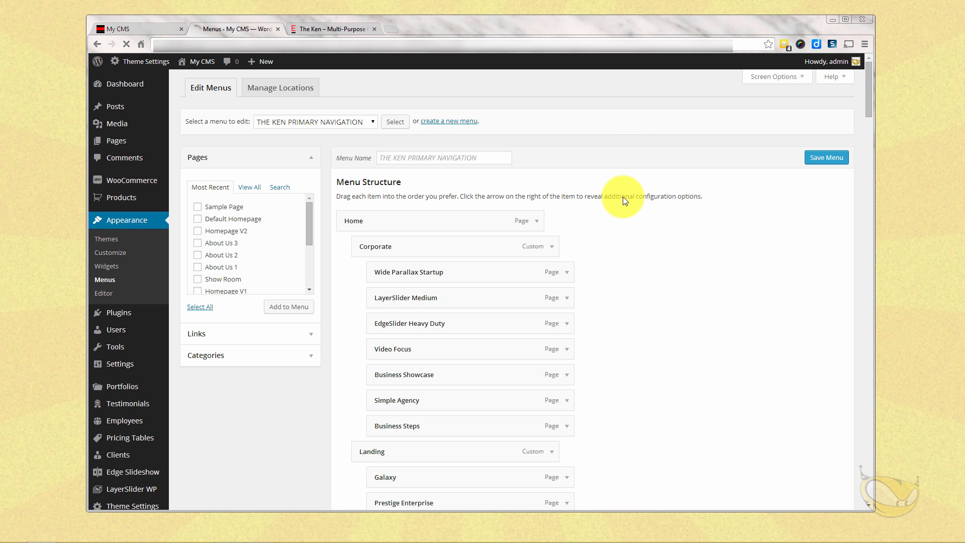
{"action": "scroll", "scroll_direction": "down", "scroll_amount": 3}
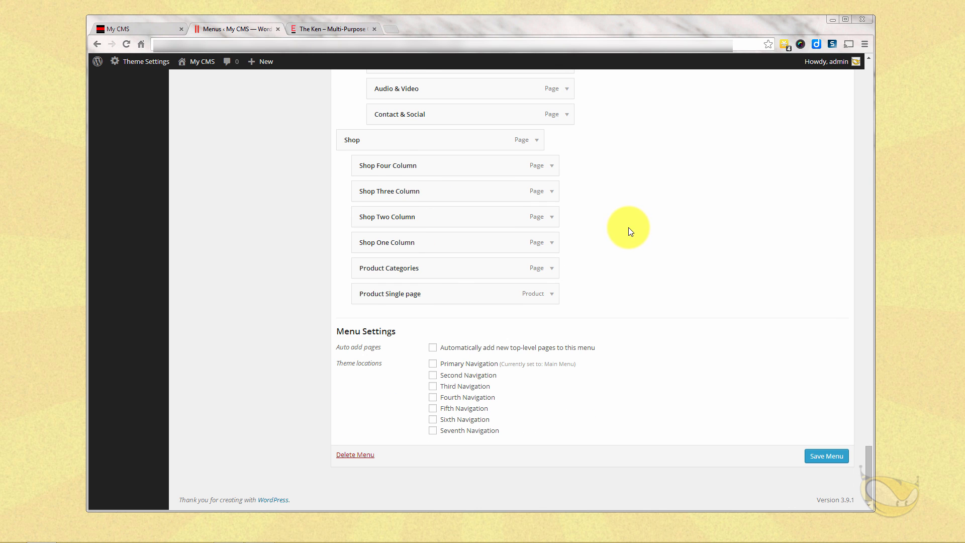
{"action": "left_click", "coordinate": [433, 362]}
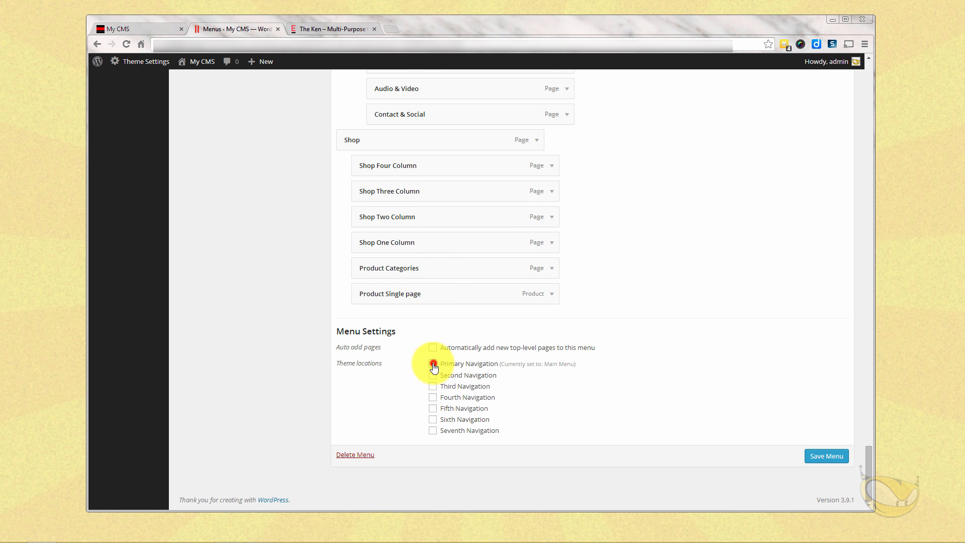
{"action": "left_click", "coordinate": [433, 363]}
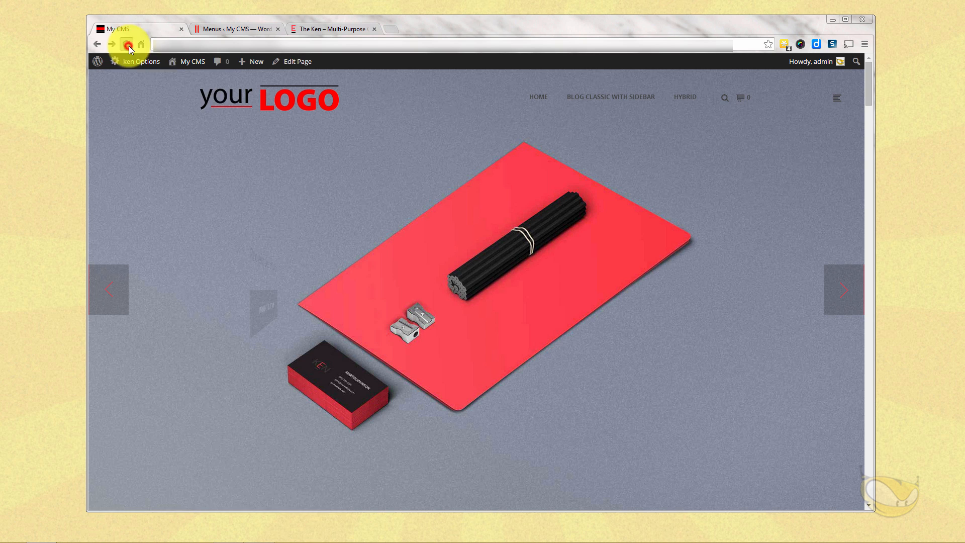
Reload the live site to check the full header navigation and its dropdowns.
{"action": "left_click", "coordinate": [127, 44]}
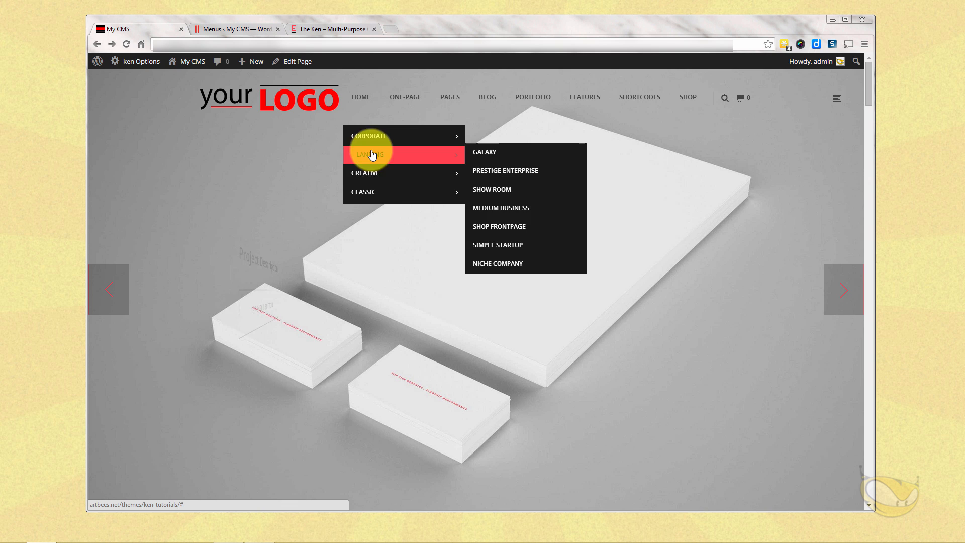
{"action": "mouse_move", "coordinate": [408, 97]}
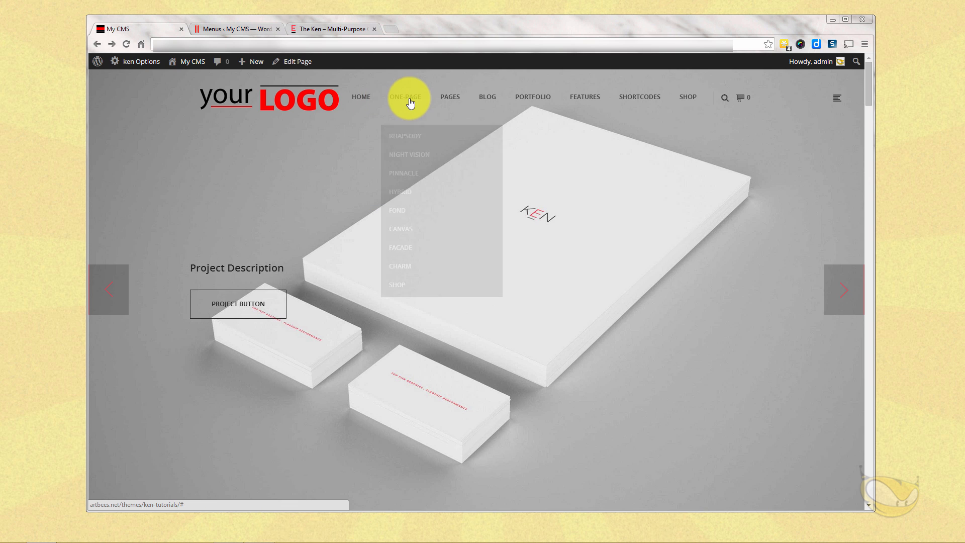
{"action": "mouse_move", "coordinate": [449, 97]}
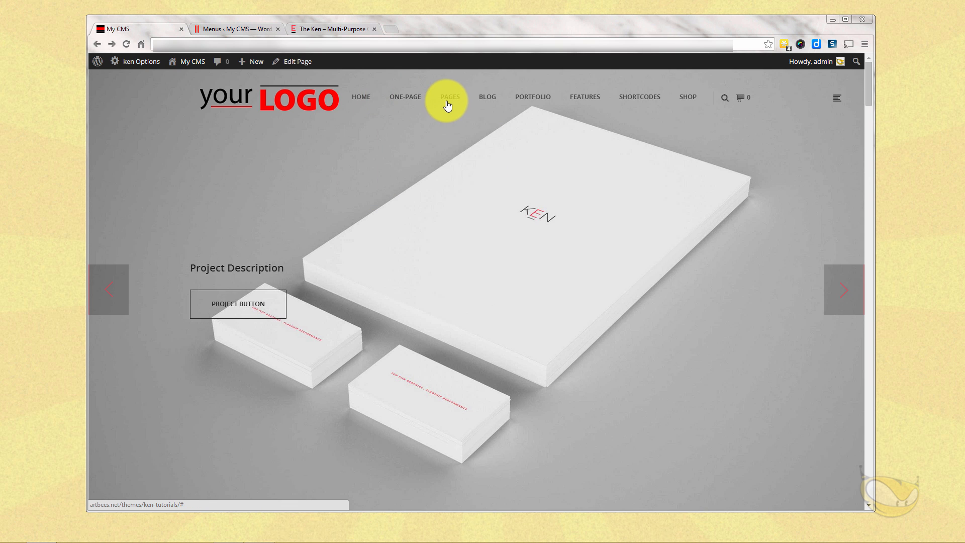
{"action": "mouse_move", "coordinate": [532, 96]}
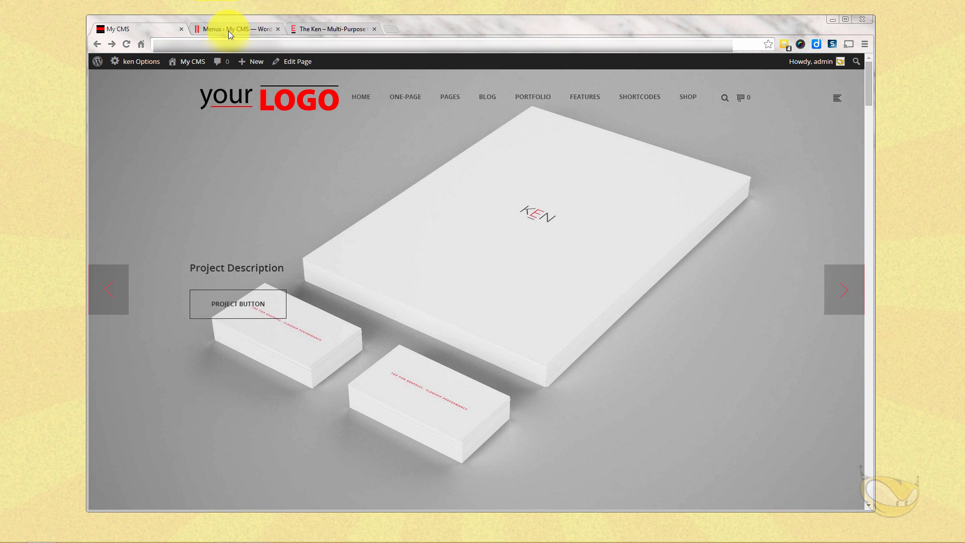
Make the SHORTCODES item a mega menu, save the menu, and reload the live site.
{"action": "left_click", "coordinate": [237, 29]}
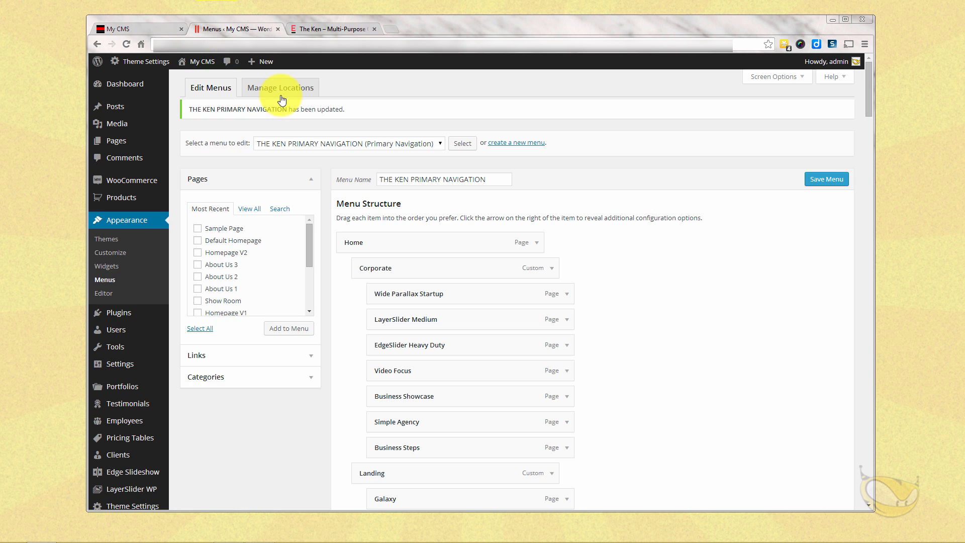
{"action": "scroll", "scroll_direction": "down", "scroll_amount": 3}
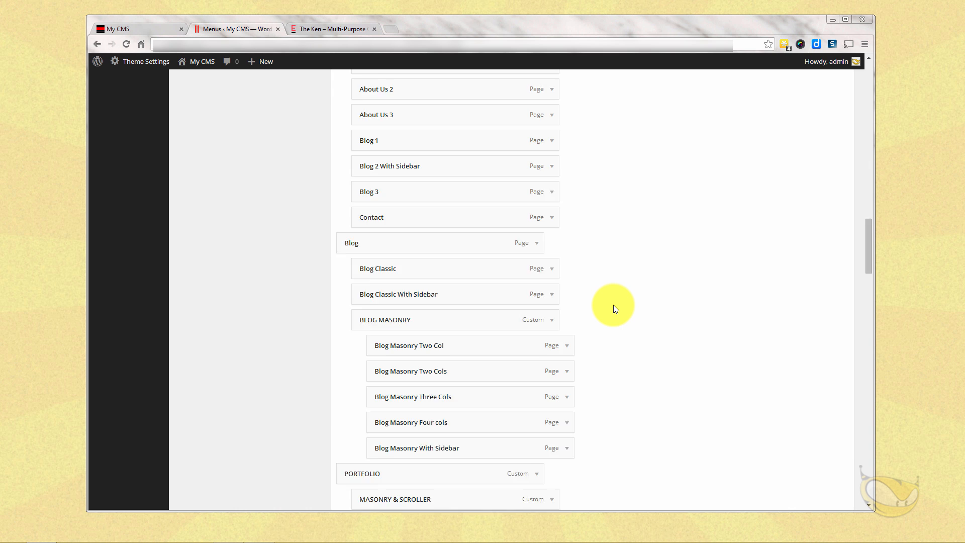
{"action": "scroll", "scroll_direction": "down", "scroll_amount": 3}
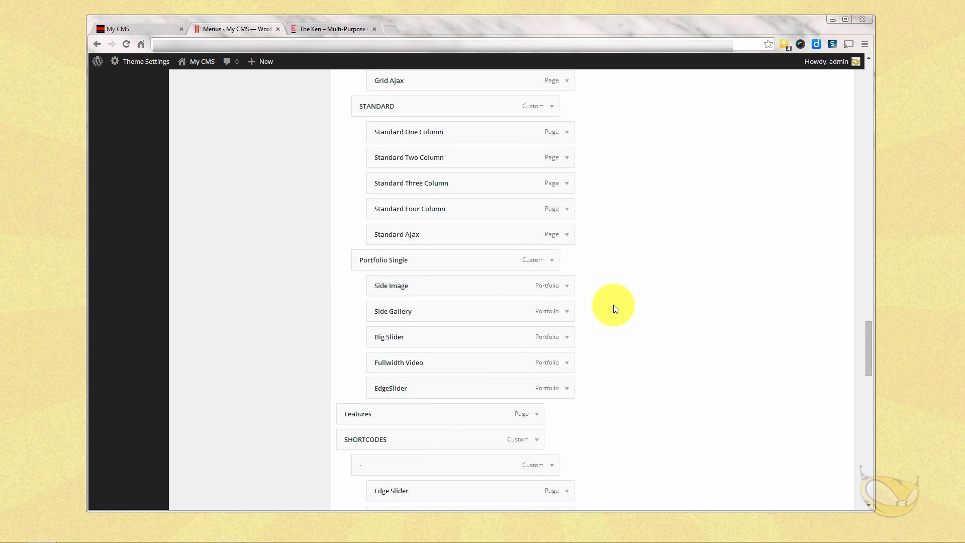
{"action": "scroll", "scroll_direction": "down", "scroll_amount": 3}
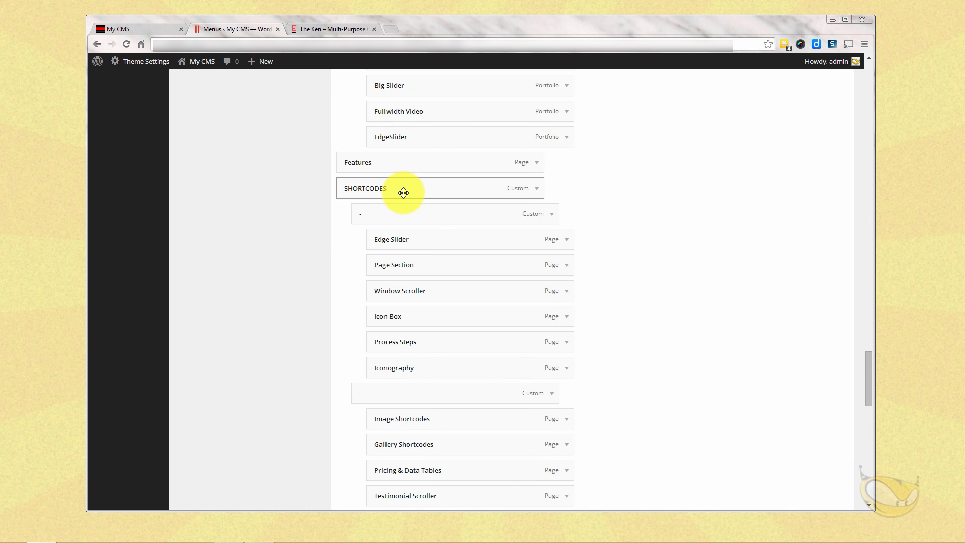
{"action": "left_click", "coordinate": [535, 188]}
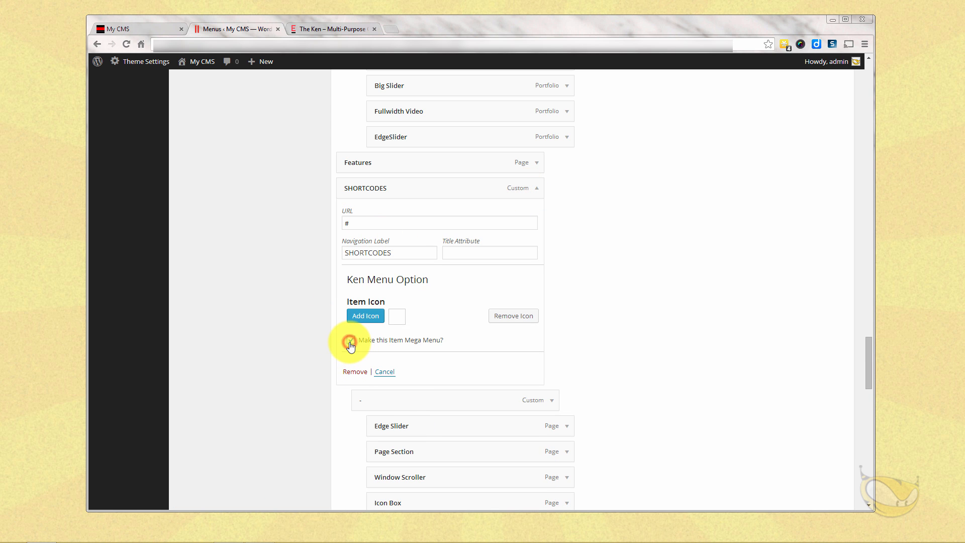
{"action": "scroll", "scroll_direction": "down", "scroll_amount": 3}
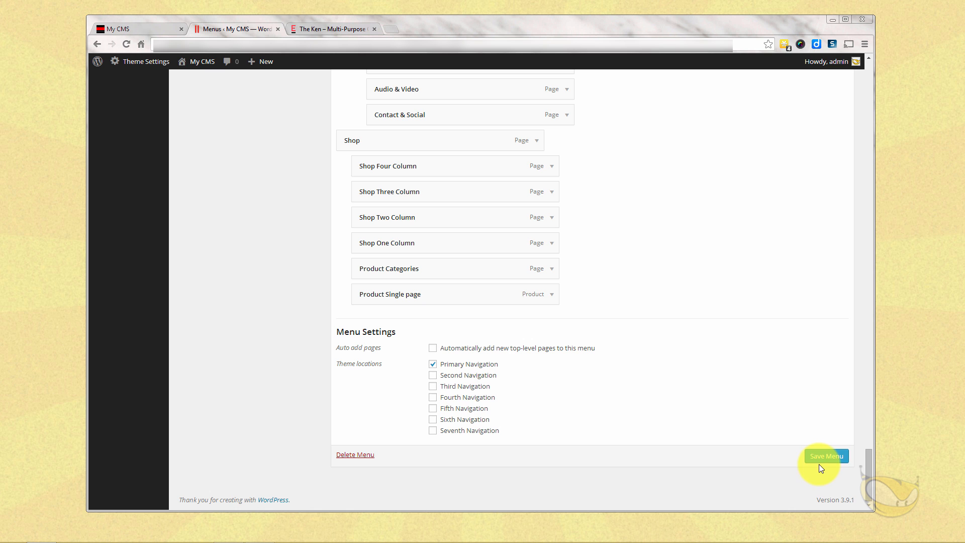
{"action": "left_click", "coordinate": [826, 455]}
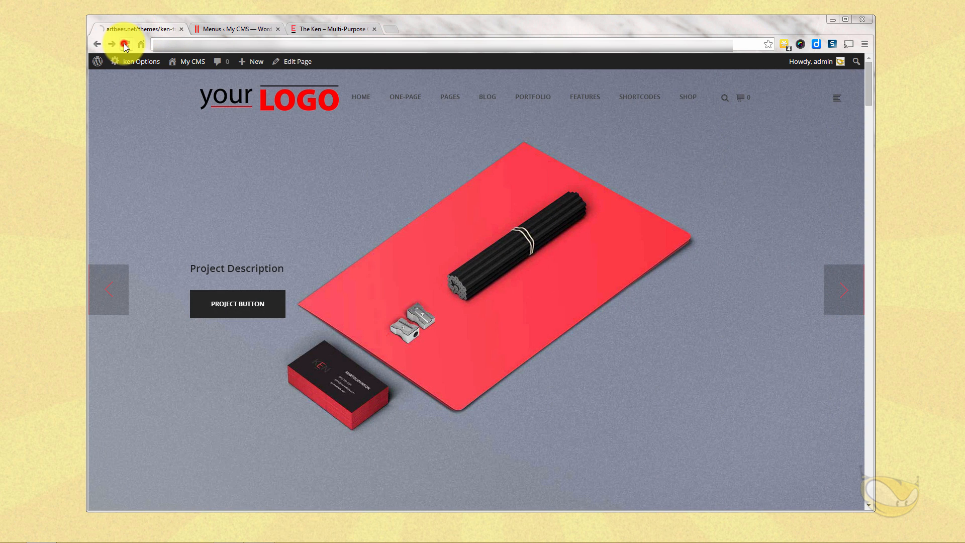
{"action": "left_click", "coordinate": [111, 43]}
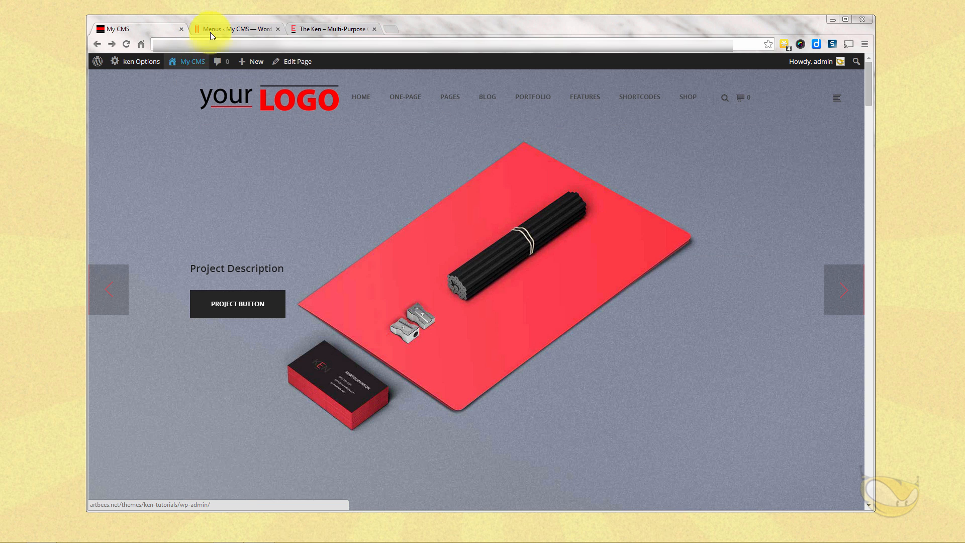
Load Main Menu in the menu editor and save it.
{"action": "left_click", "coordinate": [236, 29]}
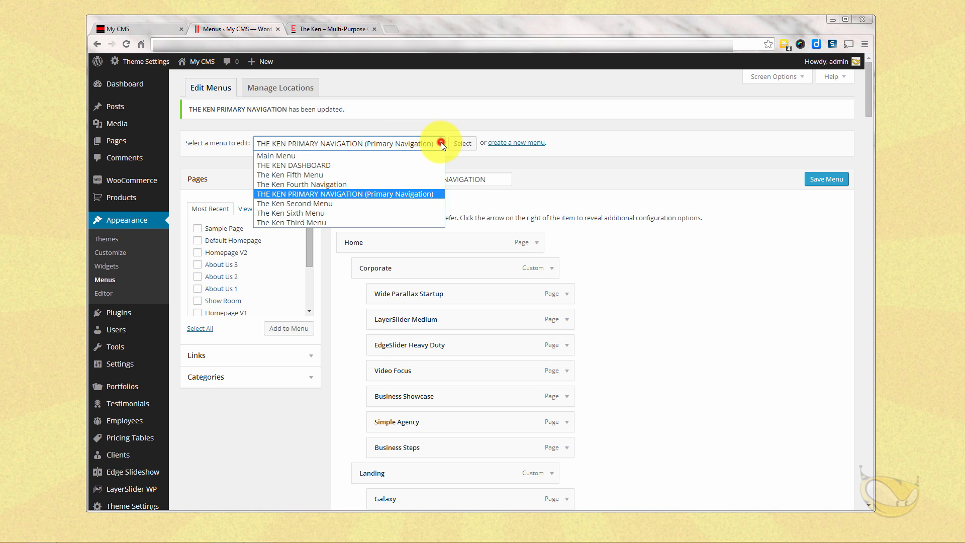
{"action": "left_click", "coordinate": [276, 156]}
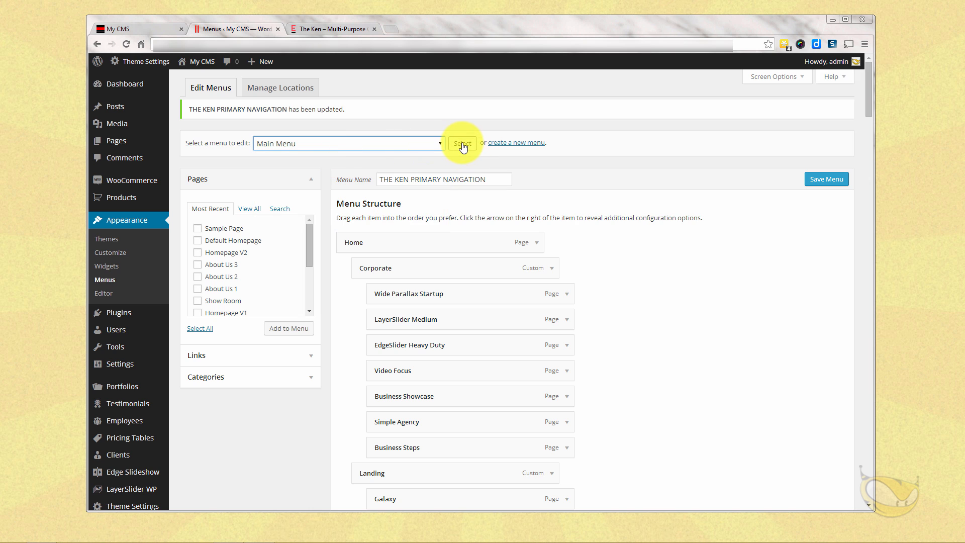
{"action": "left_click", "coordinate": [461, 142]}
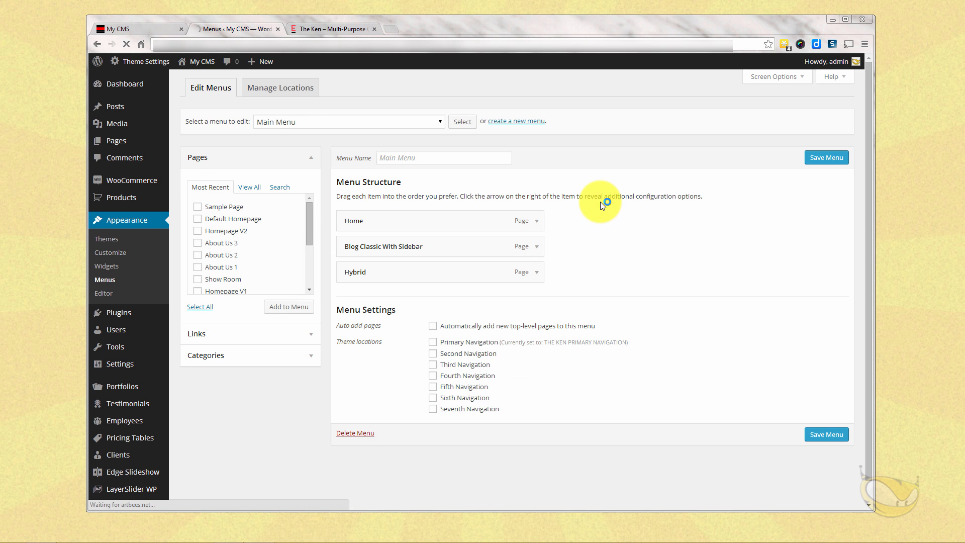
{"action": "left_click", "coordinate": [433, 342]}
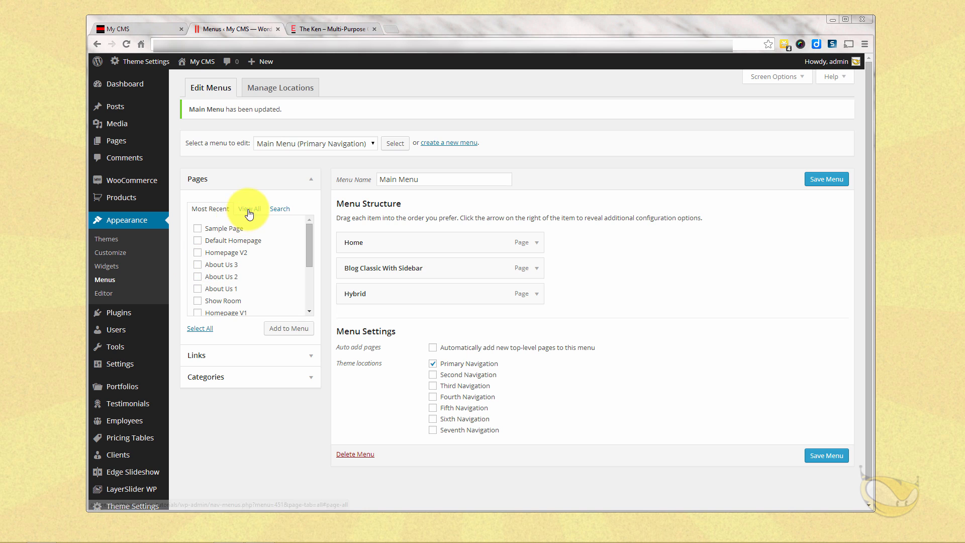
Add Business Showcase, Business Steps, Grid Tall and other pages to the Main Menu.
{"action": "left_click", "coordinate": [249, 208]}
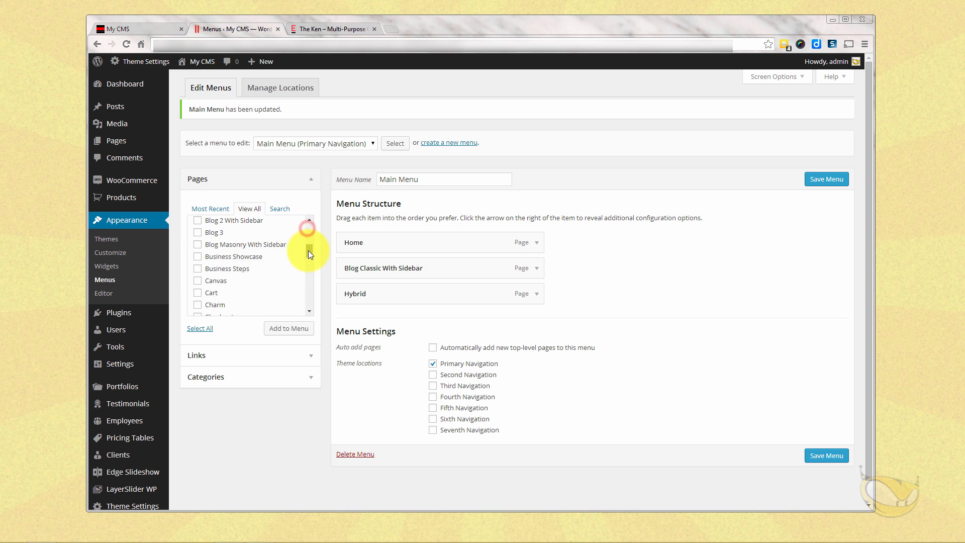
{"action": "left_click", "coordinate": [198, 248]}
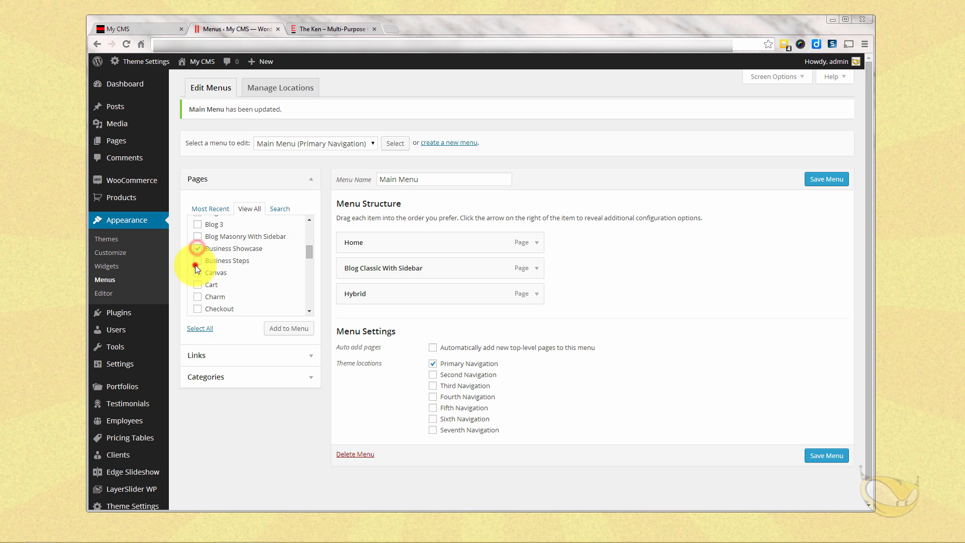
{"action": "left_click", "coordinate": [197, 259]}
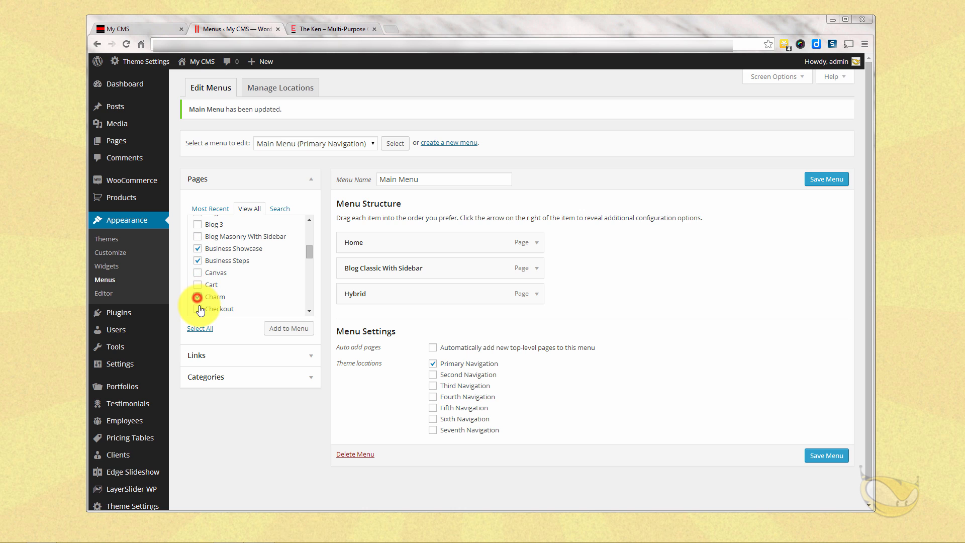
{"action": "scroll", "scroll_direction": "down", "scroll_amount": 3}
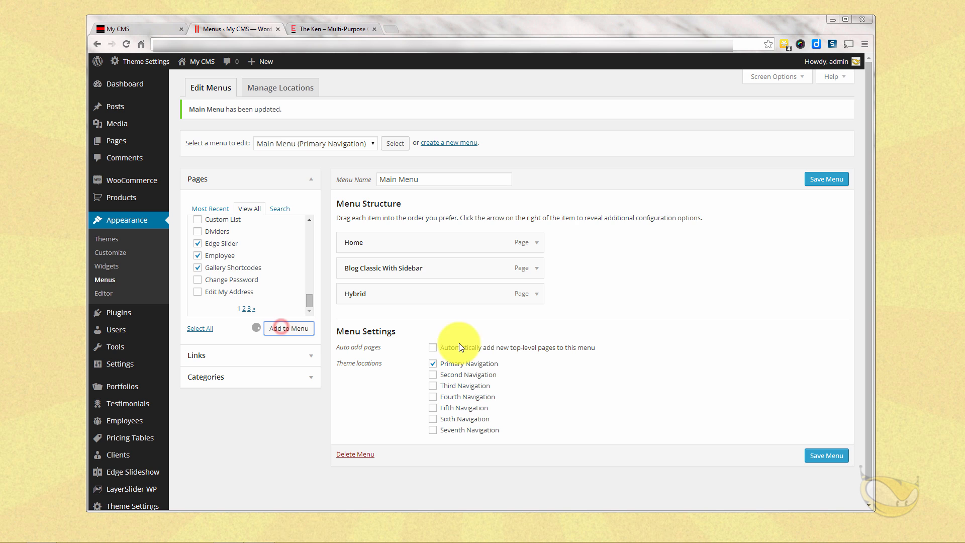
{"action": "left_click", "coordinate": [289, 328]}
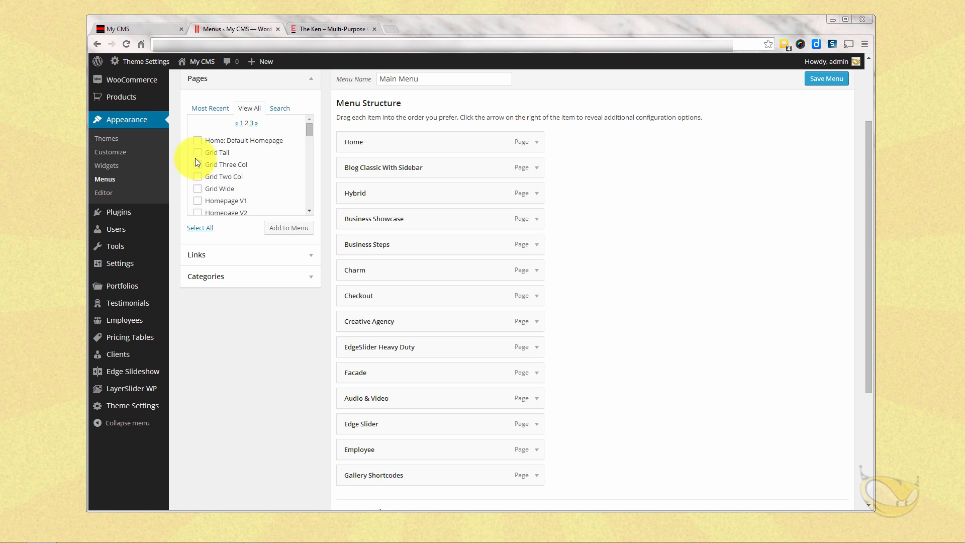
{"action": "left_click", "coordinate": [198, 152]}
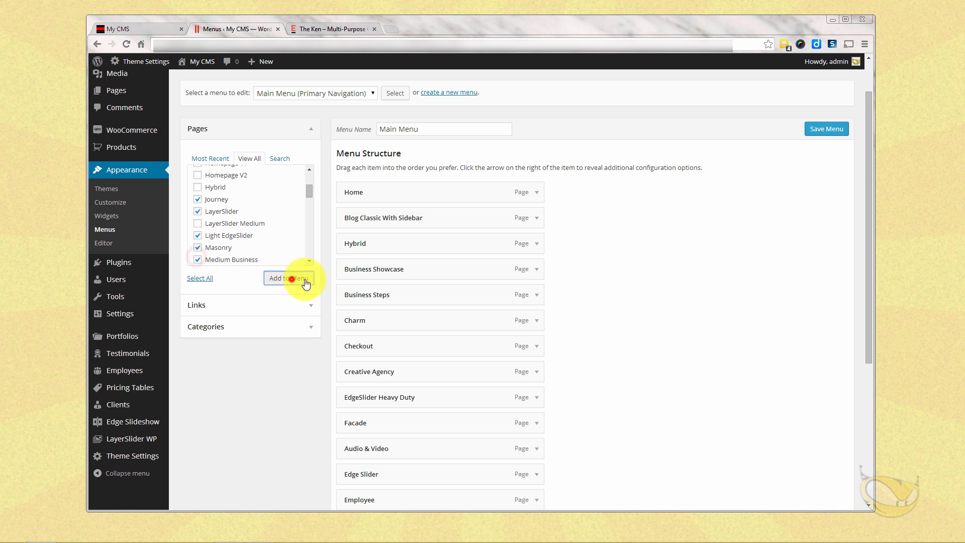
{"action": "scroll", "scroll_direction": "down", "scroll_amount": 3}
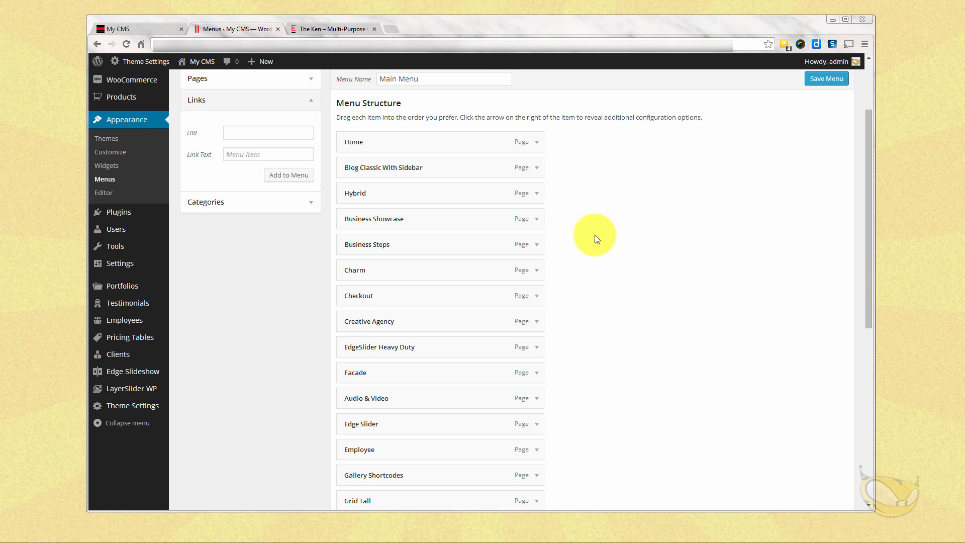
{"action": "mouse_move", "coordinate": [485, 140]}
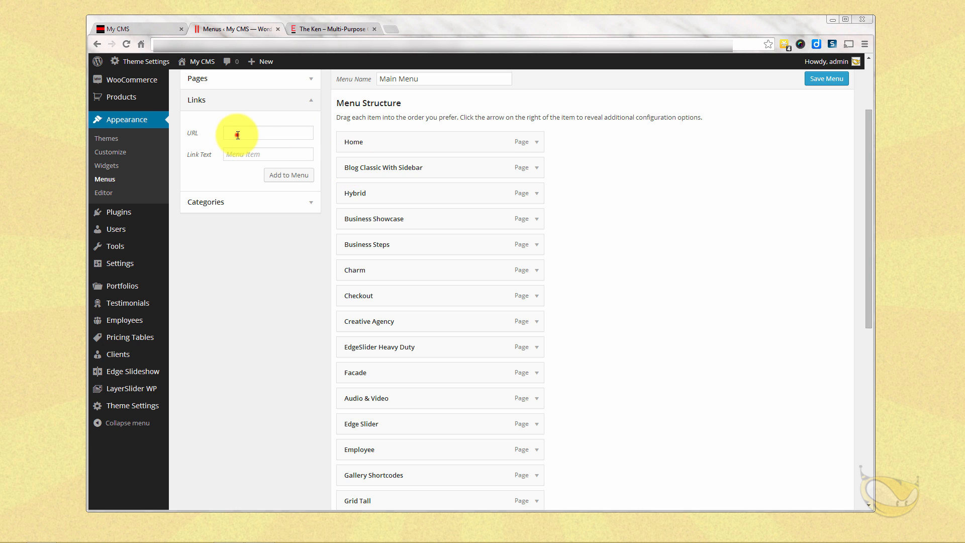
Enter # as the URL and PARENT as the link text, and add the link to the menu.
{"action": "left_click", "coordinate": [268, 132]}
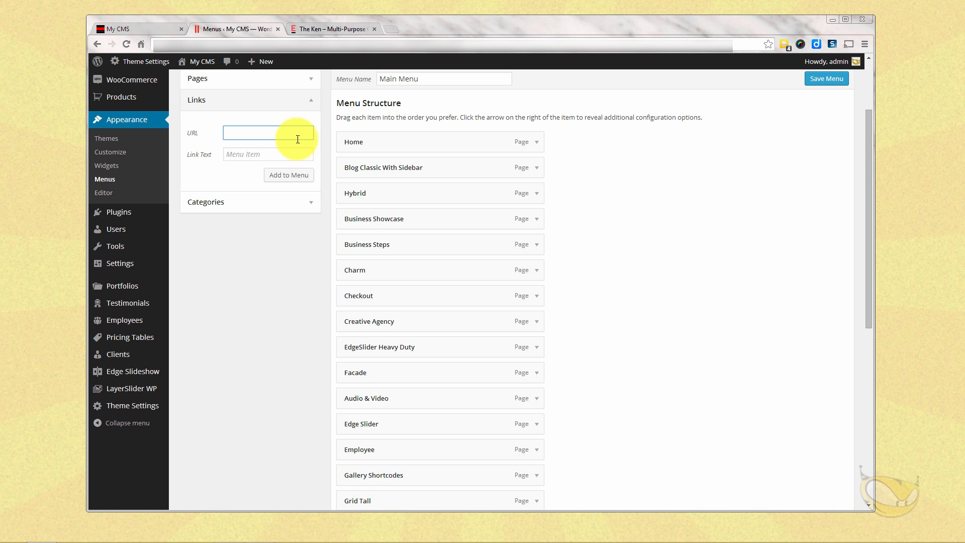
{"action": "type", "text": "#"}
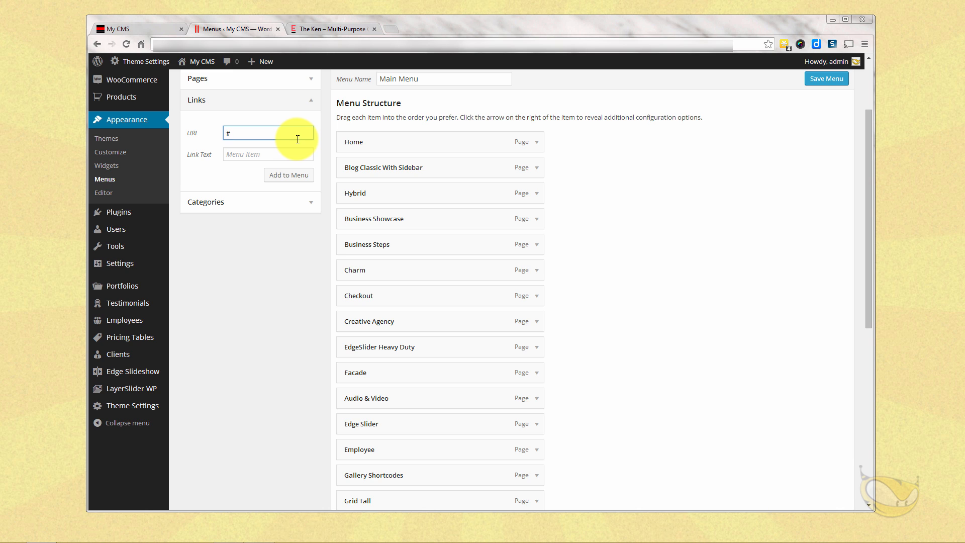
{"action": "left_click", "coordinate": [268, 154]}
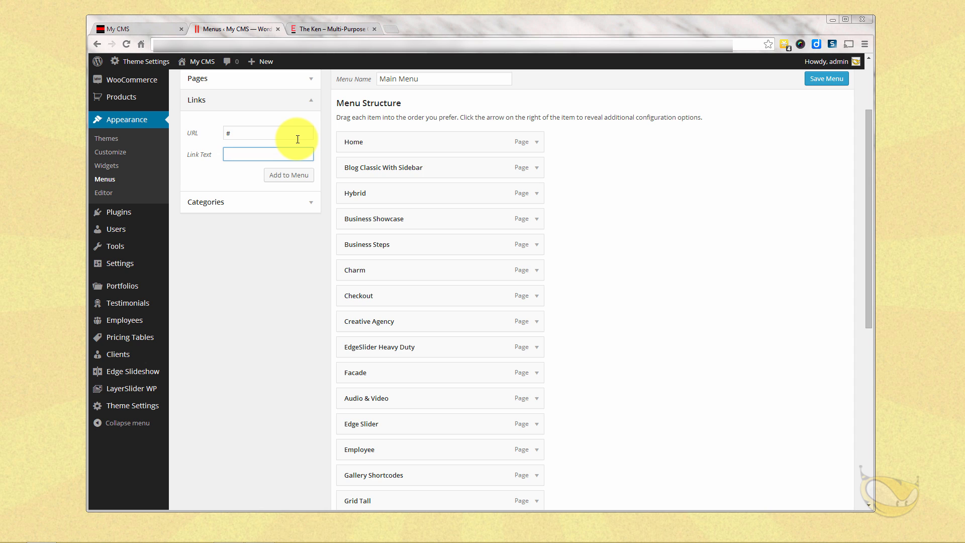
{"action": "type", "text": "par"}
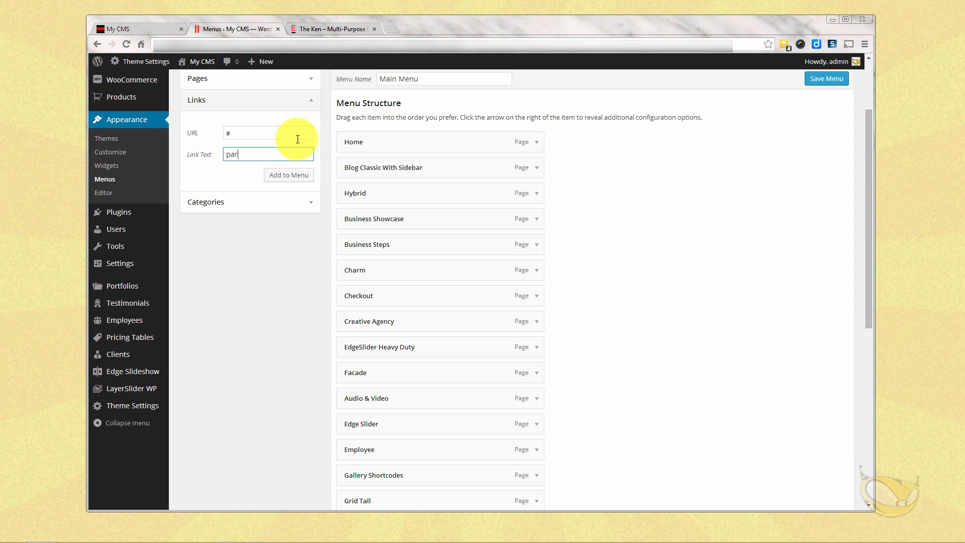
{"action": "type", "text": "PAR"}
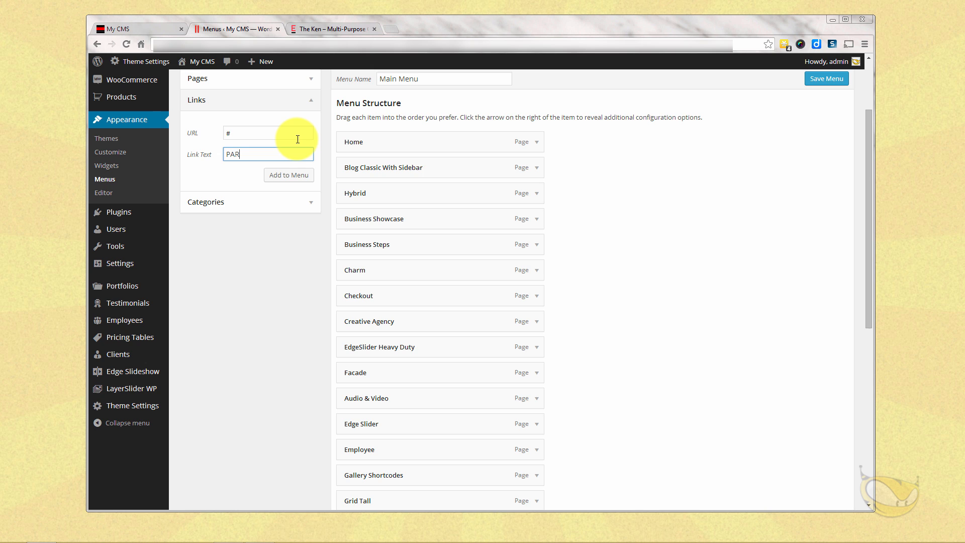
{"action": "type", "text": "ENT"}
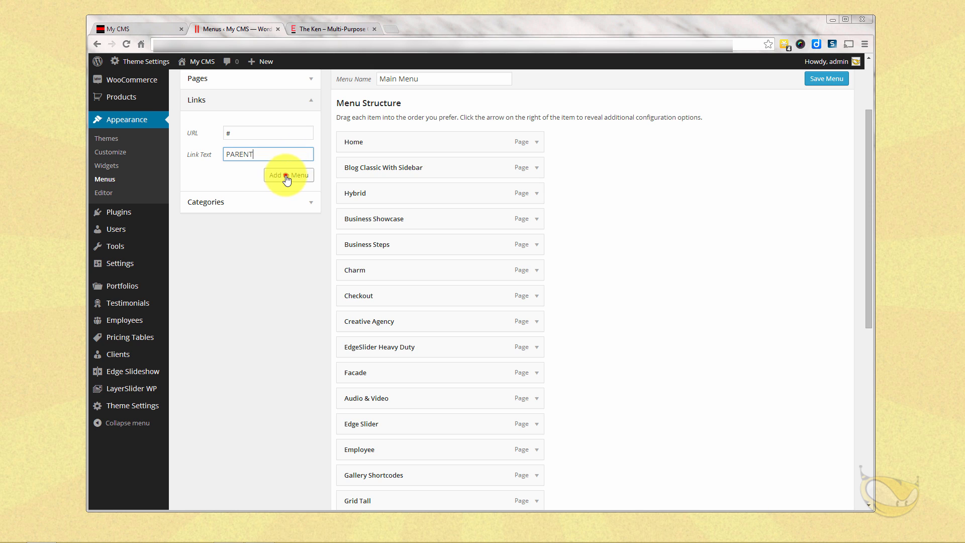
{"action": "left_click", "coordinate": [289, 175]}
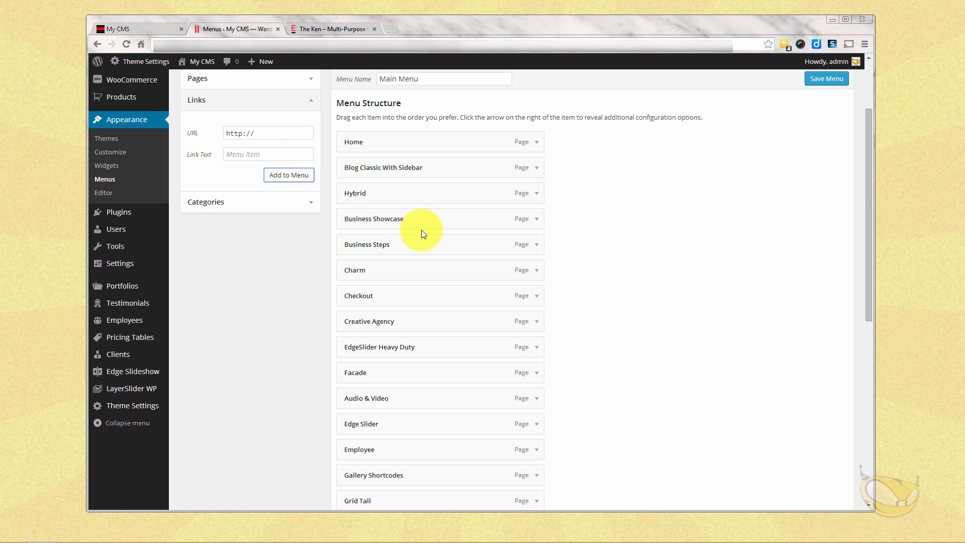
Nest Blog Classic With Sidebar, Hybrid and Charm under PARENT.
{"action": "scroll", "scroll_direction": "down", "scroll_amount": 3}
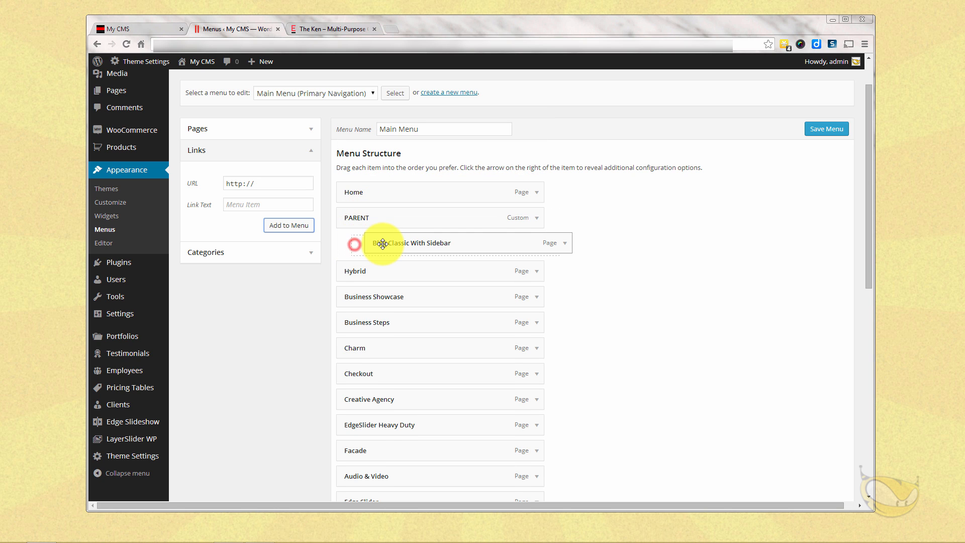
{"action": "left_click_drag", "start_coordinate": [382, 242], "coordinate": [388, 272]}
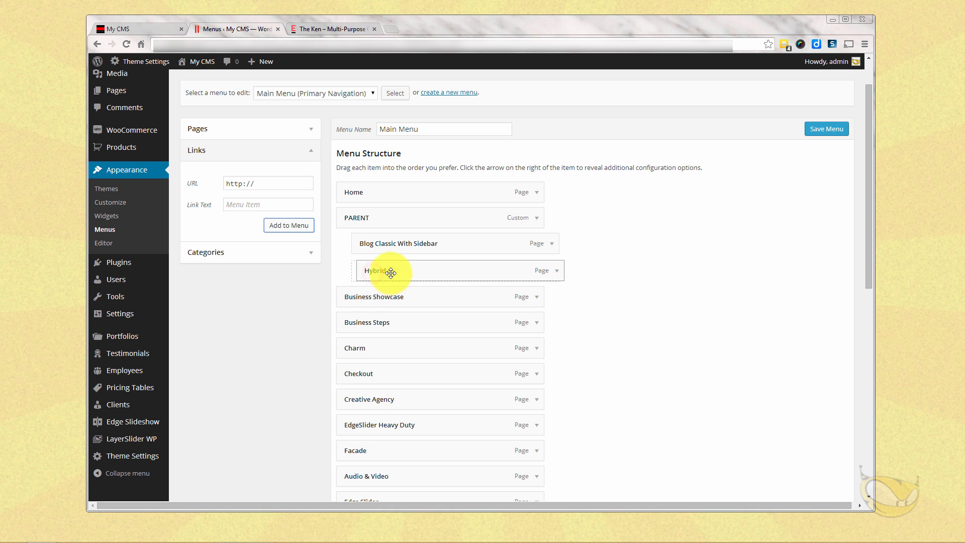
{"action": "left_click_drag", "start_coordinate": [384, 271], "coordinate": [379, 321]}
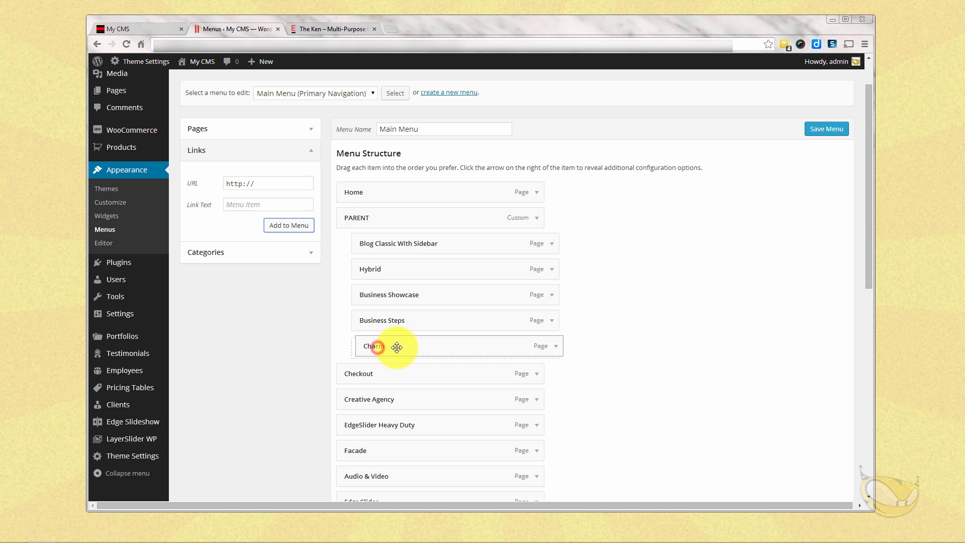
{"action": "left_click_drag", "start_coordinate": [397, 347], "coordinate": [386, 374]}
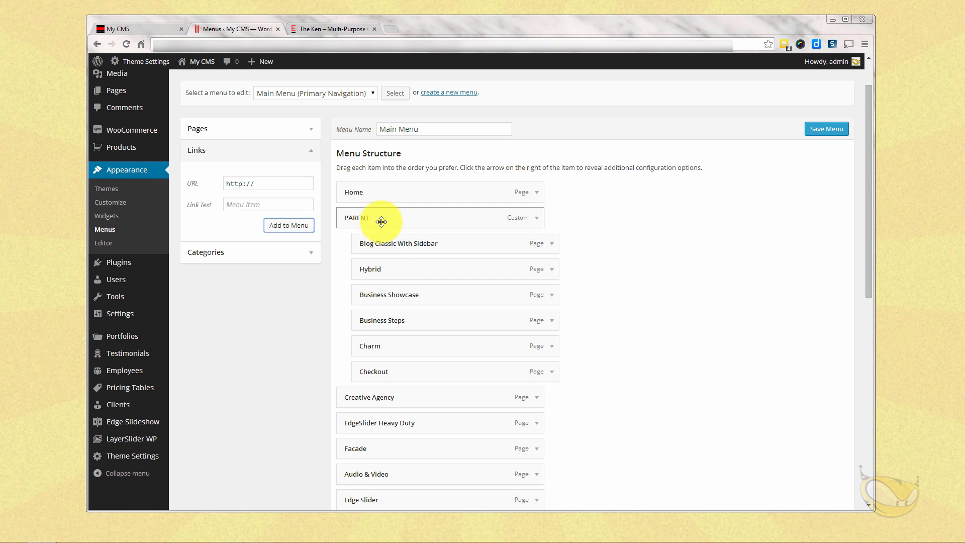
{"action": "mouse_move", "coordinate": [411, 398]}
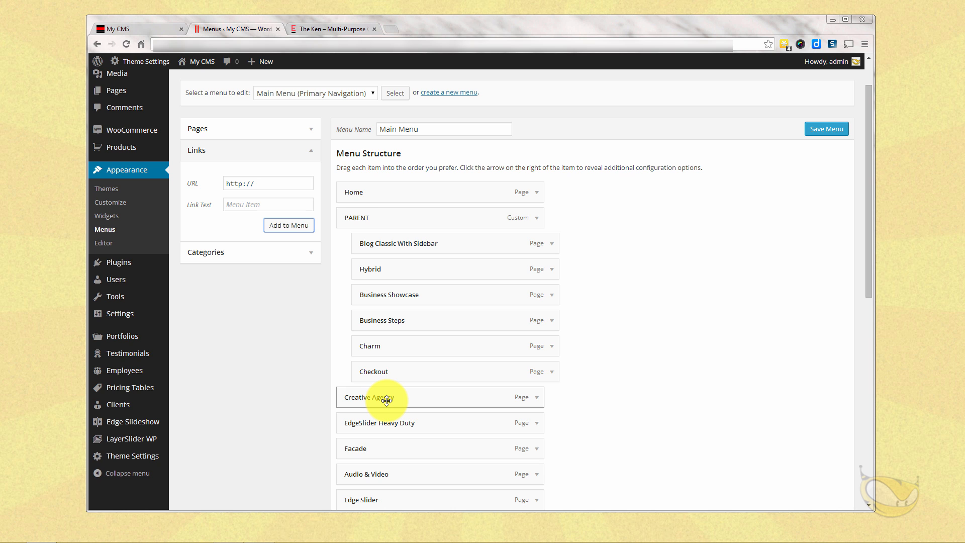
Nest Creative Agency under Business Steps and save the menu.
{"action": "left_click_drag", "start_coordinate": [387, 397], "coordinate": [419, 343]}
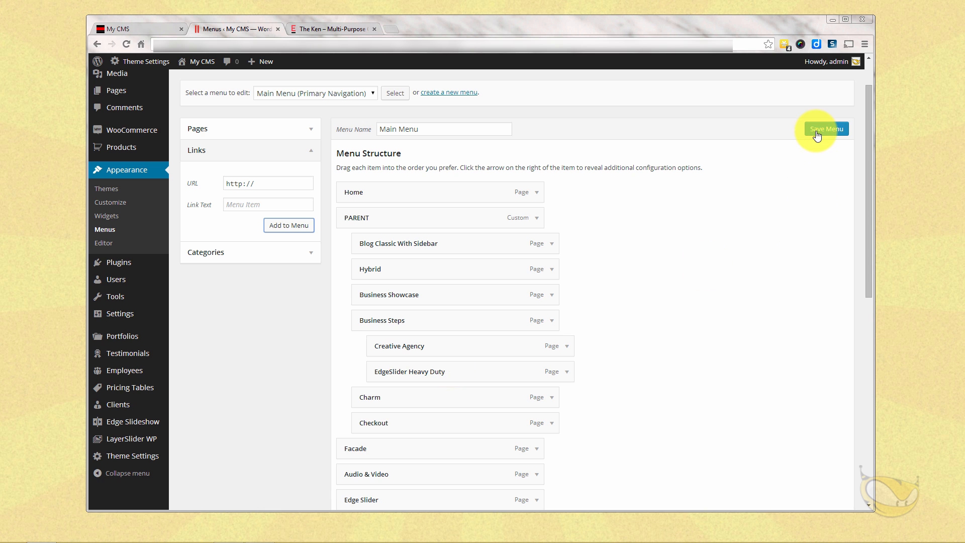
{"action": "left_click", "coordinate": [826, 129]}
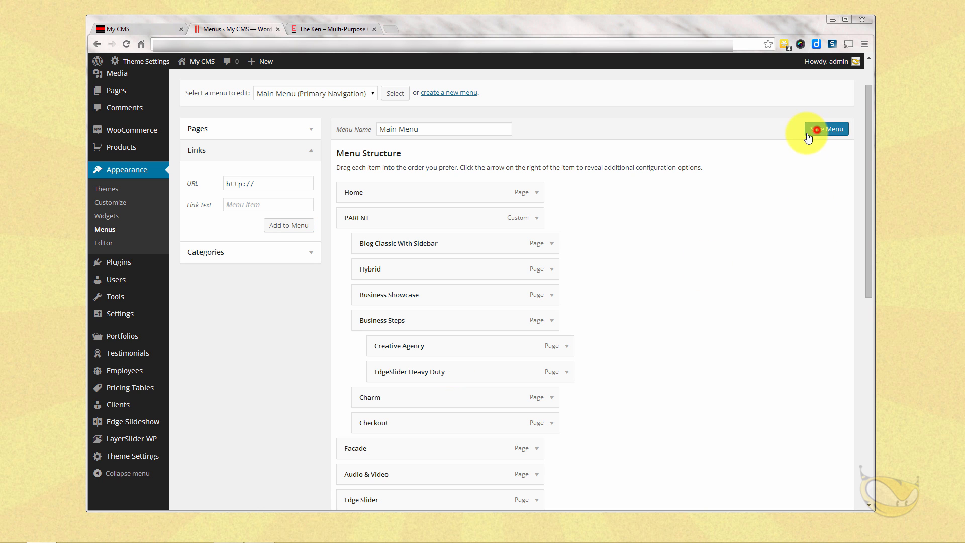
{"action": "left_click", "coordinate": [132, 28]}
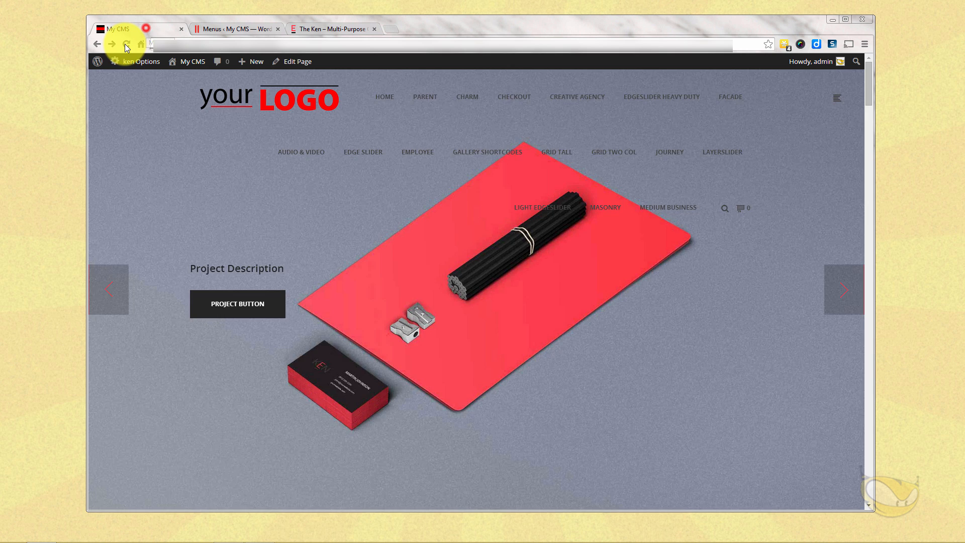
Reload the live site to view the PARENT dropdown, then return to the menu editor.
{"action": "left_click", "coordinate": [126, 44]}
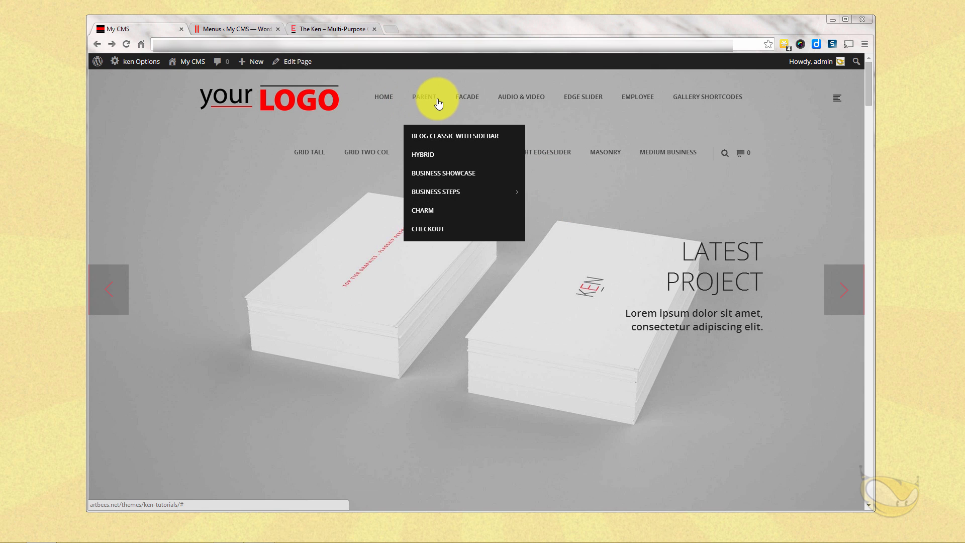
{"action": "mouse_move", "coordinate": [464, 191]}
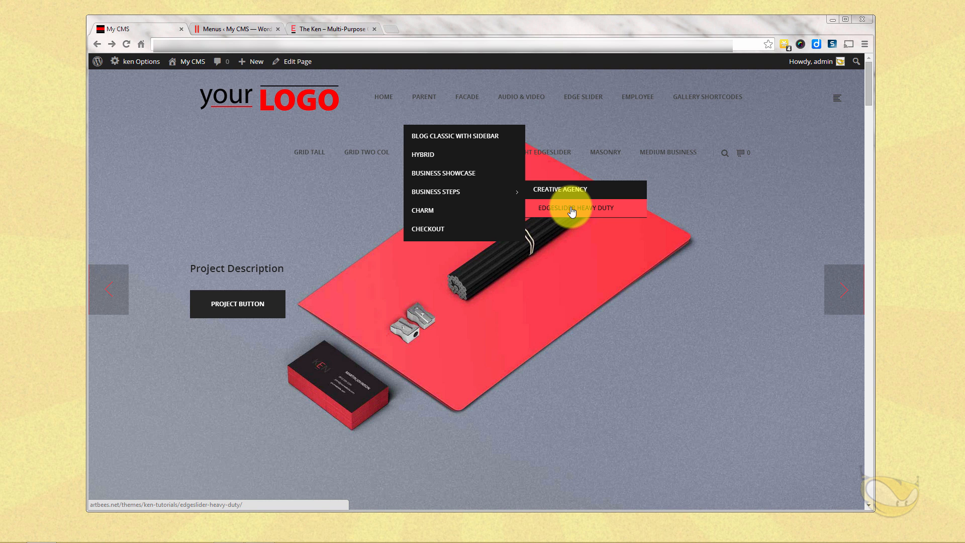
{"action": "mouse_move", "coordinate": [550, 202]}
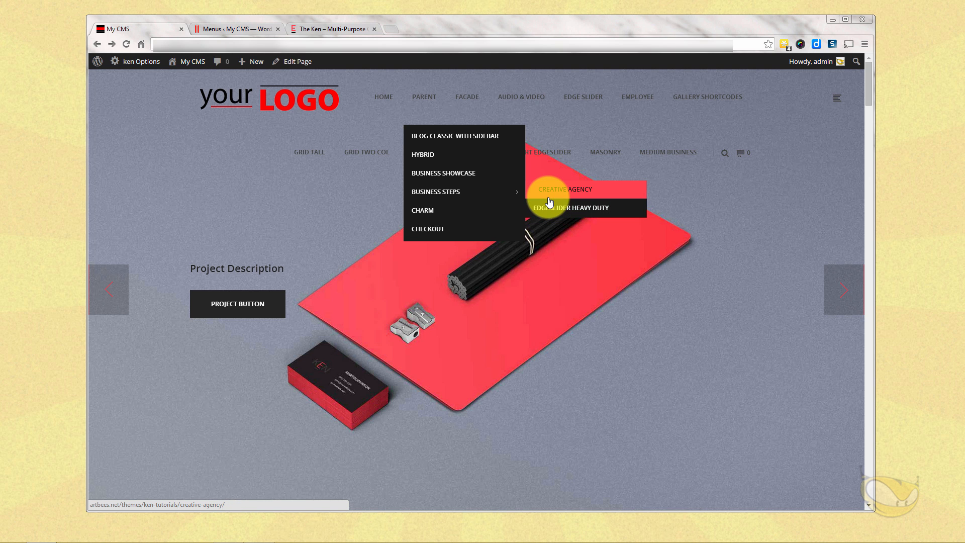
{"action": "left_click", "coordinate": [237, 28]}
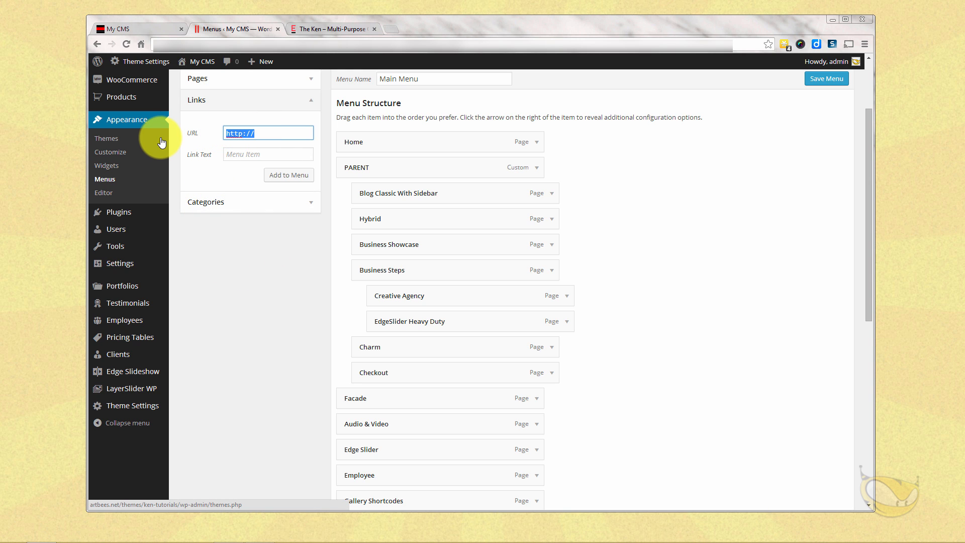
Add a MEGA MENU custom link with # and drop it at top level below Checkout.
{"action": "type", "text": "#"}
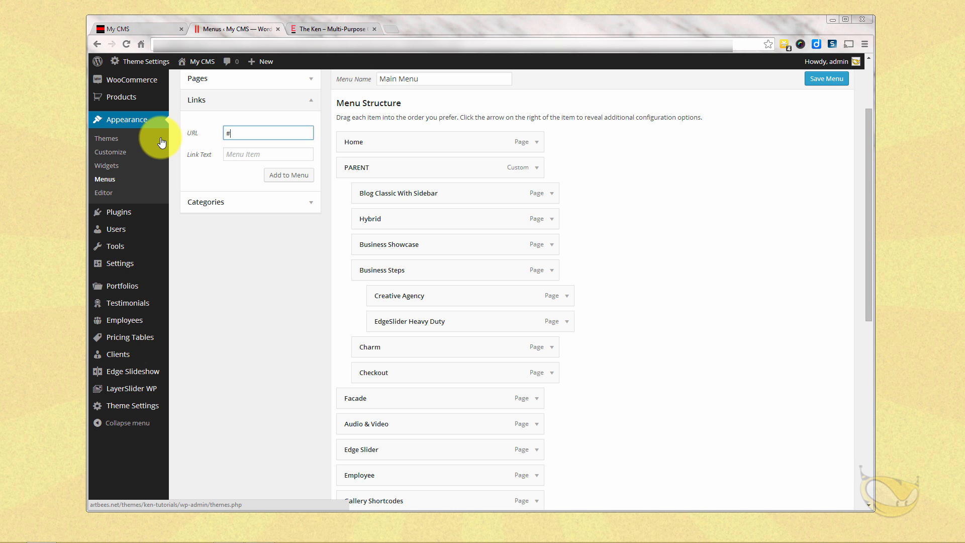
{"action": "type", "text": "MEGA MENU"}
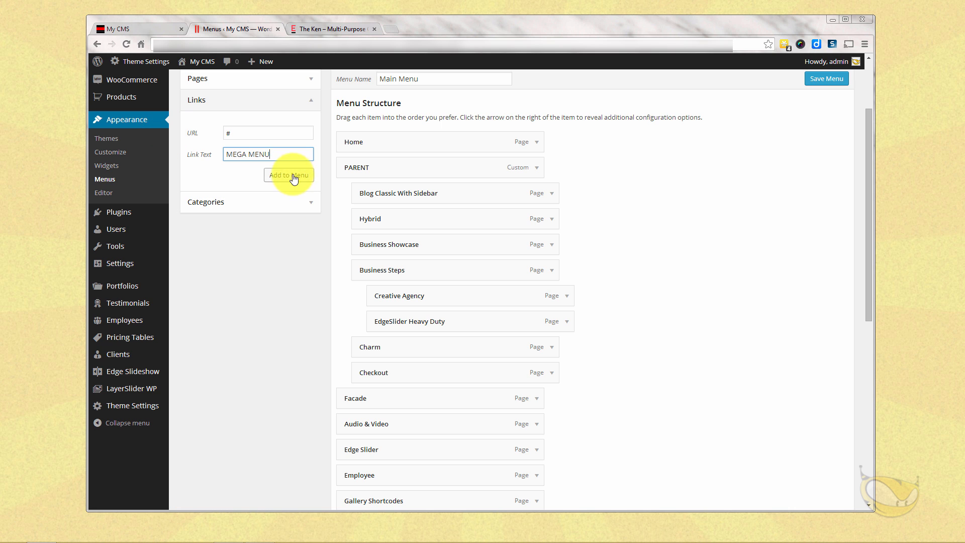
{"action": "scroll", "scroll_direction": "down", "scroll_amount": 3}
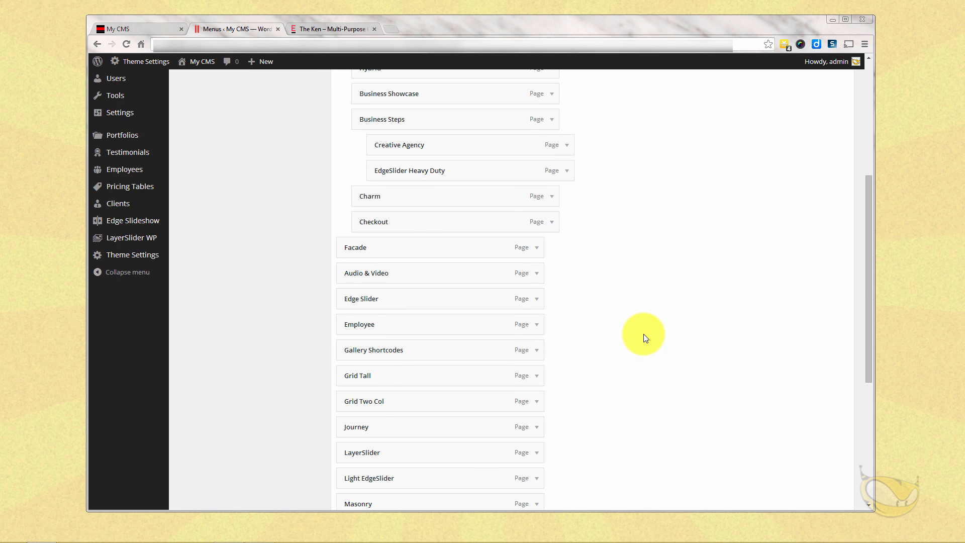
{"action": "scroll", "scroll_direction": "down", "scroll_amount": 3}
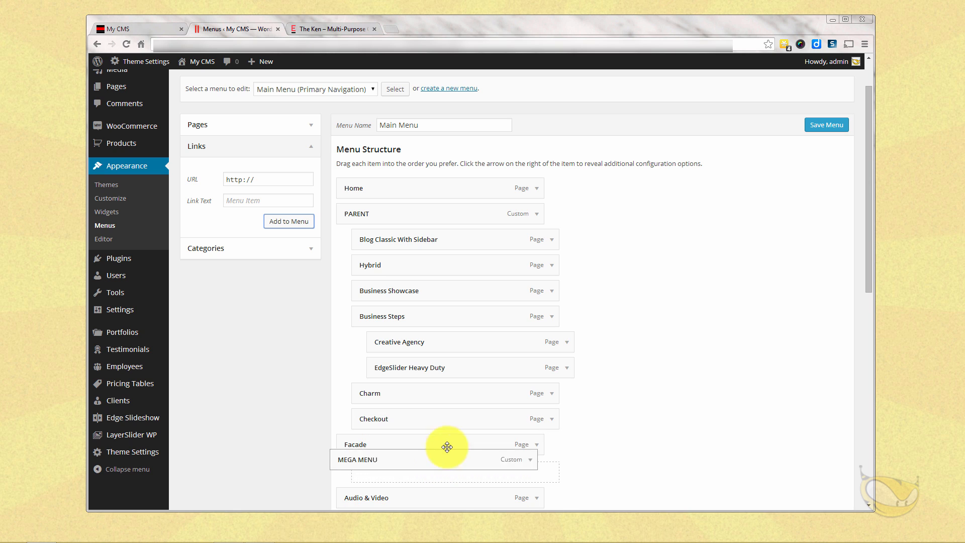
{"action": "left_click_drag", "start_coordinate": [446, 458], "coordinate": [440, 444]}
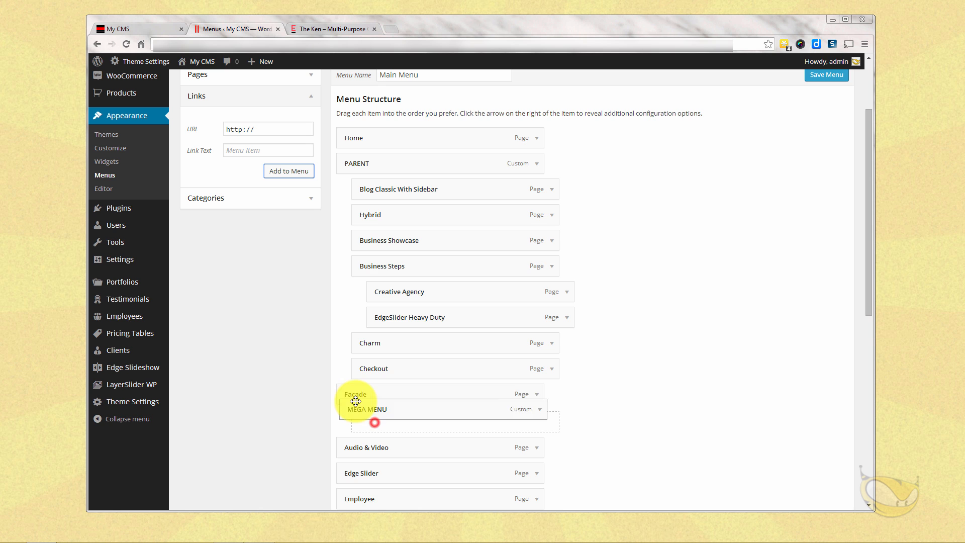
{"action": "left_click_drag", "start_coordinate": [356, 409], "coordinate": [370, 394]}
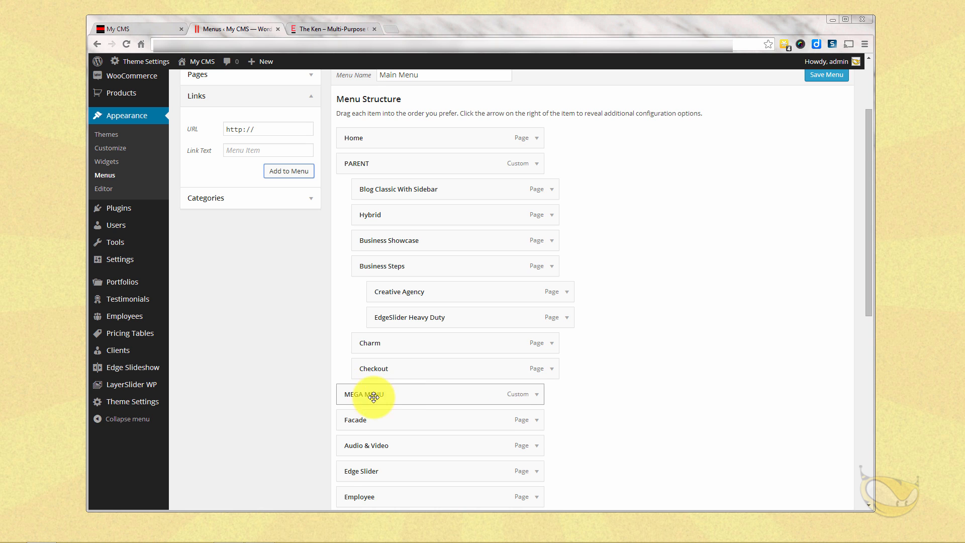
{"action": "scroll", "scroll_direction": "down", "scroll_amount": 3}
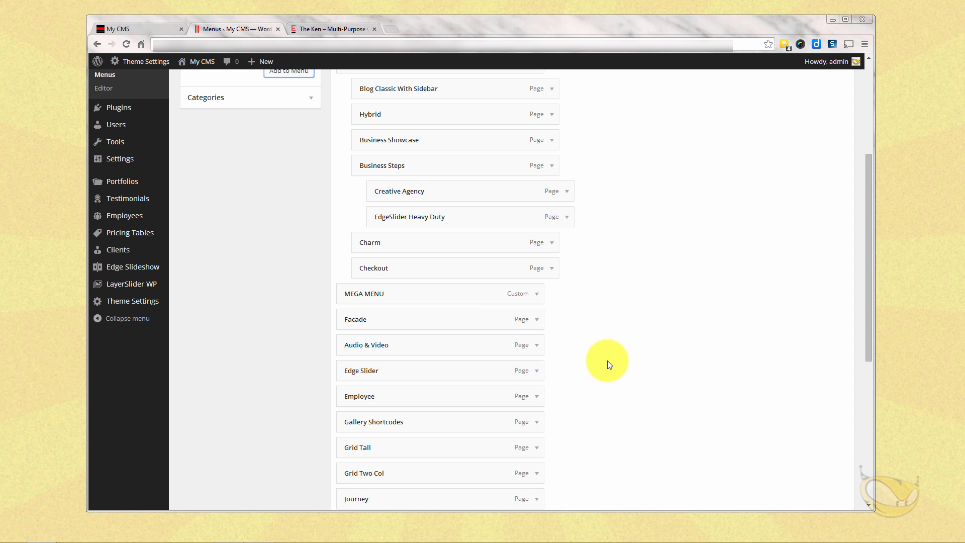
{"action": "mouse_move", "coordinate": [603, 360]}
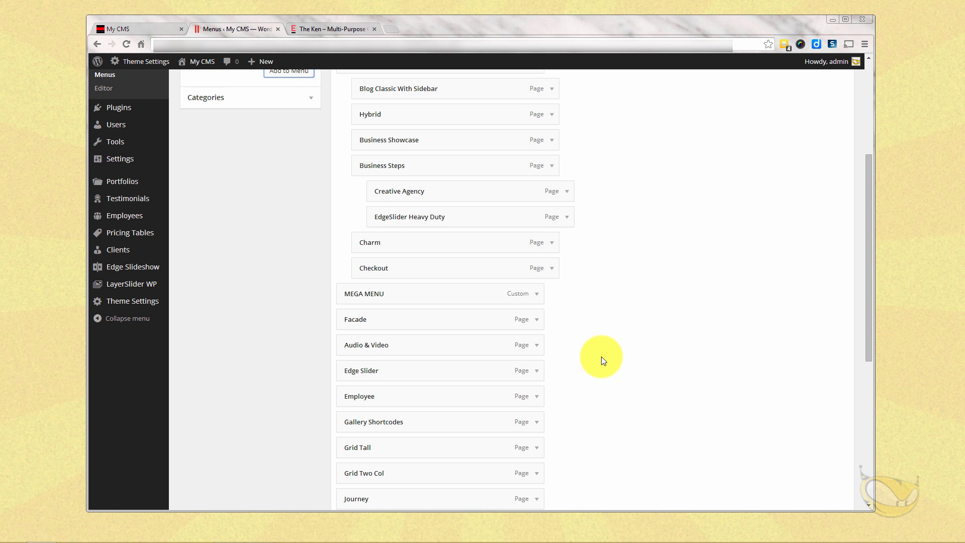
Add a Col1 custom link and nest it under MEGA MENU.
{"action": "scroll", "scroll_direction": "down", "scroll_amount": 3}
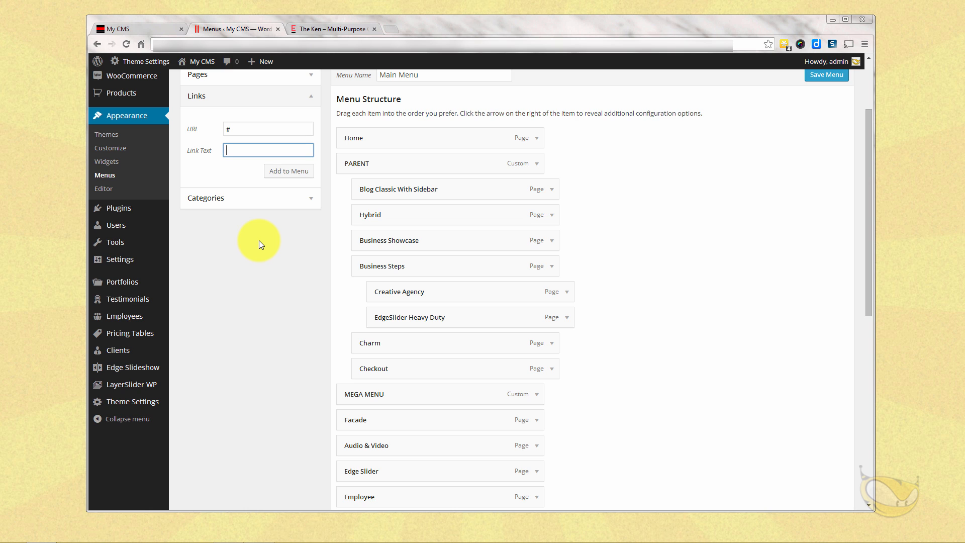
{"action": "type", "text": "C"}
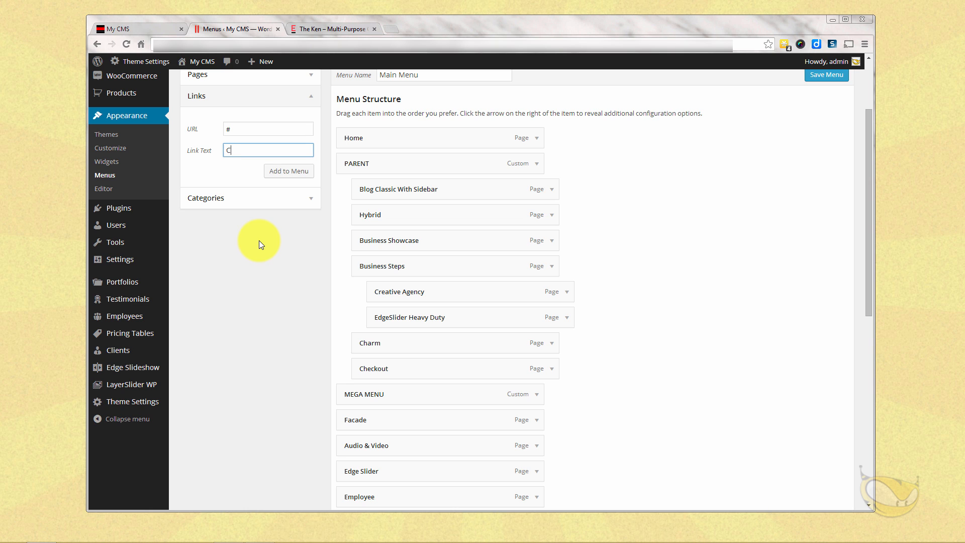
{"action": "type", "text": "ol1"}
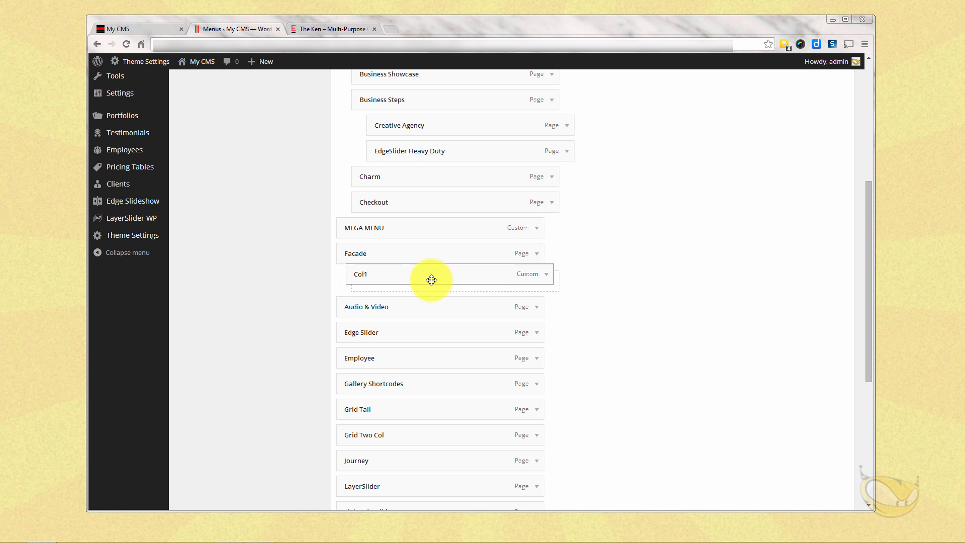
{"action": "left_click_drag", "start_coordinate": [431, 280], "coordinate": [442, 256]}
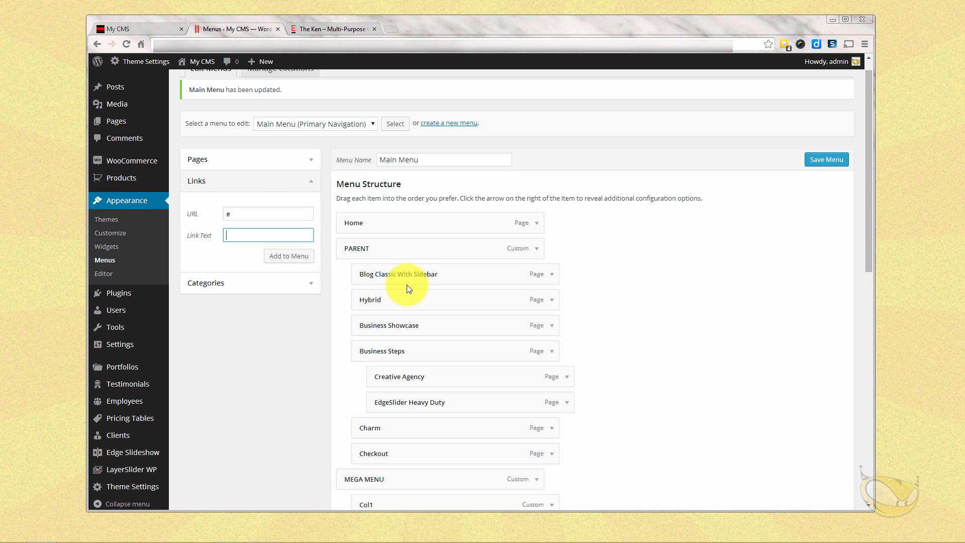
Add Col2, Col3 and Col4 as custom links with # addresses.
{"action": "type", "text": "Col2"}
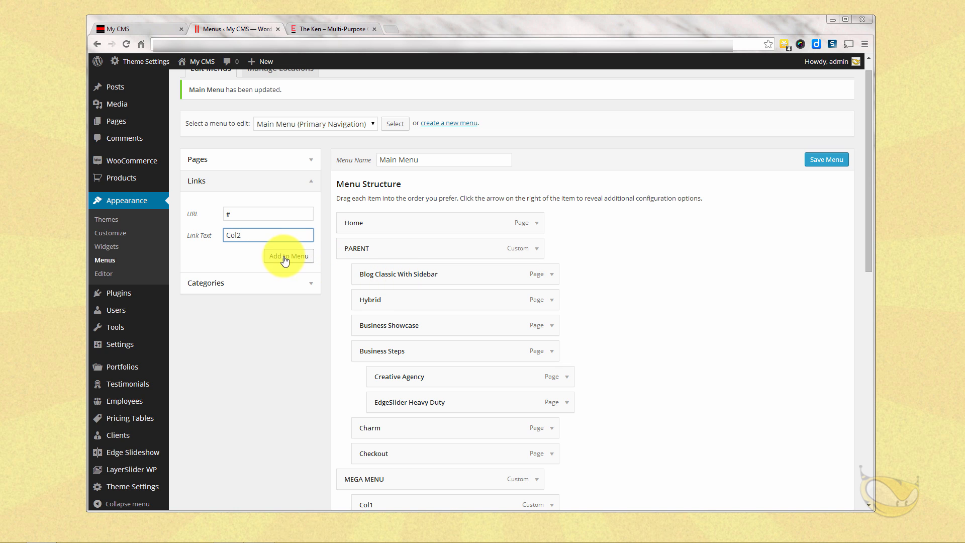
{"action": "left_click", "coordinate": [288, 256]}
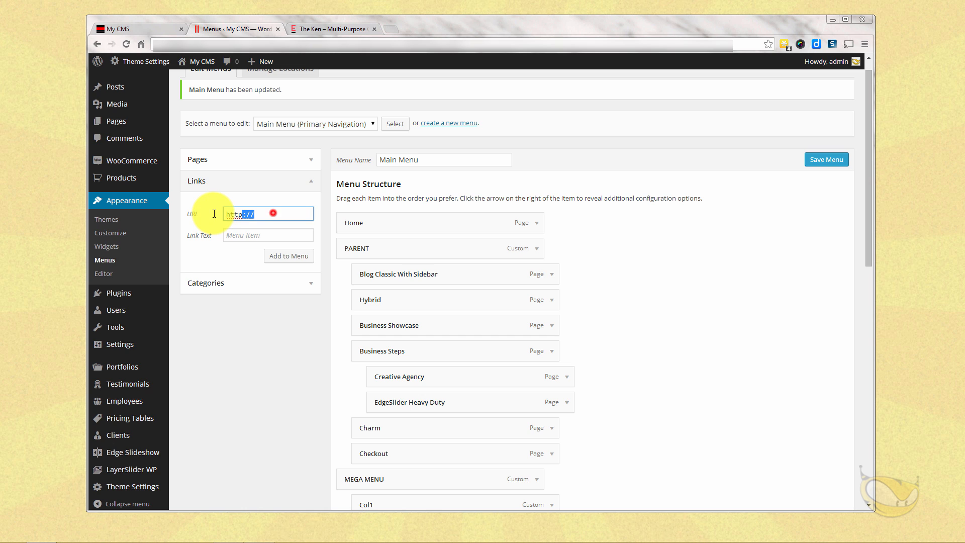
{"action": "type", "text": "#"}
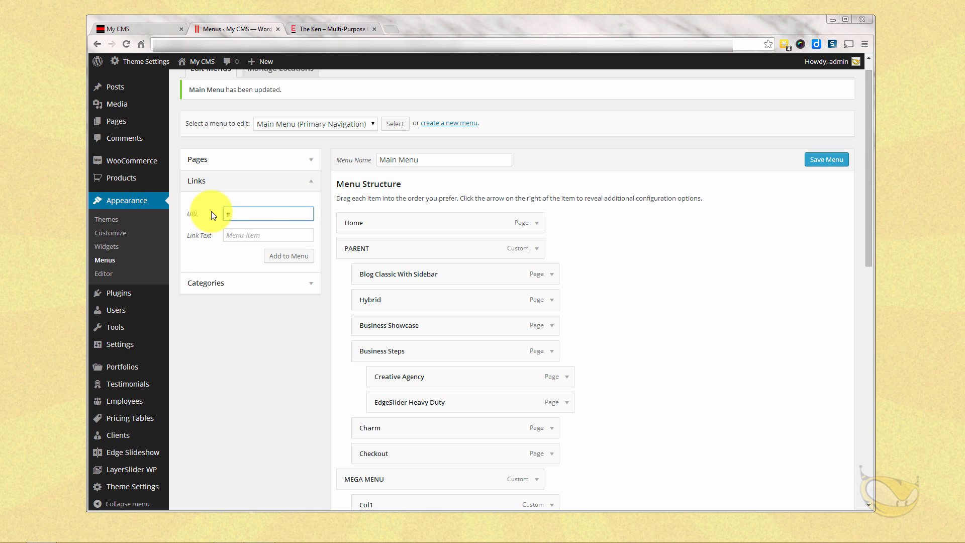
{"action": "type", "text": "Col3"}
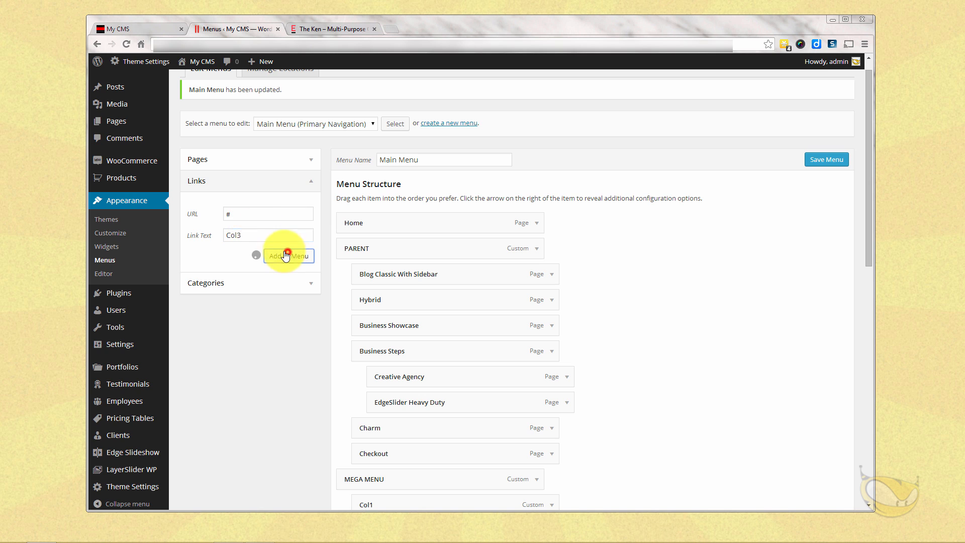
{"action": "left_click", "coordinate": [288, 256]}
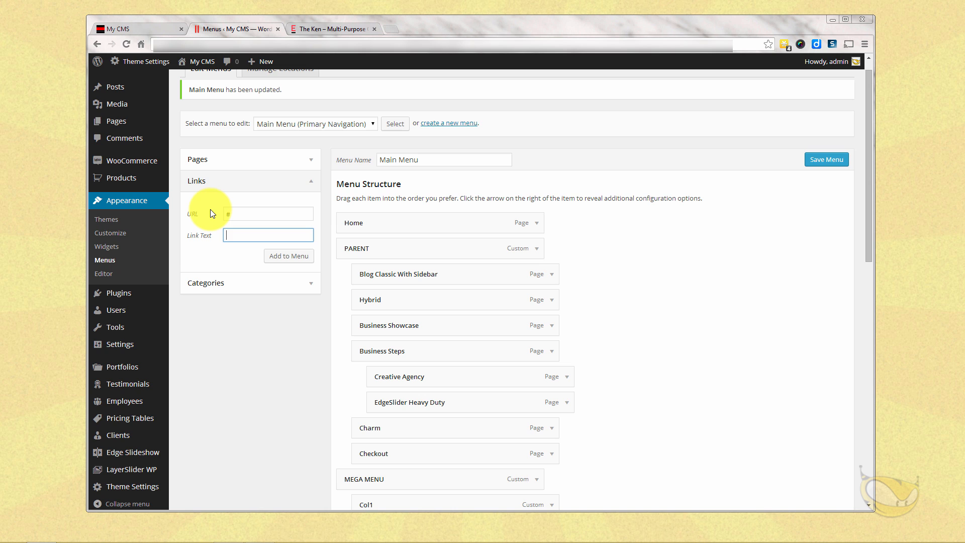
{"action": "type", "text": "Col4"}
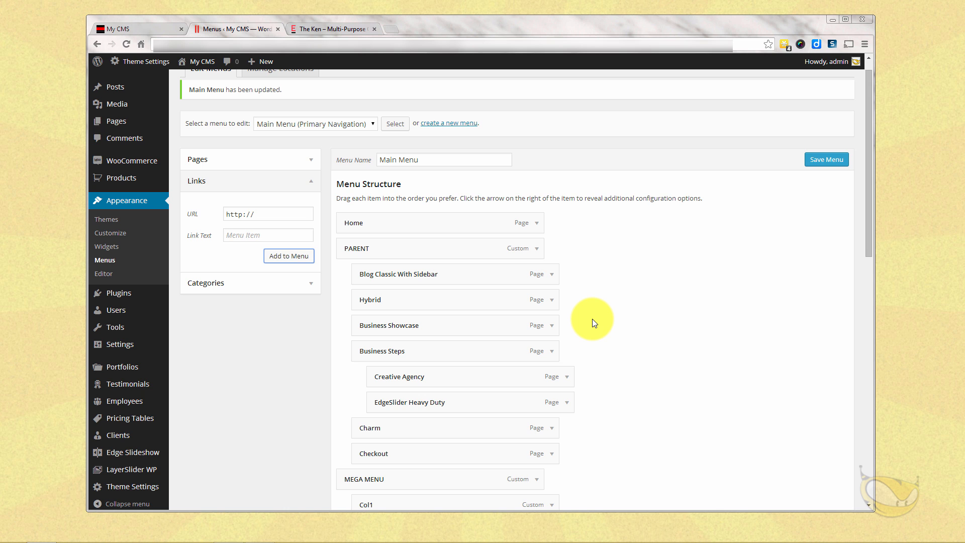
{"action": "scroll", "scroll_direction": "down", "scroll_amount": 3}
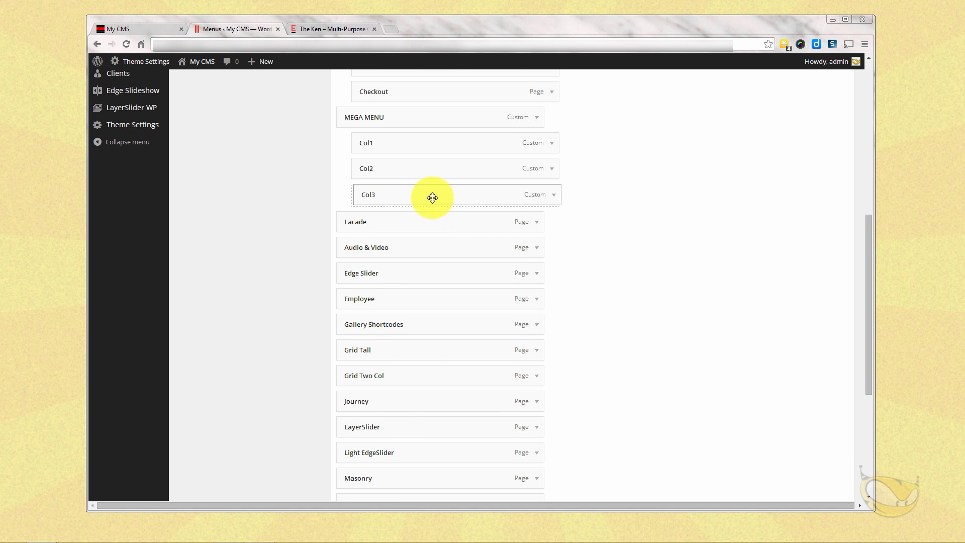
{"action": "scroll", "scroll_direction": "down", "scroll_amount": 3}
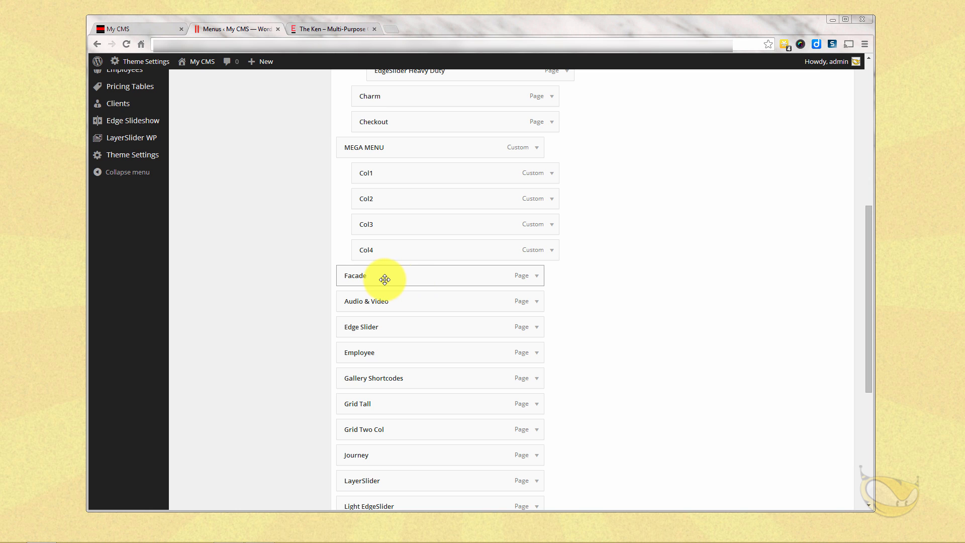
Nest Facade under Col1, Grid Tall under Col2, Grid Two Col under Col3, Light EdgeSlider under Col4.
{"action": "left_click_drag", "start_coordinate": [385, 279], "coordinate": [415, 200]}
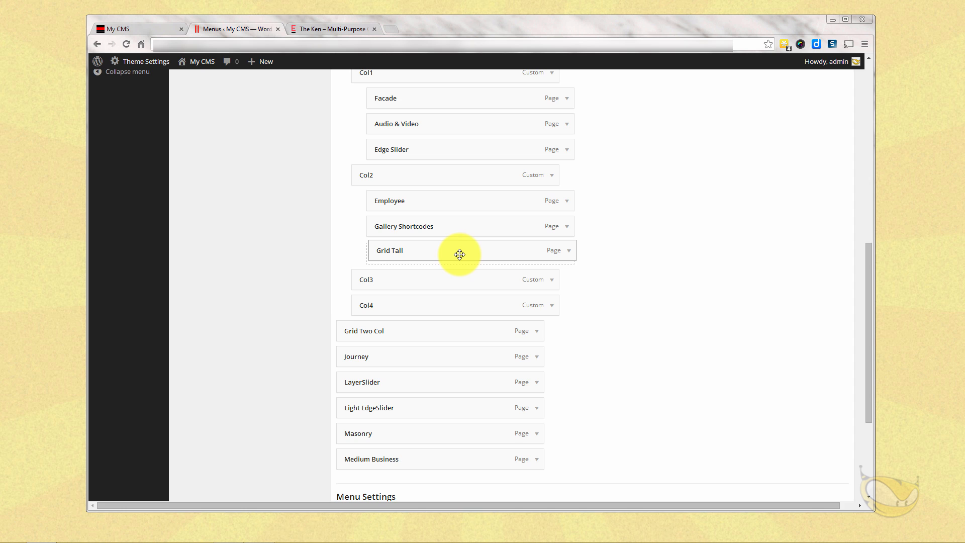
{"action": "left_click_drag", "start_coordinate": [460, 330], "coordinate": [461, 298]}
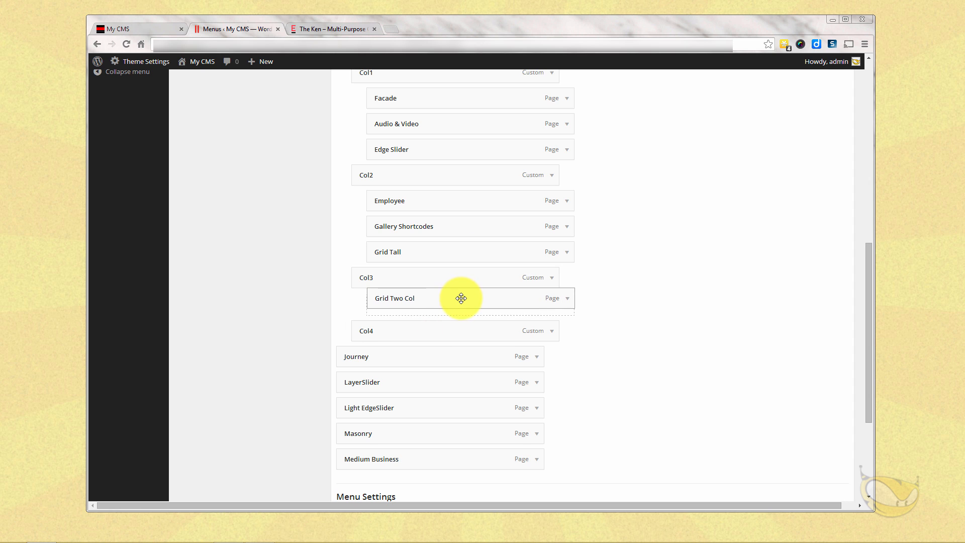
{"action": "left_click_drag", "start_coordinate": [441, 356], "coordinate": [476, 323]}
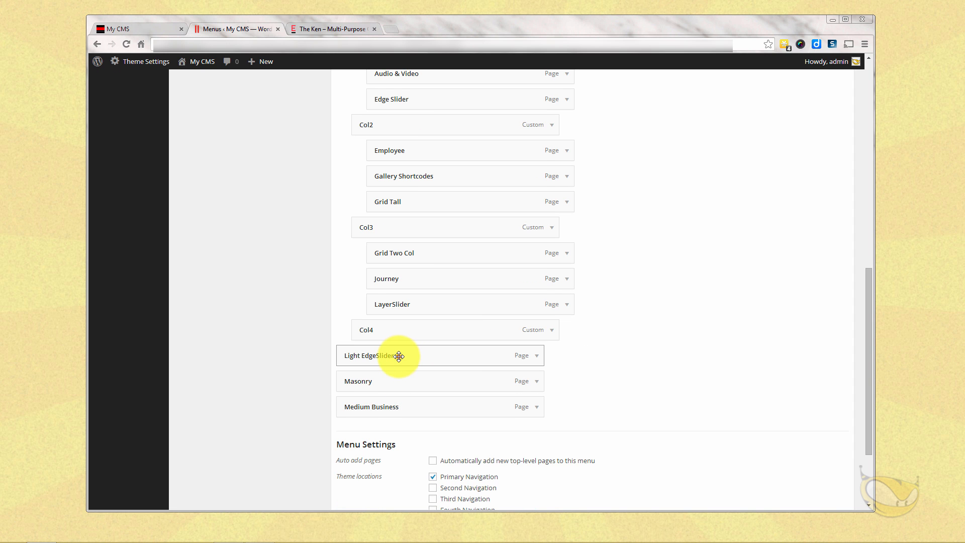
{"action": "left_click_drag", "start_coordinate": [398, 356], "coordinate": [433, 385]}
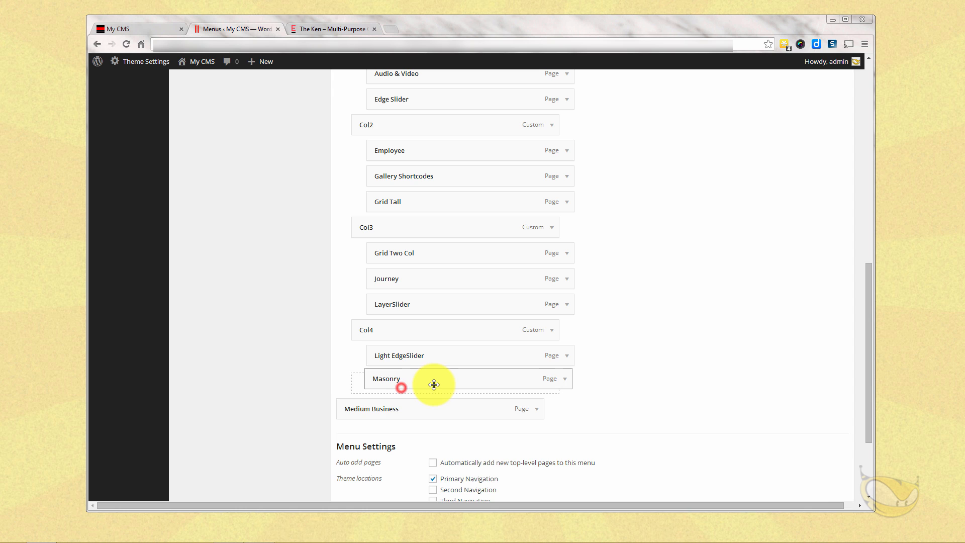
{"action": "scroll", "scroll_direction": "down", "scroll_amount": 3}
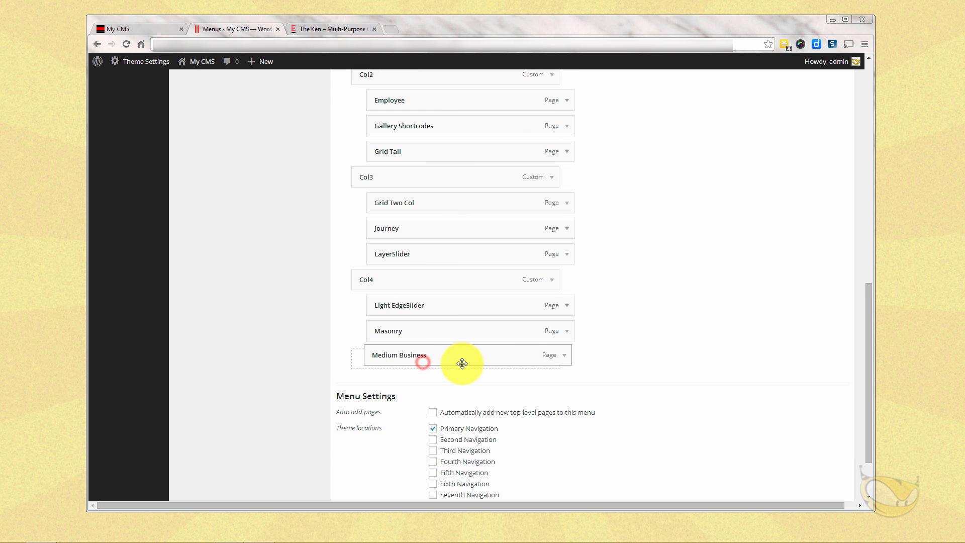
{"action": "scroll", "scroll_direction": "down", "scroll_amount": 3}
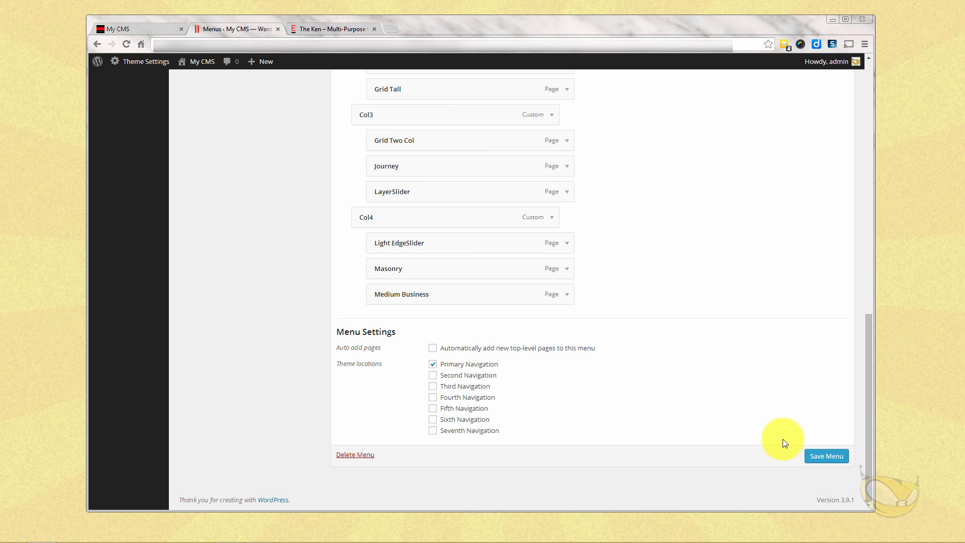
Save the menu, reload the live site to check MEGA MENU's Col1–Col4 dropdown, then return.
{"action": "left_click", "coordinate": [826, 456]}
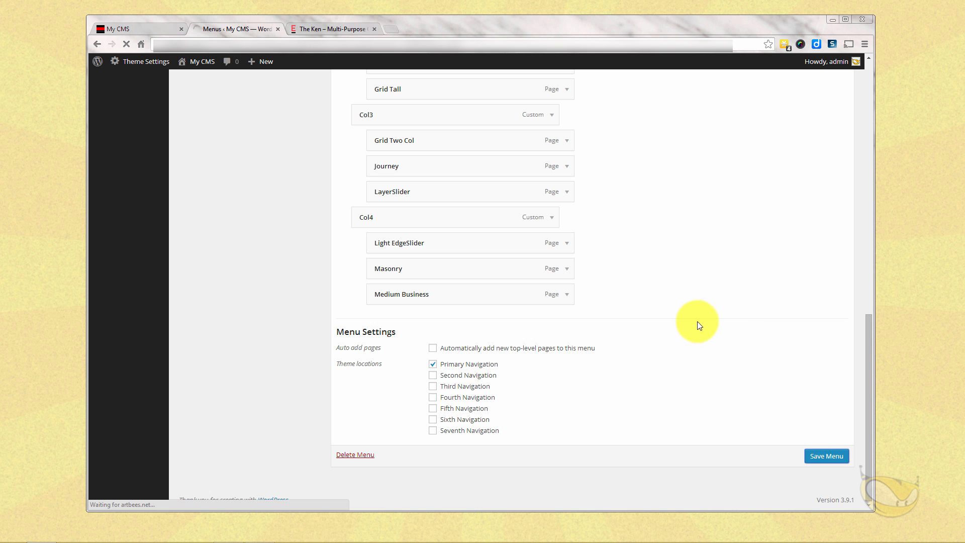
{"action": "left_click", "coordinate": [825, 455]}
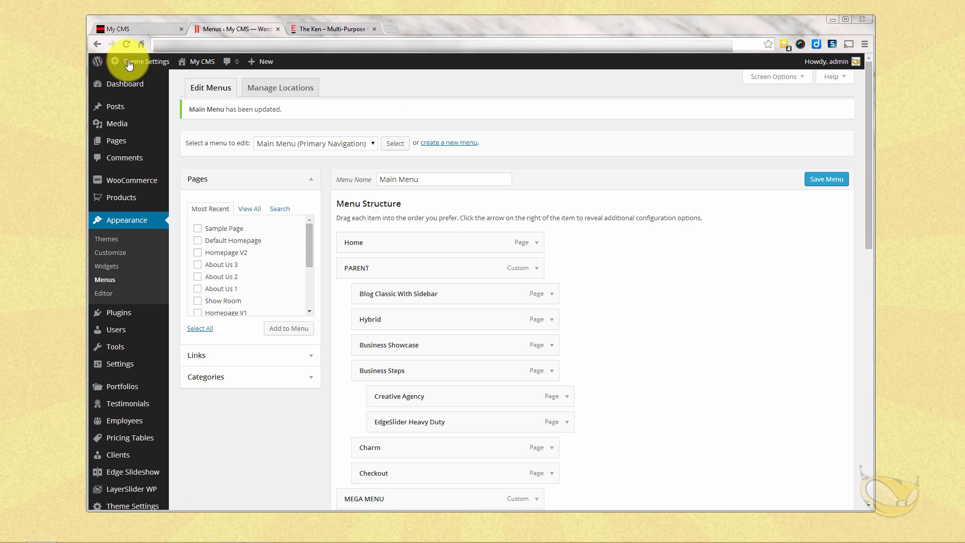
{"action": "left_click", "coordinate": [117, 28]}
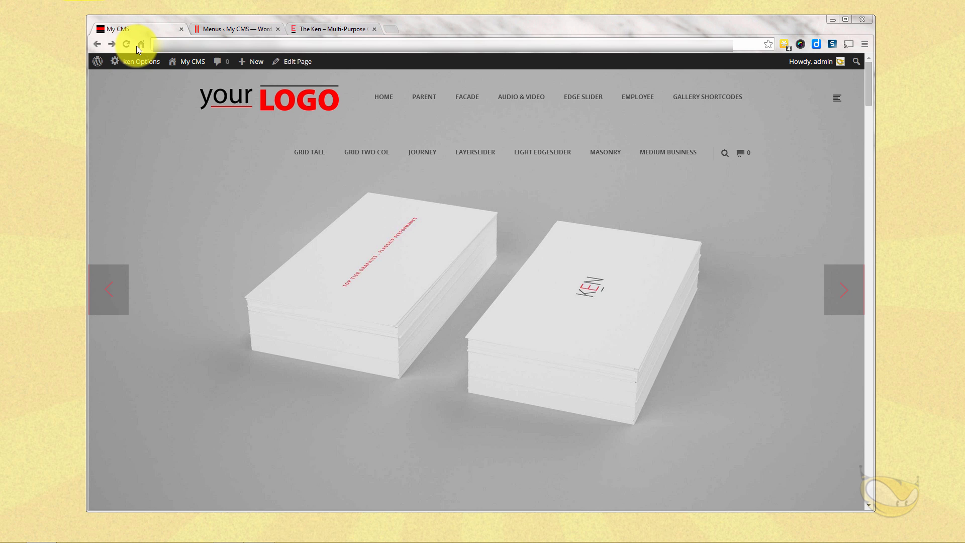
{"action": "left_click", "coordinate": [126, 44]}
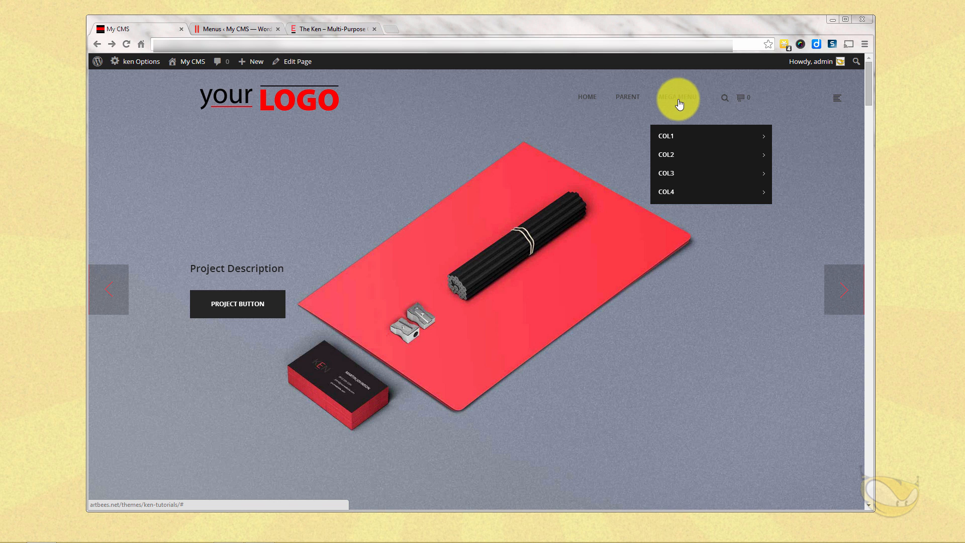
{"action": "mouse_move", "coordinate": [683, 173]}
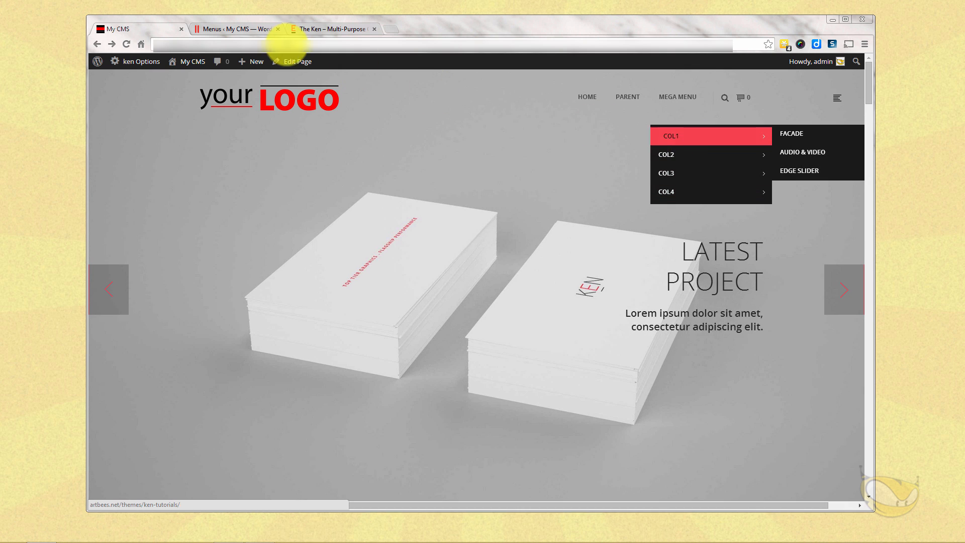
{"action": "left_click", "coordinate": [236, 29]}
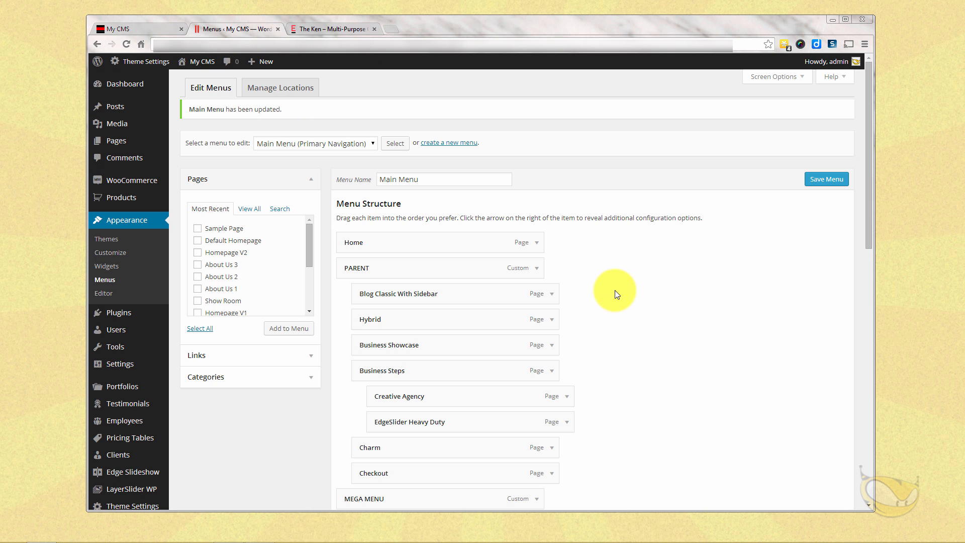
Tick 'Make this Item Mega Menu?' on MEGA MENU, save, and preview the four-column panel.
{"action": "scroll", "scroll_direction": "down", "scroll_amount": 3}
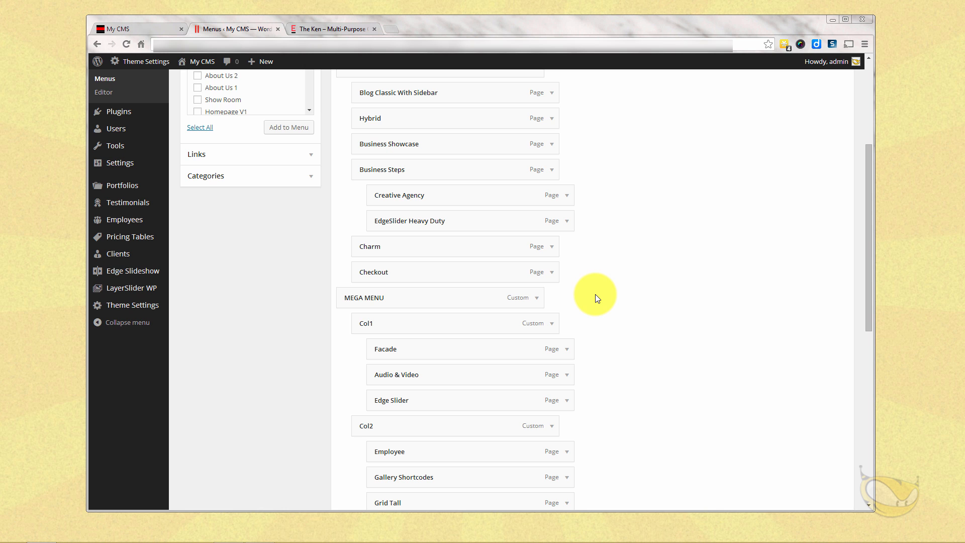
{"action": "left_click", "coordinate": [534, 297]}
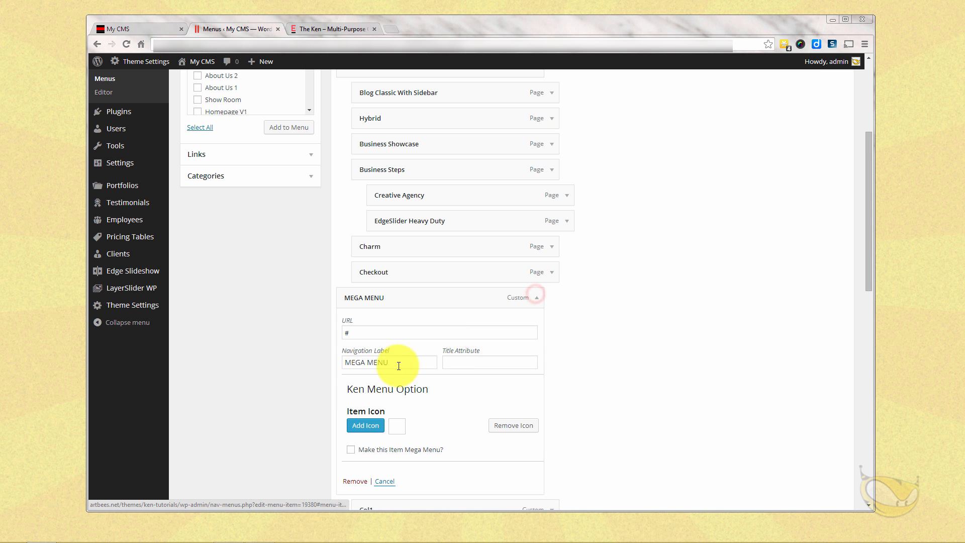
{"action": "left_click", "coordinate": [350, 449]}
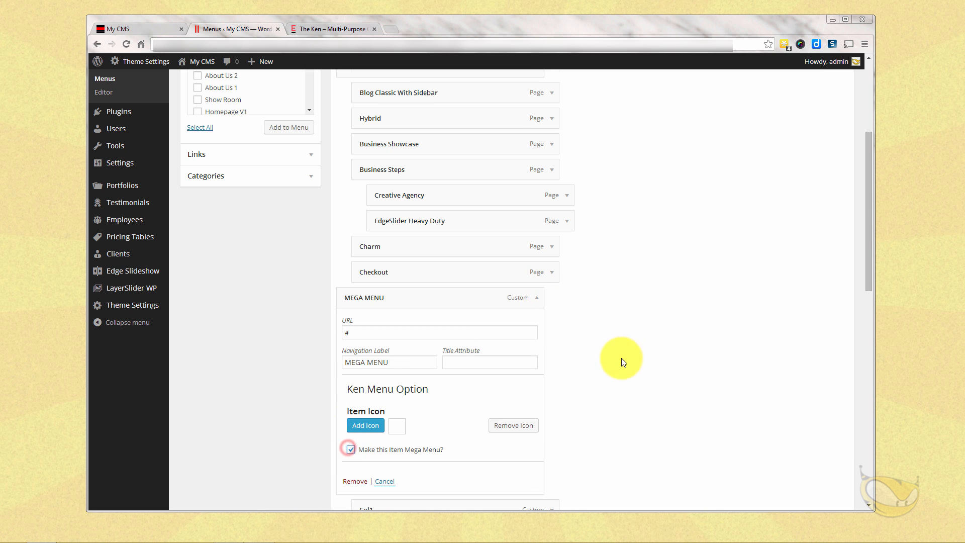
{"action": "left_click", "coordinate": [825, 179]}
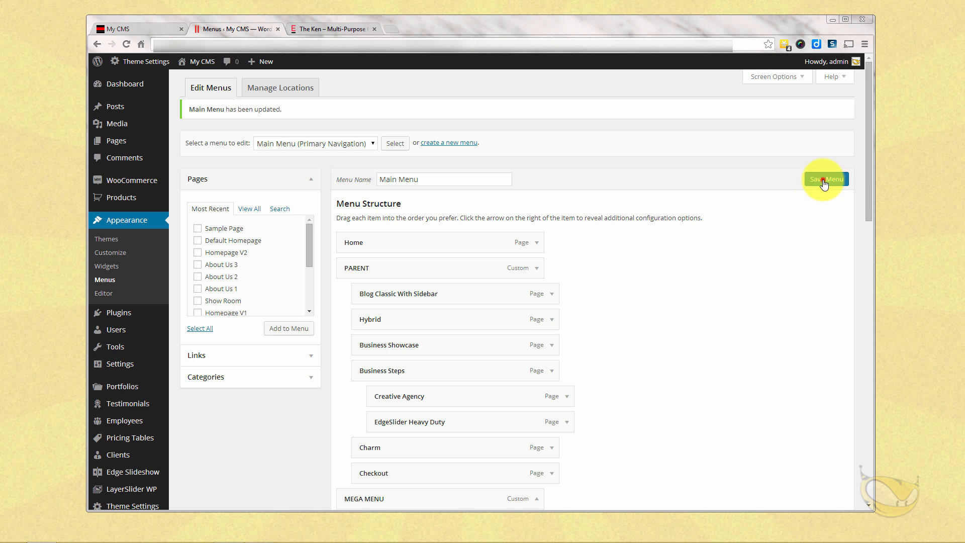
{"action": "left_click", "coordinate": [825, 179]}
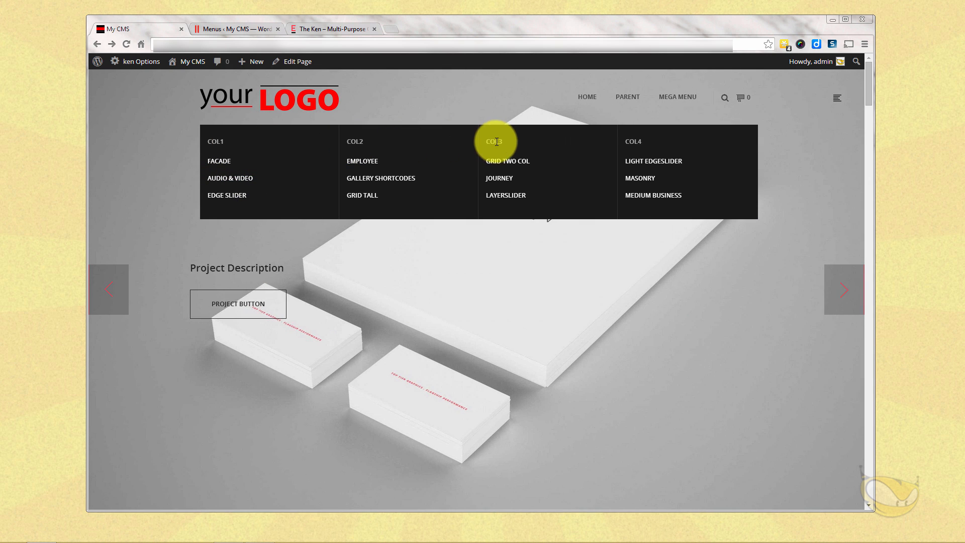
{"action": "left_click", "coordinate": [236, 29]}
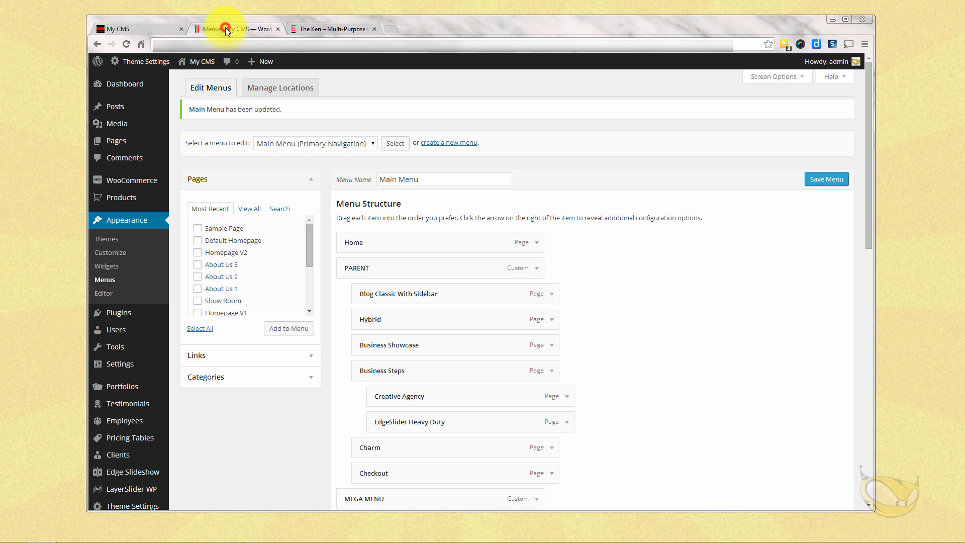
Expand Col1, Col2 and Col3, relabel them '-', and save the menu.
{"action": "scroll", "scroll_direction": "down", "scroll_amount": 3}
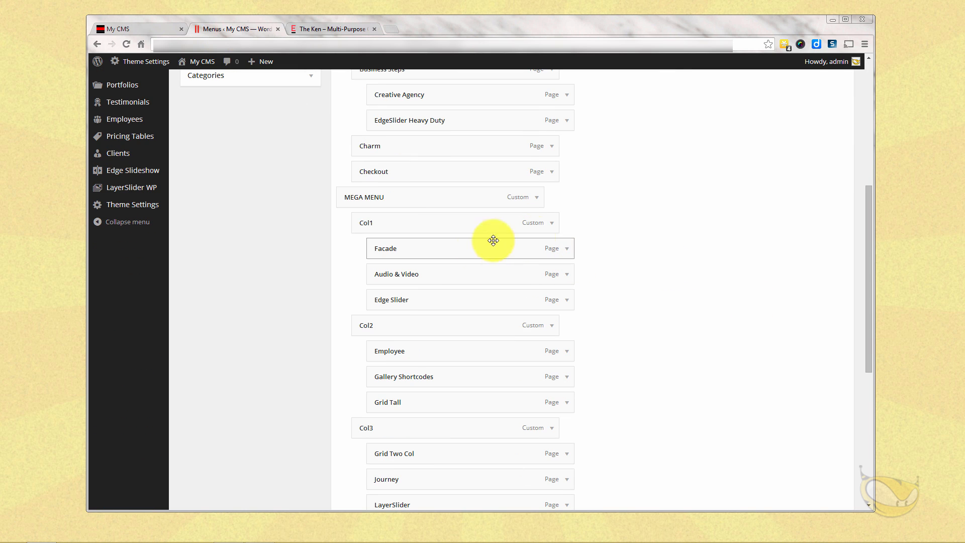
{"action": "left_click", "coordinate": [551, 222]}
{"action": "type", "text": "-"}
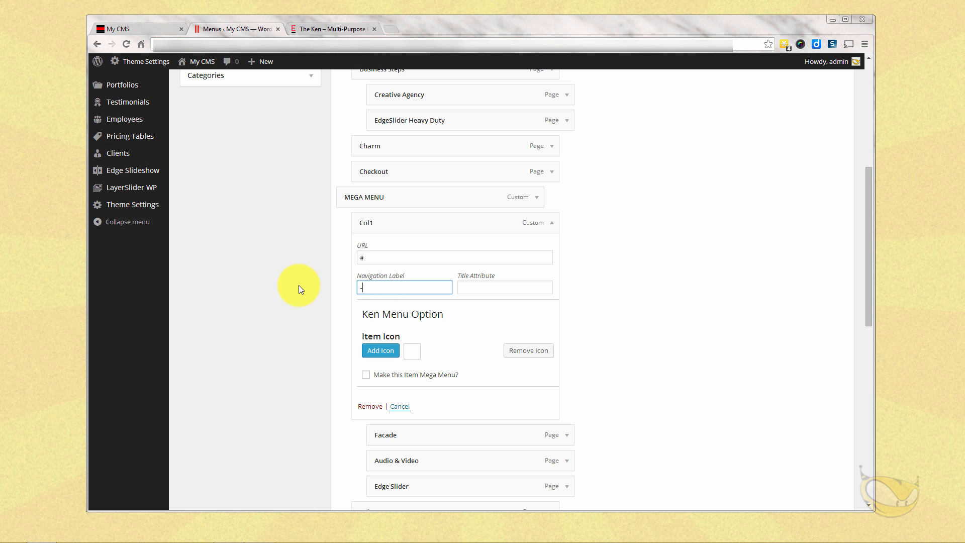
{"action": "mouse_move", "coordinate": [653, 327]}
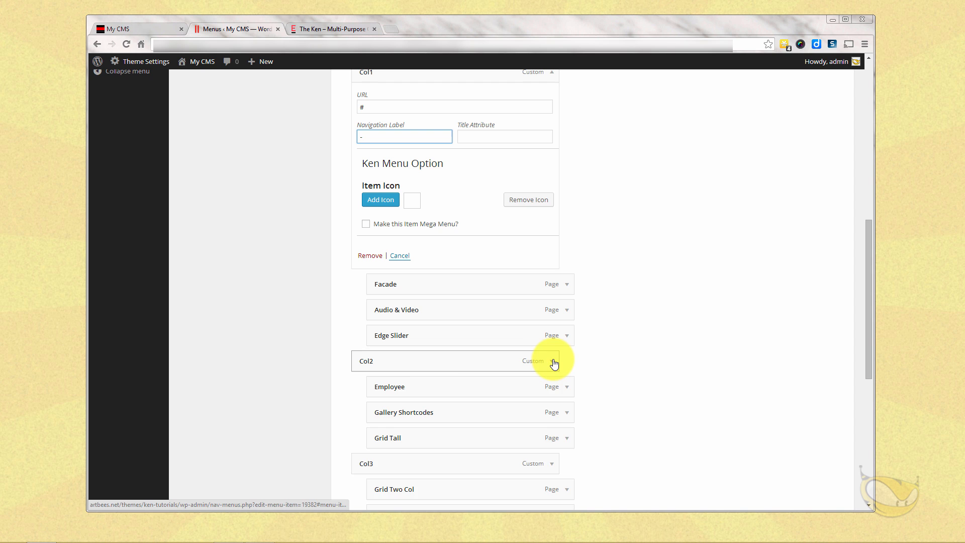
{"action": "left_click", "coordinate": [554, 361]}
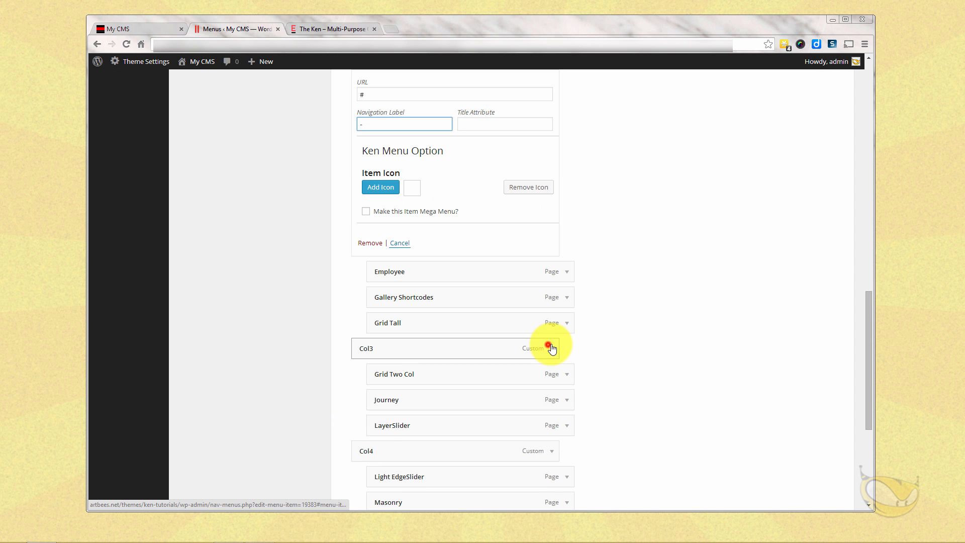
{"action": "left_click", "coordinate": [552, 348]}
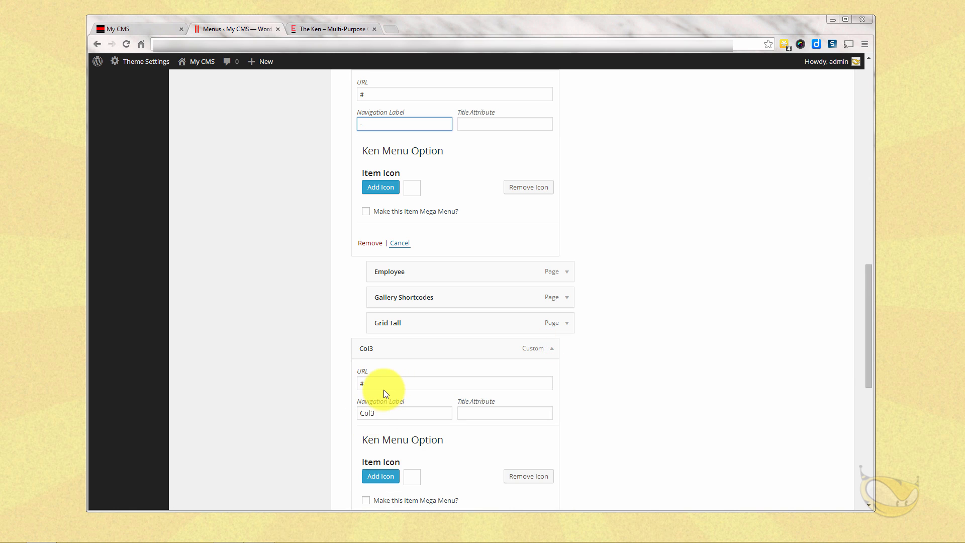
{"action": "scroll", "scroll_direction": "down", "scroll_amount": 3}
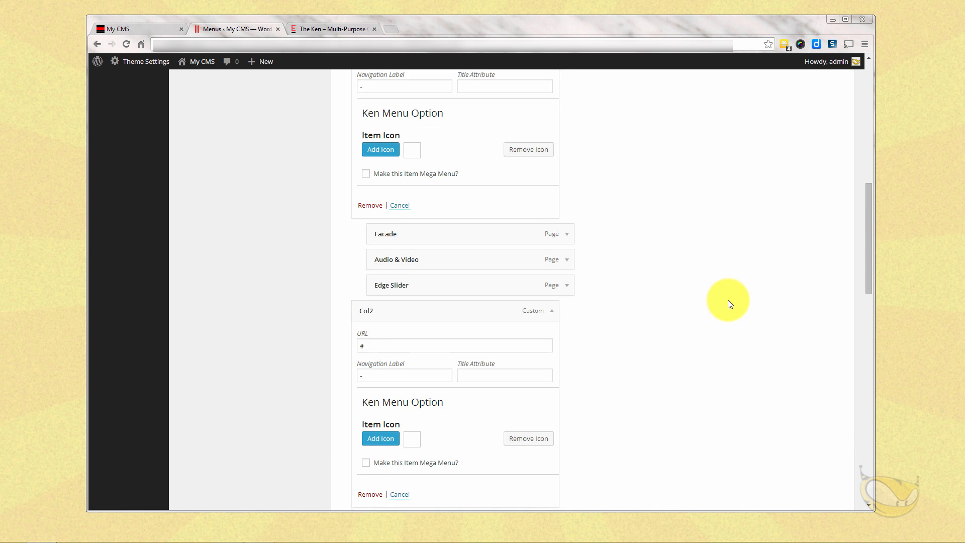
{"action": "left_click", "coordinate": [825, 179]}
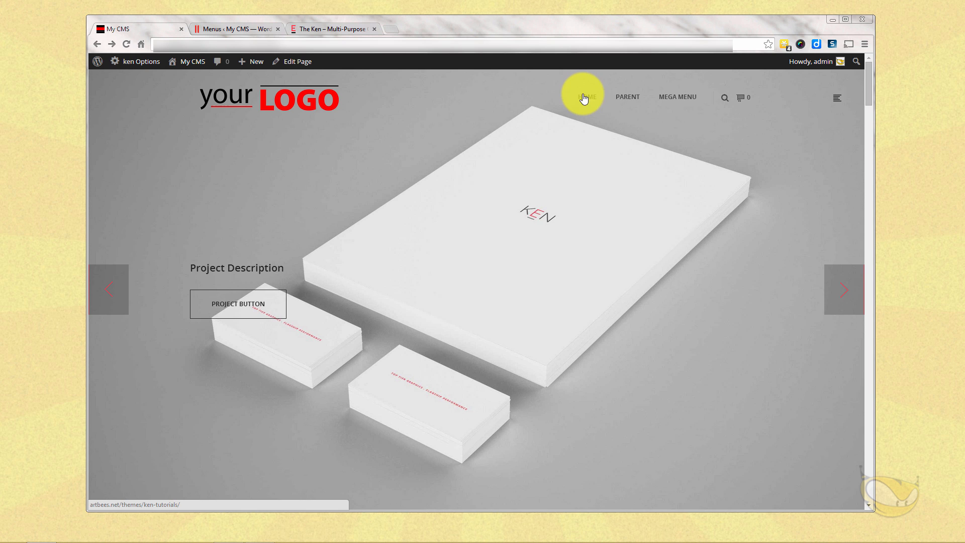
Open the Facade item's icon choices, pick an icon, and reload the live site.
{"action": "left_click", "coordinate": [236, 29]}
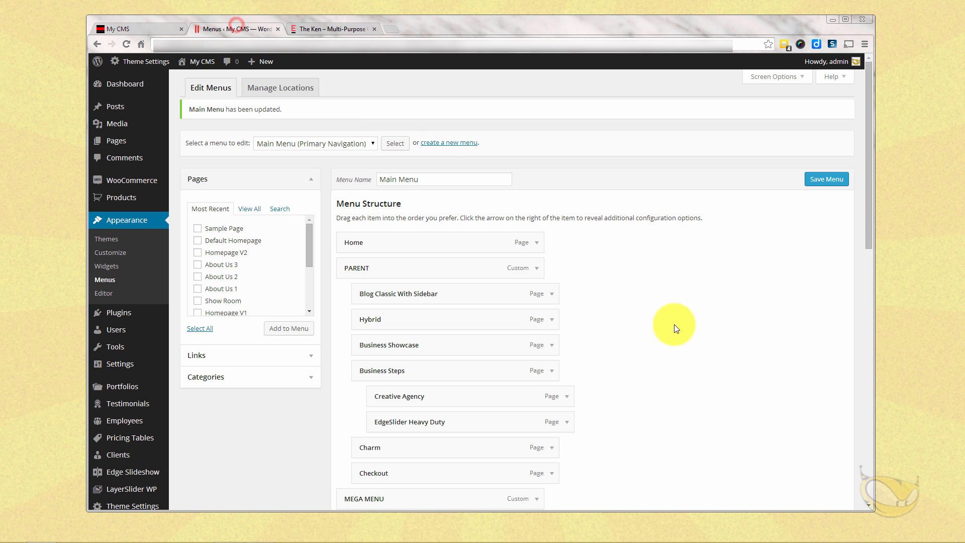
{"action": "scroll", "scroll_direction": "down", "scroll_amount": 3}
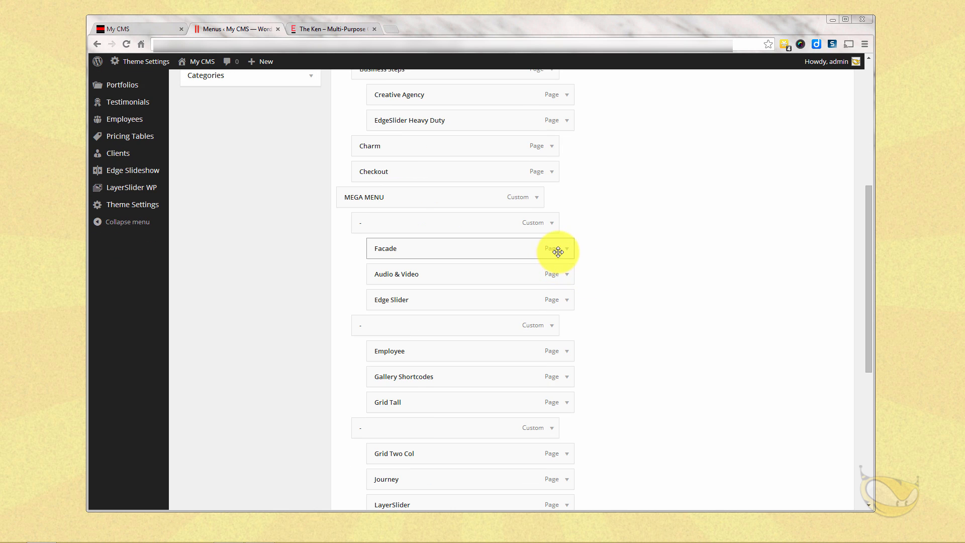
{"action": "left_click", "coordinate": [560, 247]}
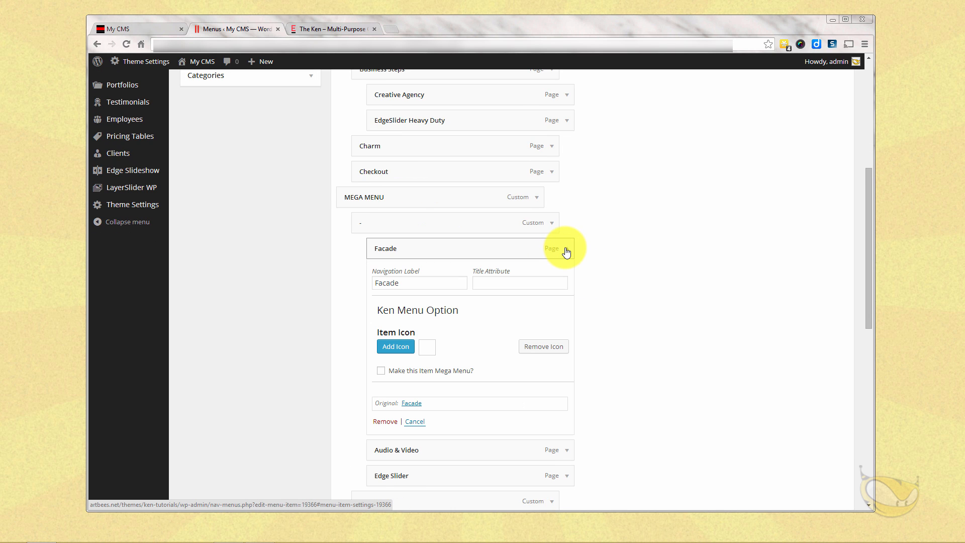
{"action": "left_click", "coordinate": [566, 249]}
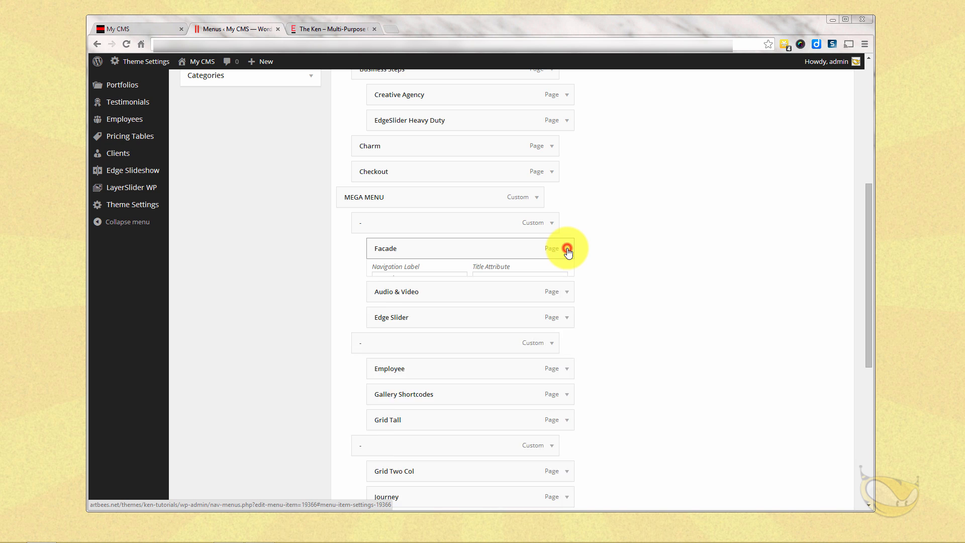
{"action": "left_click", "coordinate": [566, 252]}
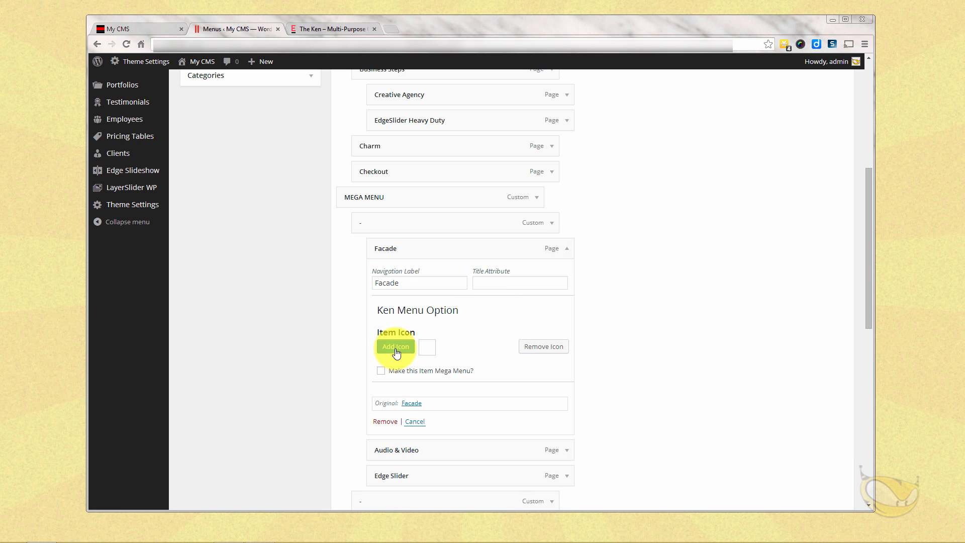
{"action": "left_click", "coordinate": [395, 346]}
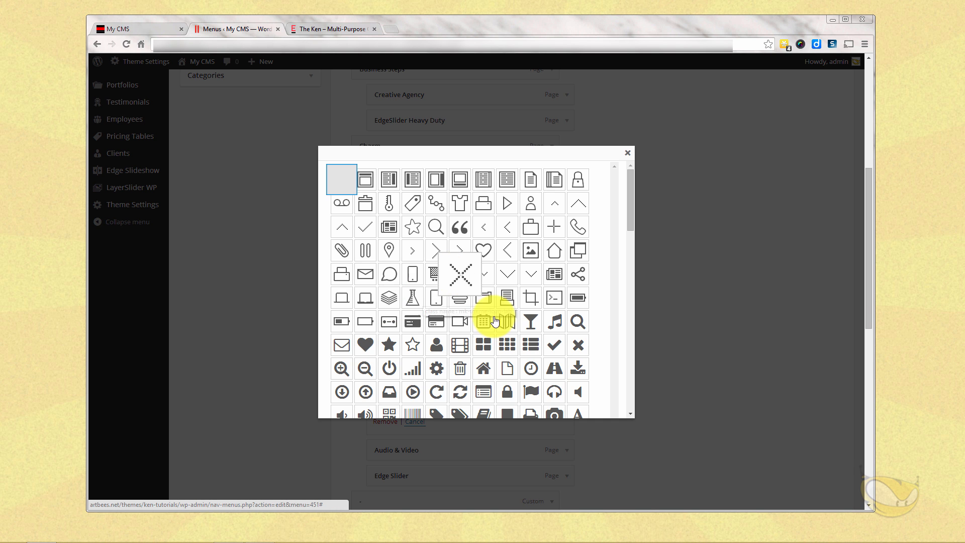
{"action": "scroll", "scroll_direction": "down", "scroll_amount": 3}
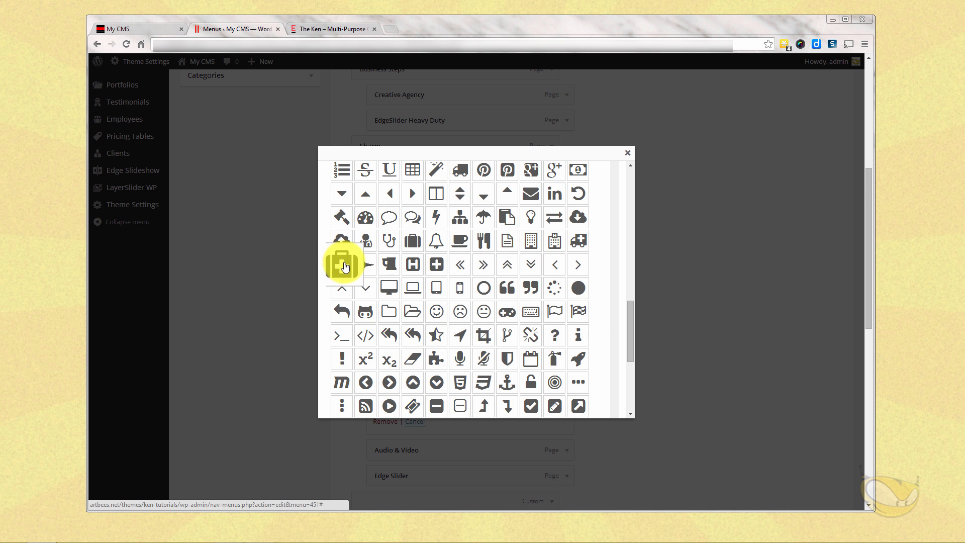
{"action": "scroll", "scroll_direction": "down", "scroll_amount": 3}
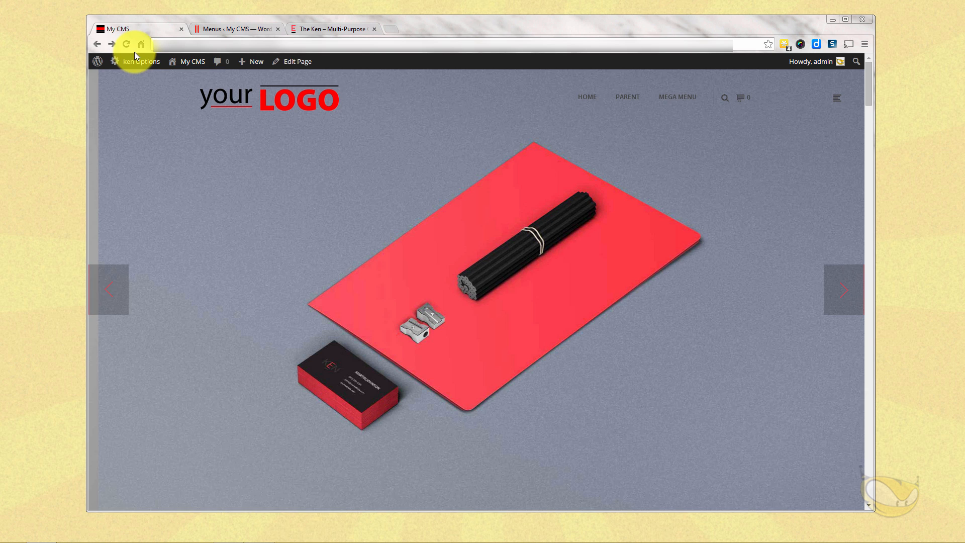
{"action": "left_click", "coordinate": [125, 44]}
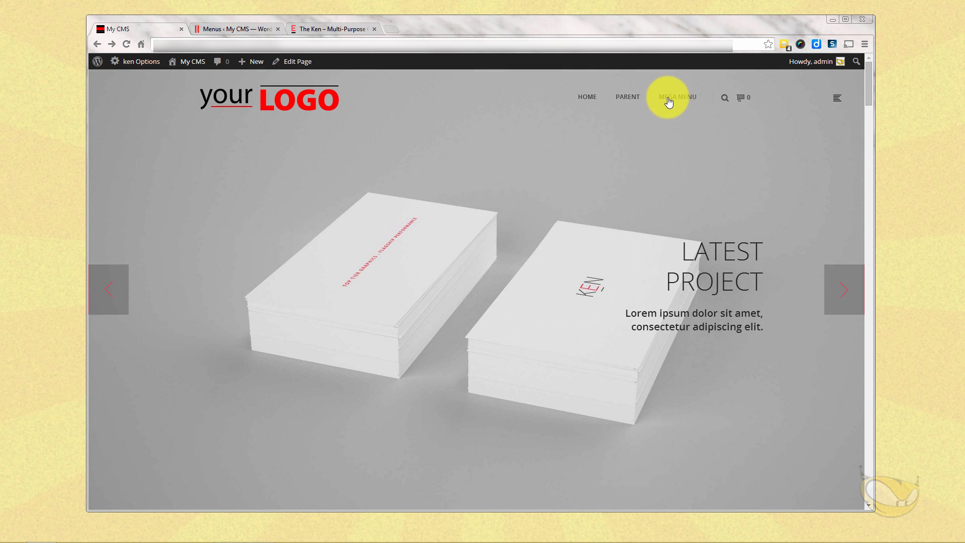
{"action": "mouse_move", "coordinate": [677, 96]}
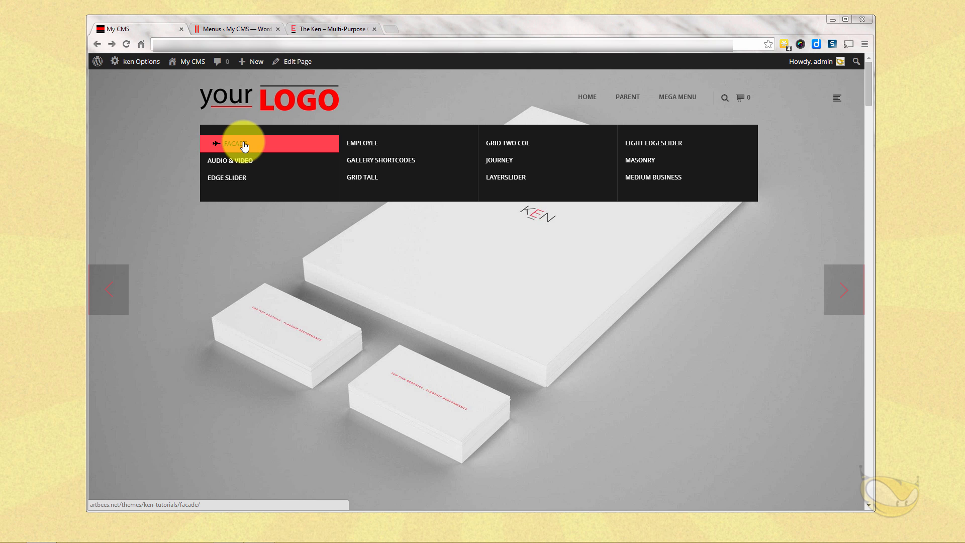
{"action": "left_click", "coordinate": [227, 177]}
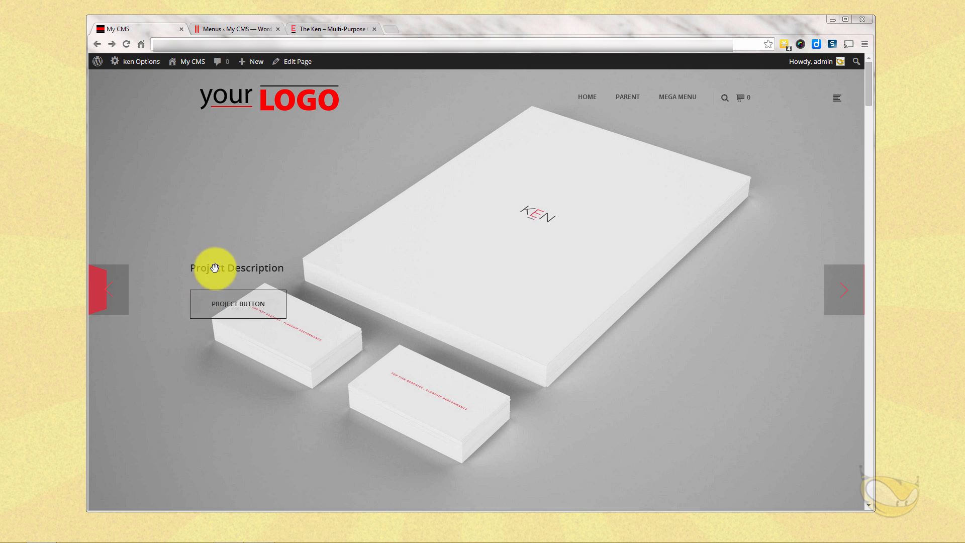
{"action": "left_click", "coordinate": [844, 290]}
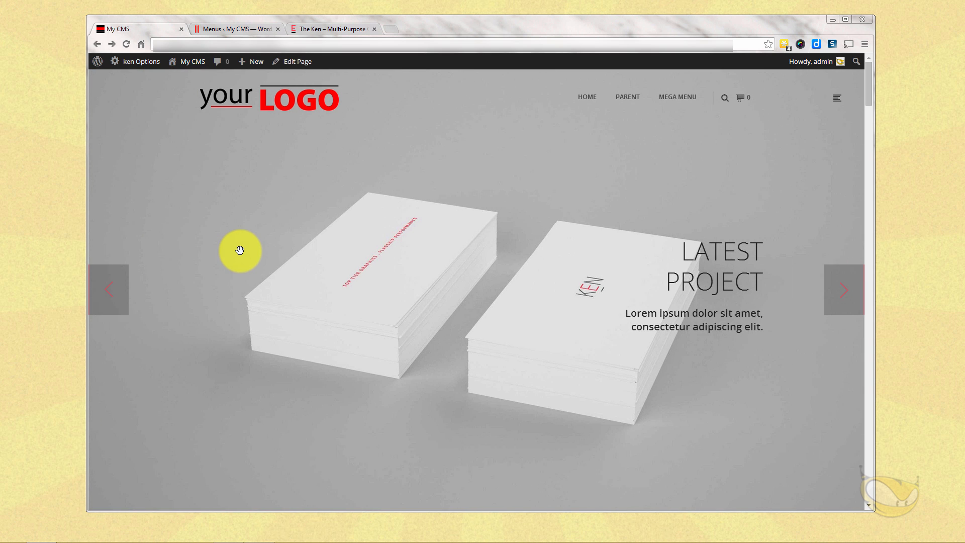
Create a menu named 'One Page', tick Seventh Navigation as its location, and save it.
{"action": "left_click", "coordinate": [236, 29]}
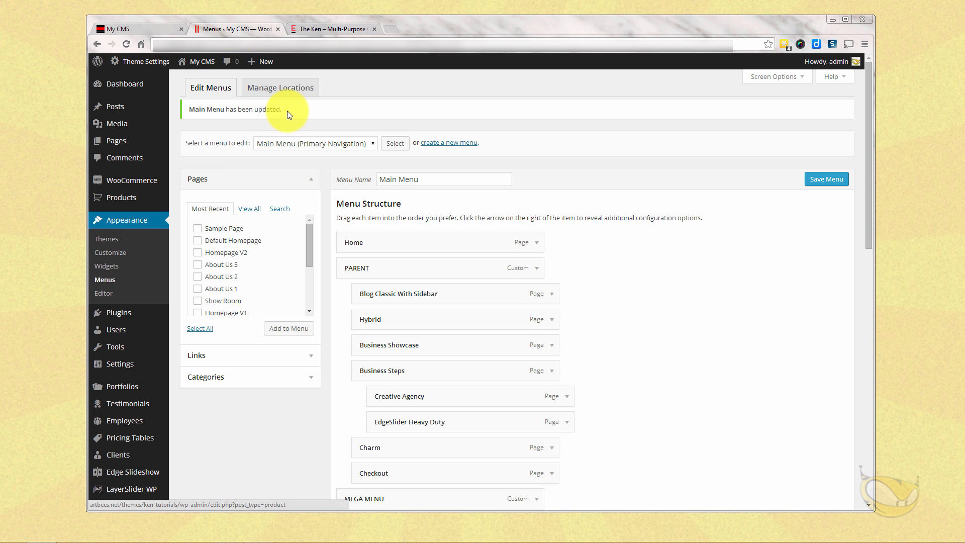
{"action": "left_click", "coordinate": [449, 143]}
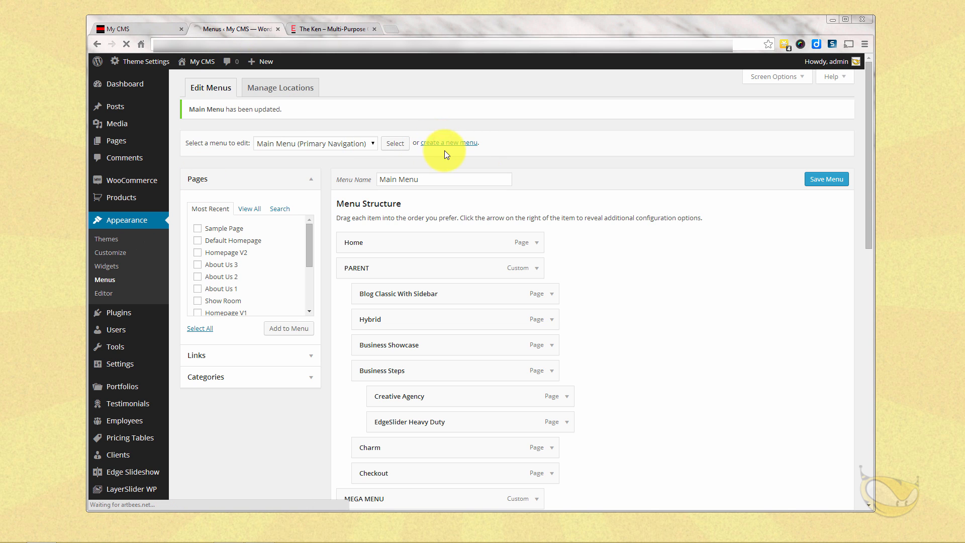
{"action": "left_click", "coordinate": [450, 142]}
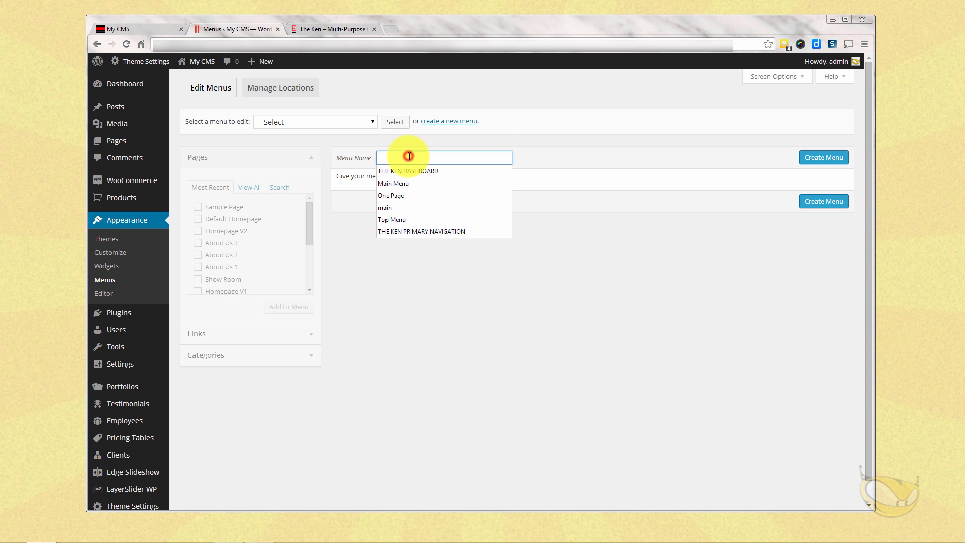
{"action": "type", "text": "o"}
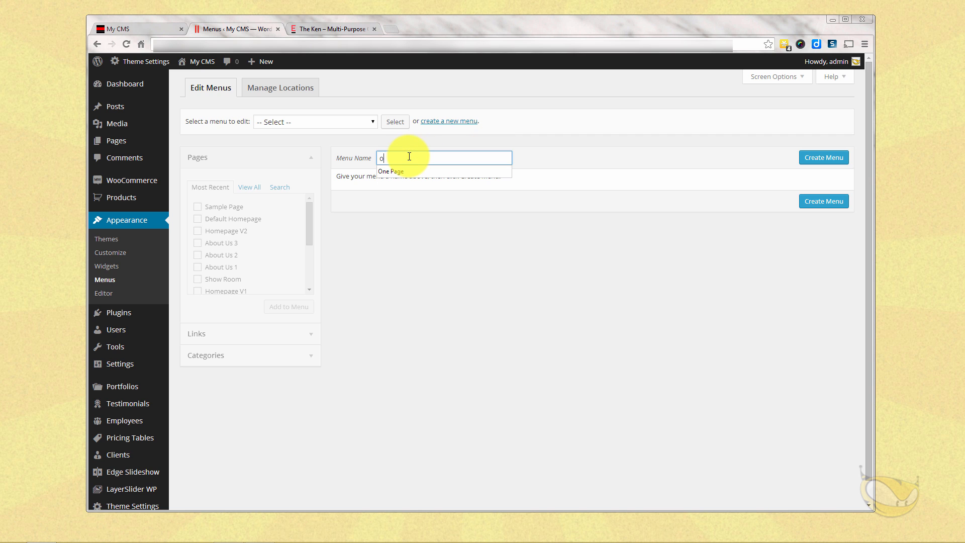
{"action": "left_click", "coordinate": [823, 157]}
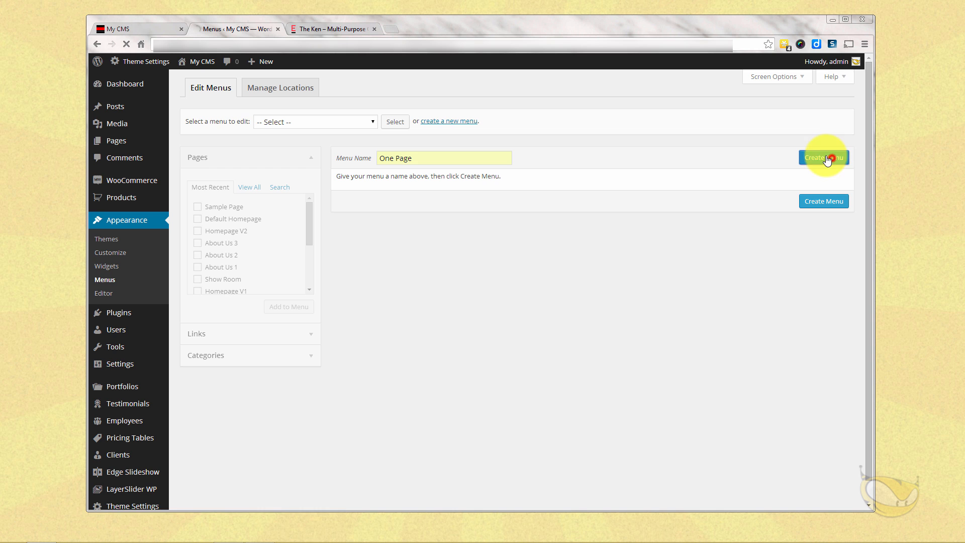
{"action": "left_click", "coordinate": [823, 157]}
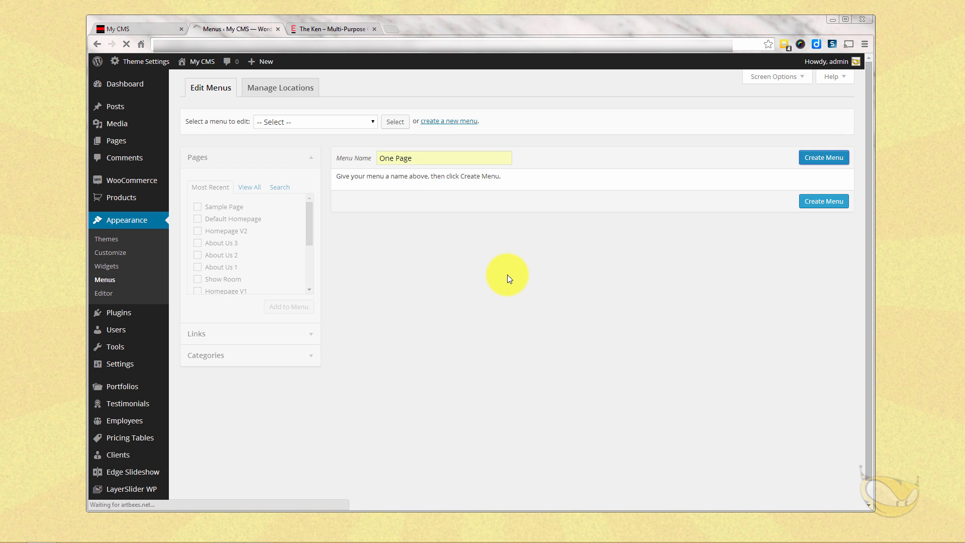
{"action": "left_click", "coordinate": [823, 157]}
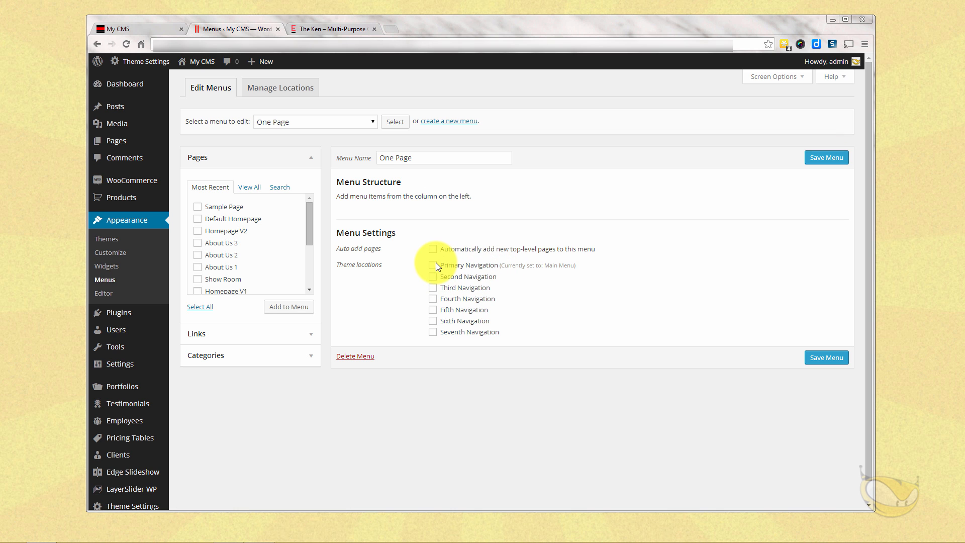
{"action": "mouse_move", "coordinate": [511, 301]}
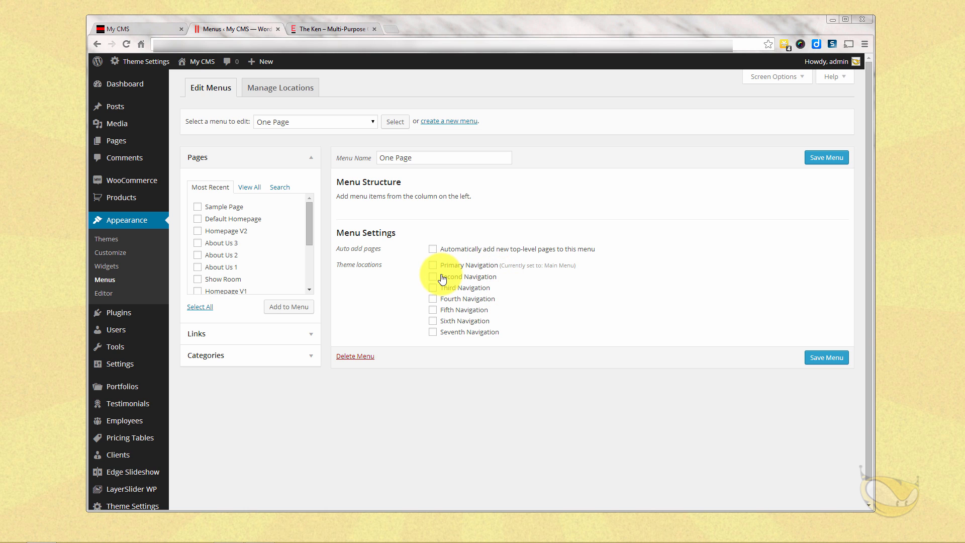
{"action": "mouse_move", "coordinate": [539, 318]}
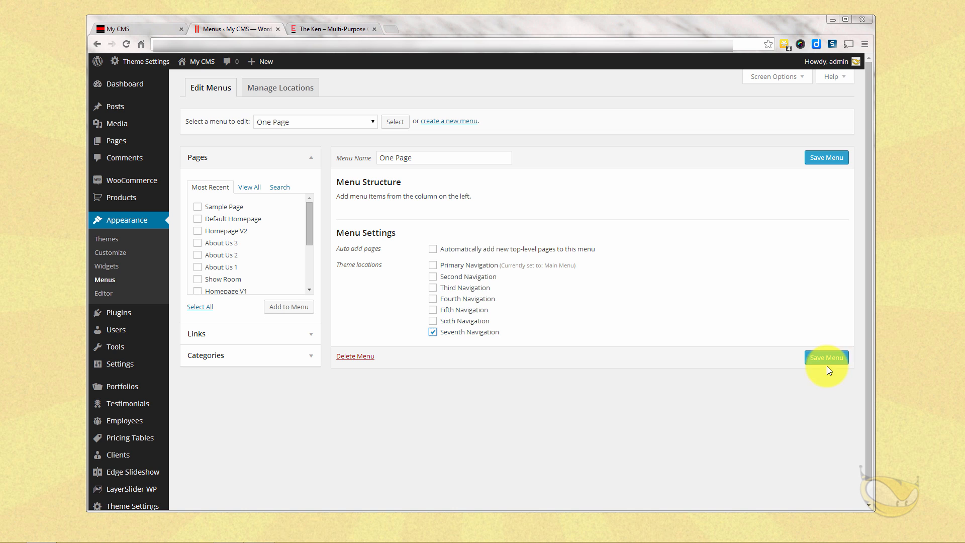
{"action": "left_click", "coordinate": [826, 357]}
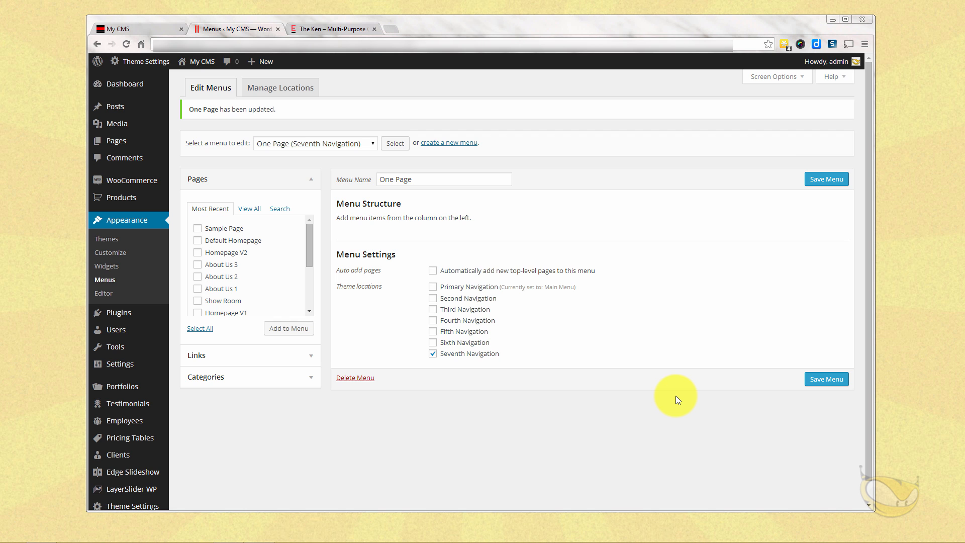
Open the Hybrid demo page on the live site and scroll it before returning to Menus.
{"action": "left_click", "coordinate": [129, 28]}
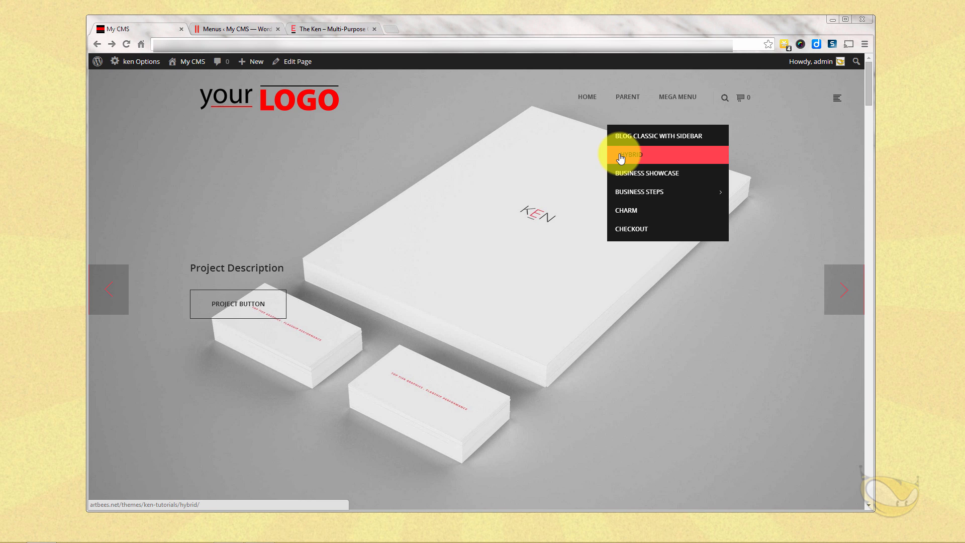
{"action": "left_click", "coordinate": [632, 155]}
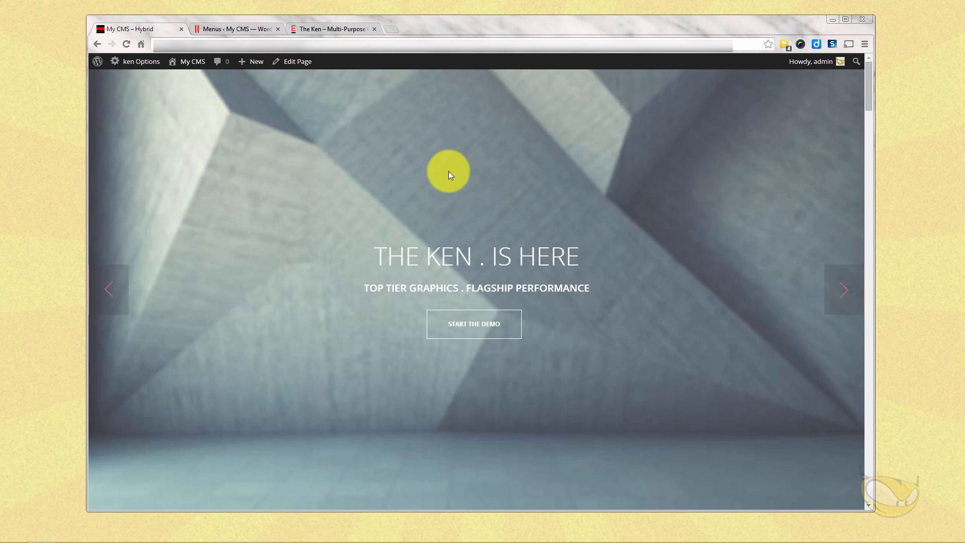
{"action": "scroll", "scroll_direction": "down", "scroll_amount": 3}
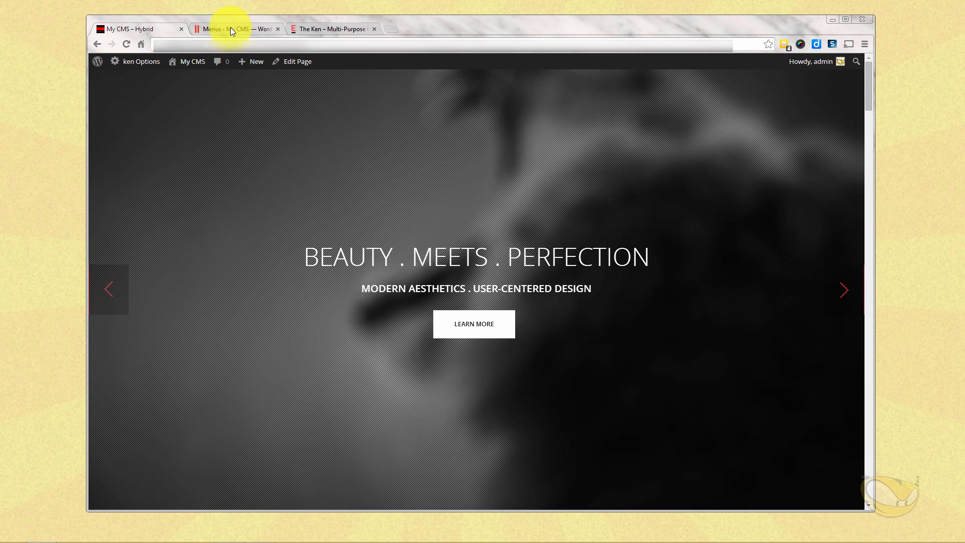
{"action": "left_click", "coordinate": [236, 29]}
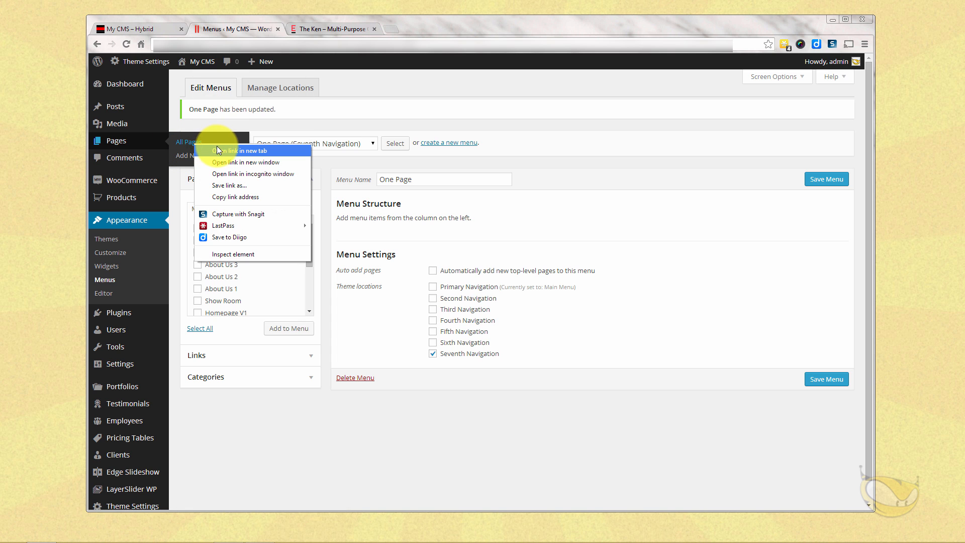
Open All Pages in a new tab, search 'hybr', and open the Hybrid page.
{"action": "left_click", "coordinate": [241, 151]}
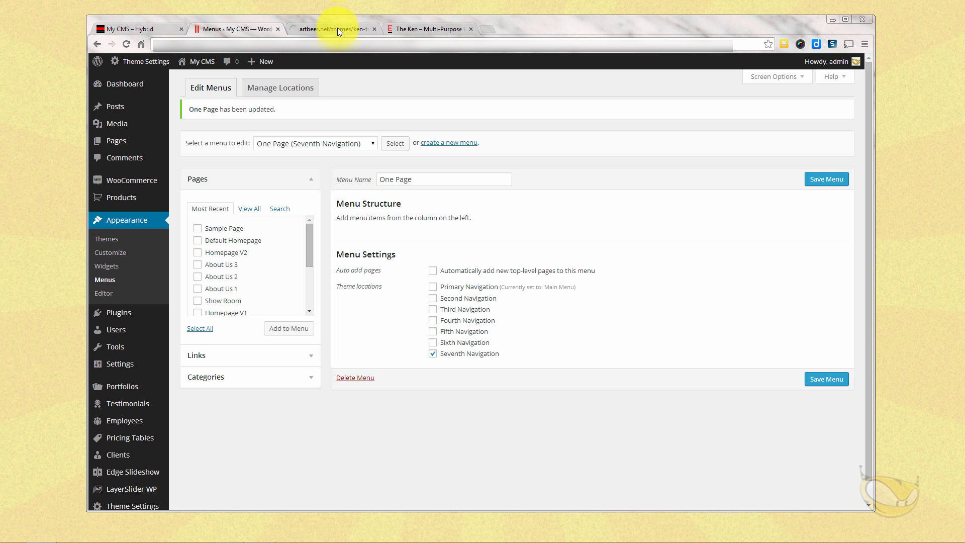
{"action": "left_click", "coordinate": [333, 29]}
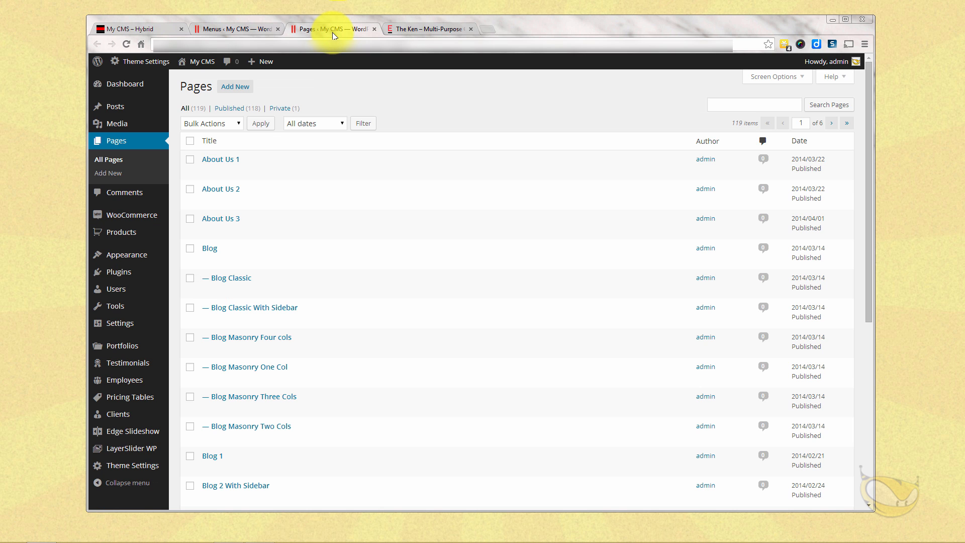
{"action": "left_click", "coordinate": [753, 105]}
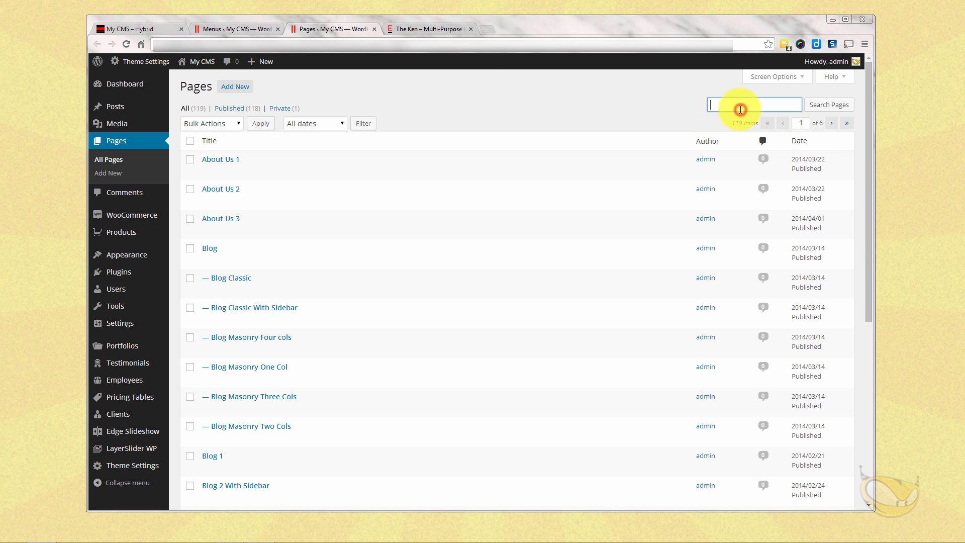
{"action": "type", "text": "hybr"}
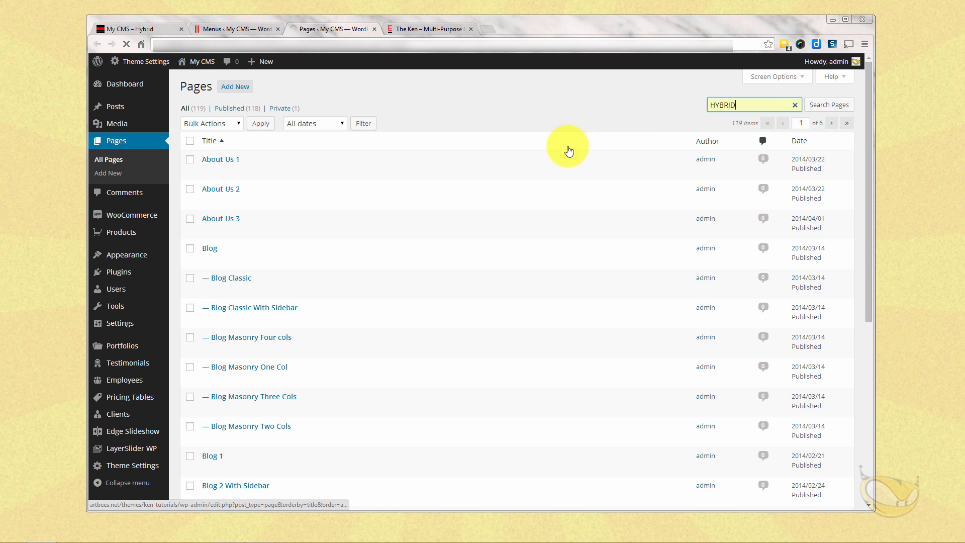
{"action": "left_click", "coordinate": [829, 104]}
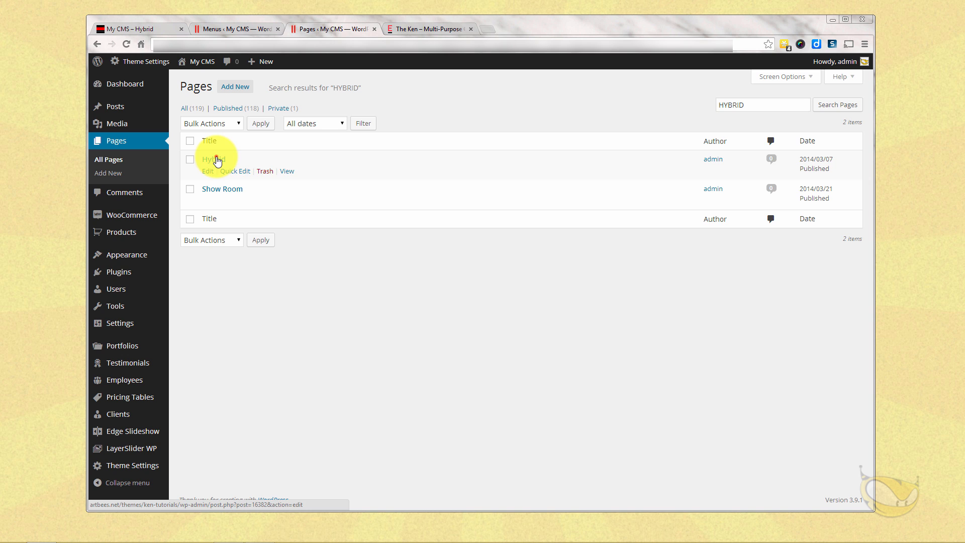
{"action": "left_click", "coordinate": [215, 159]}
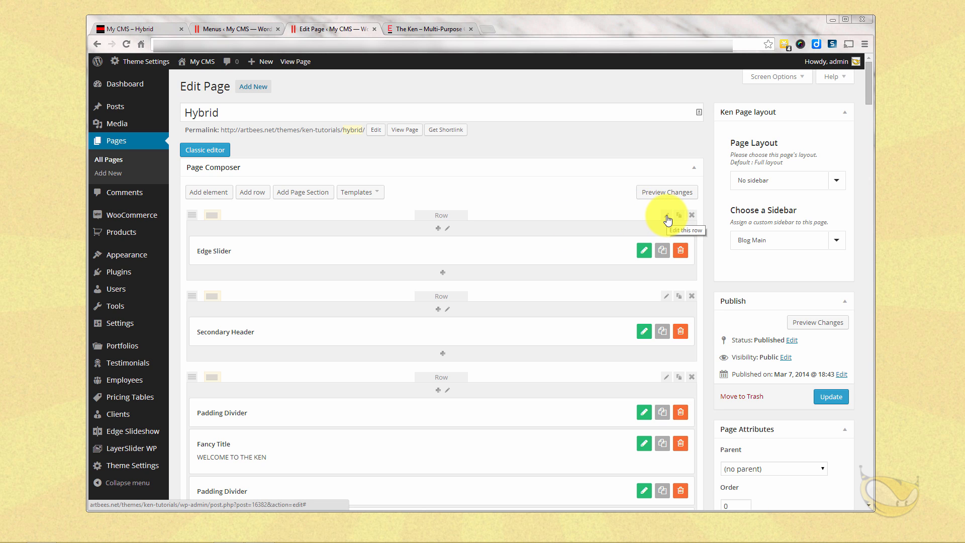
{"action": "left_click", "coordinate": [678, 215]}
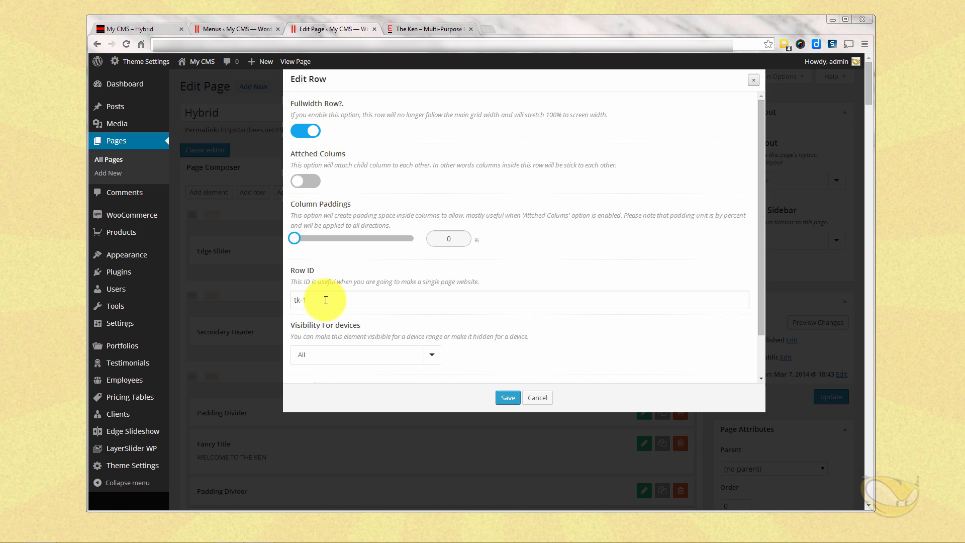
{"action": "left_click", "coordinate": [326, 300]}
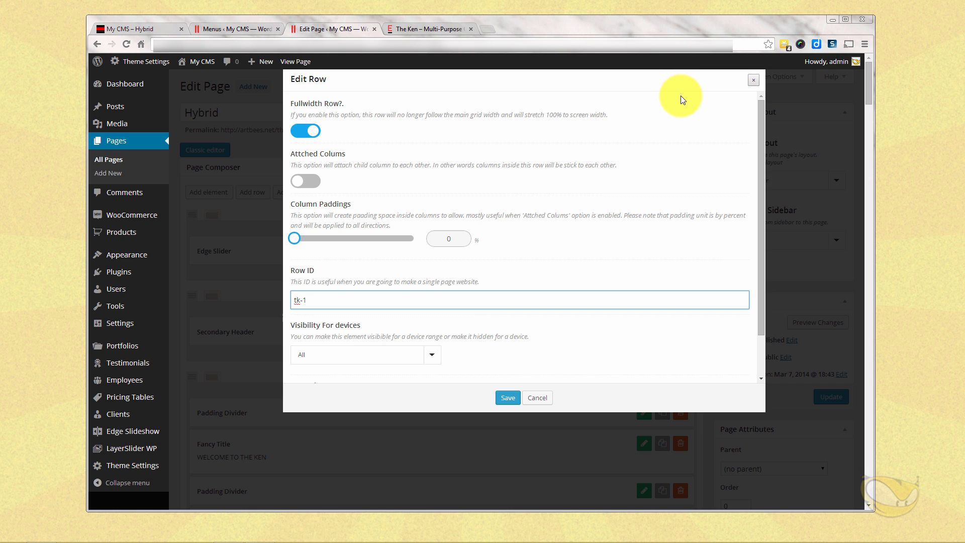
{"action": "mouse_move", "coordinate": [753, 80]}
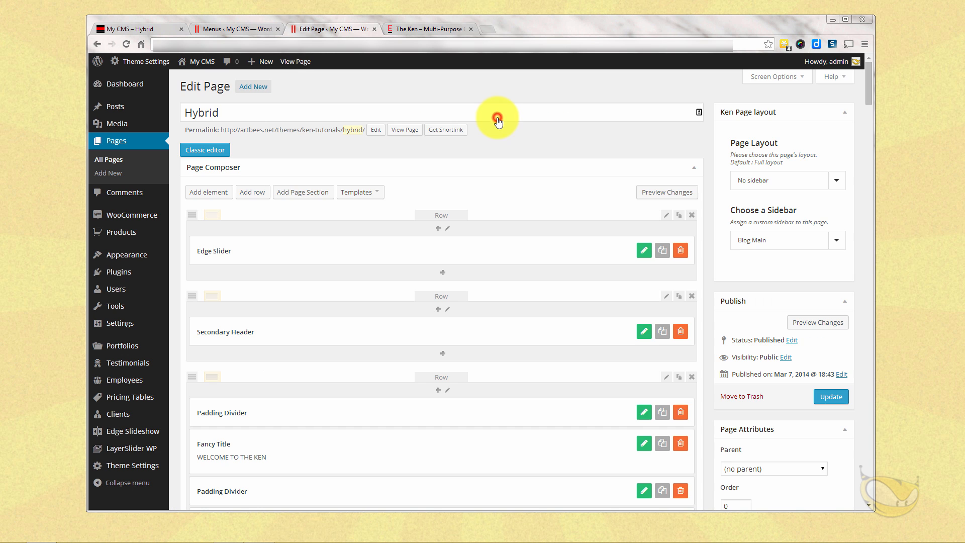
{"action": "scroll", "scroll_direction": "down", "scroll_amount": 3}
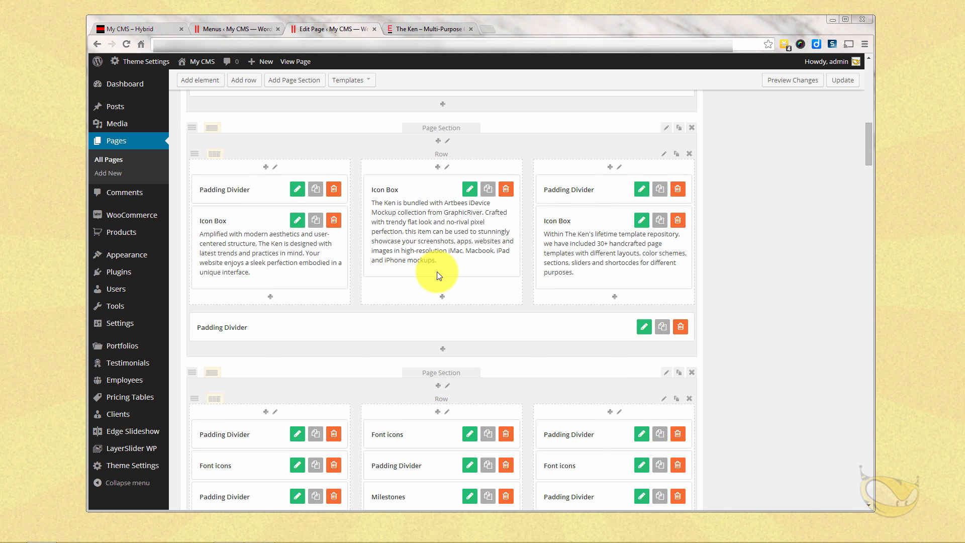
{"action": "scroll", "scroll_direction": "down", "scroll_amount": 3}
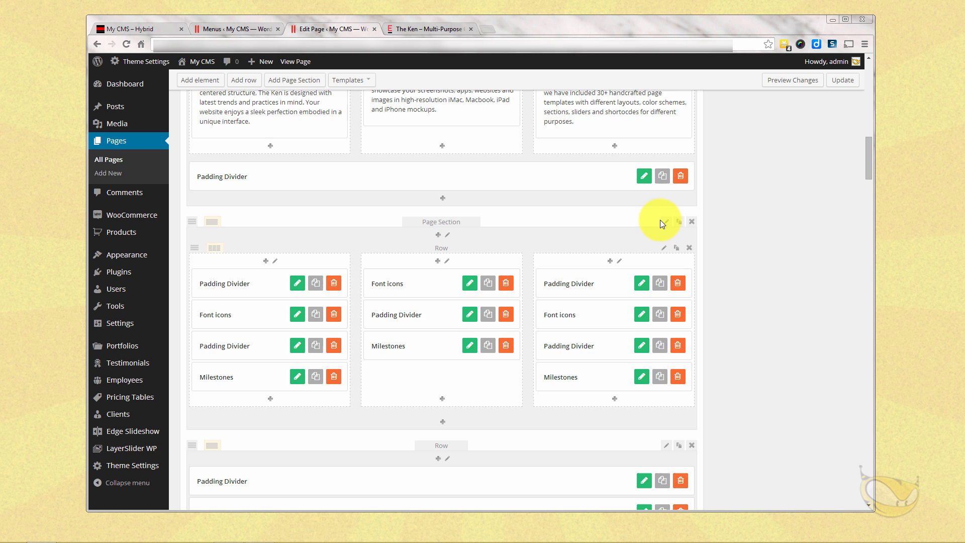
{"action": "scroll", "scroll_direction": "down", "scroll_amount": 3}
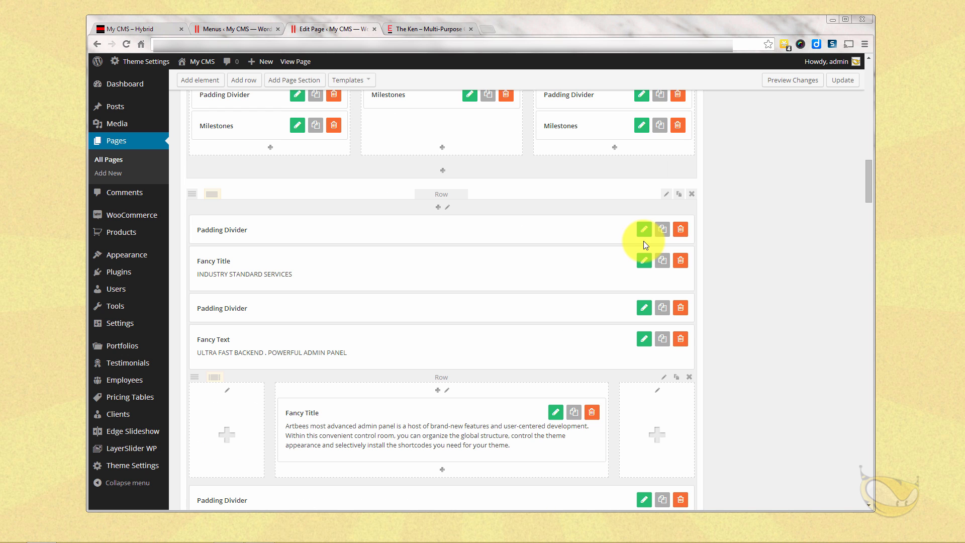
{"action": "left_click", "coordinate": [644, 229]}
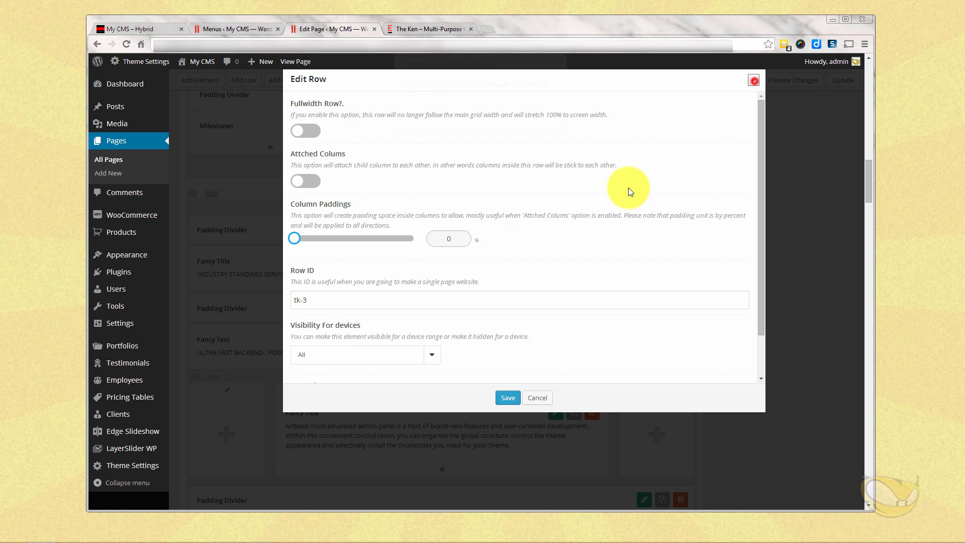
{"action": "left_click", "coordinate": [536, 397]}
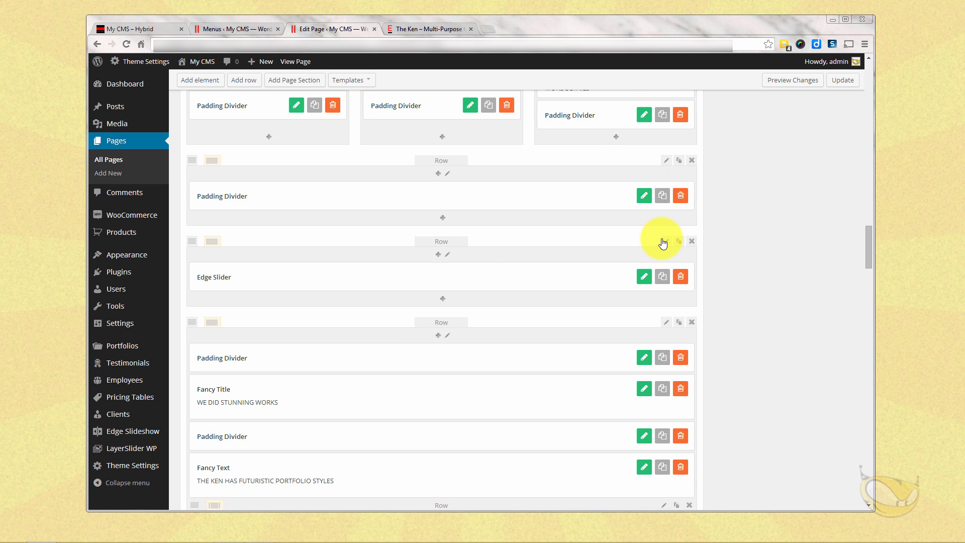
{"action": "scroll", "scroll_direction": "down", "scroll_amount": 3}
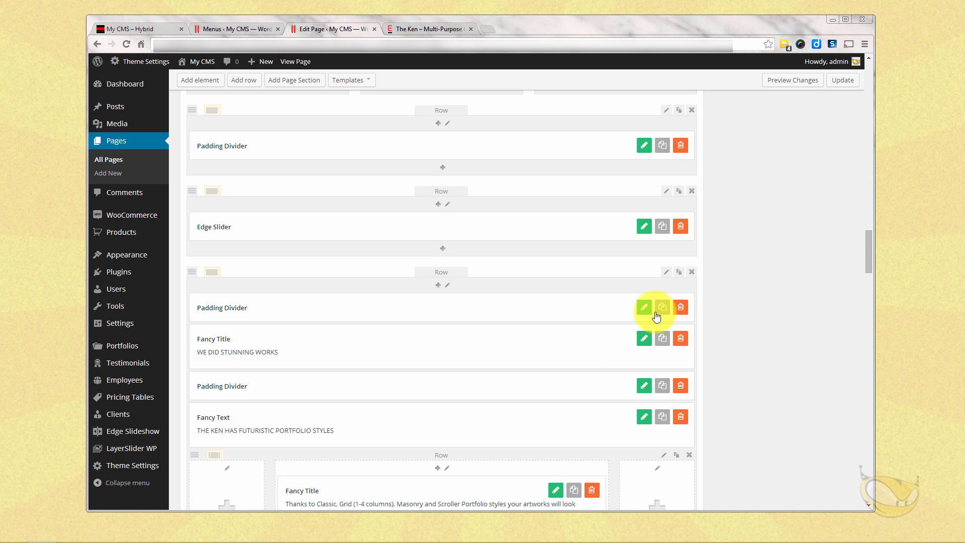
{"action": "left_click", "coordinate": [644, 306]}
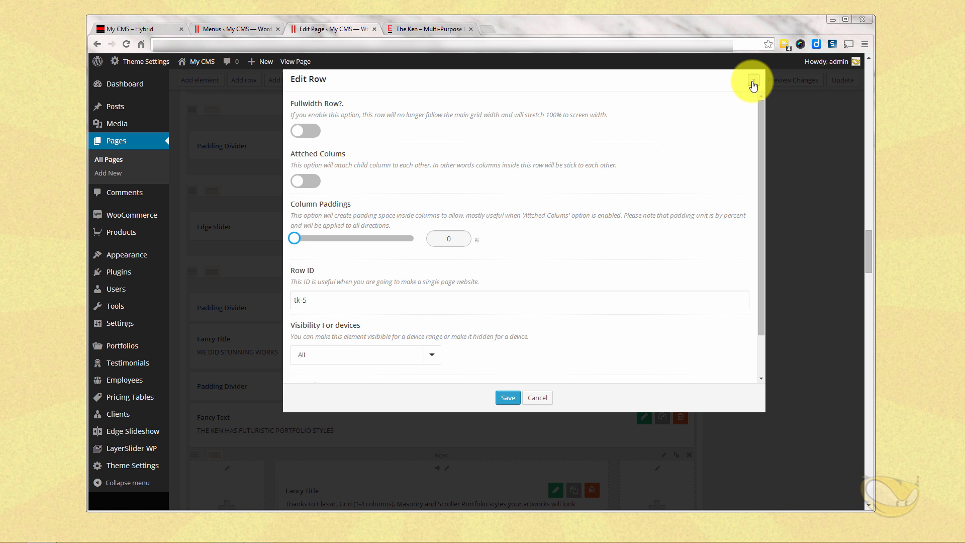
{"action": "left_click", "coordinate": [753, 84]}
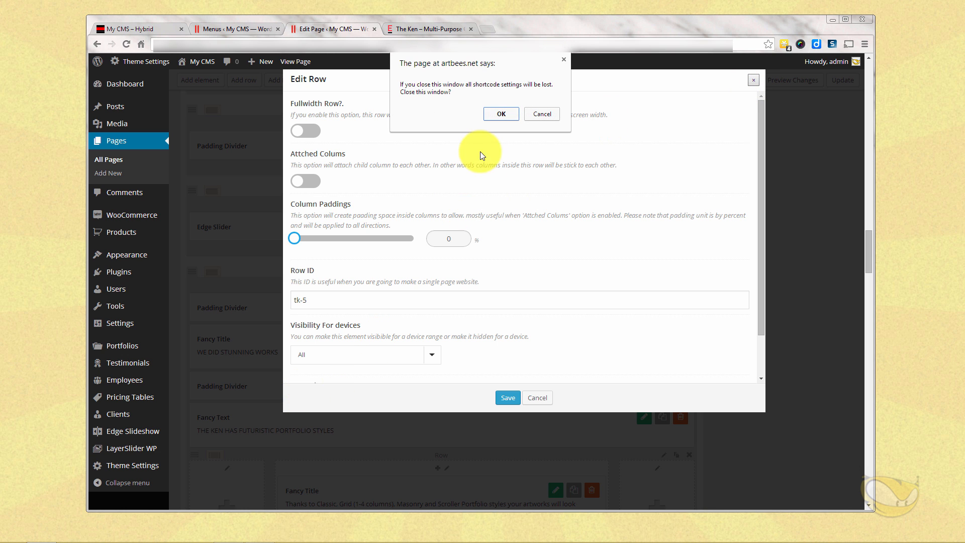
{"action": "left_click", "coordinate": [501, 115]}
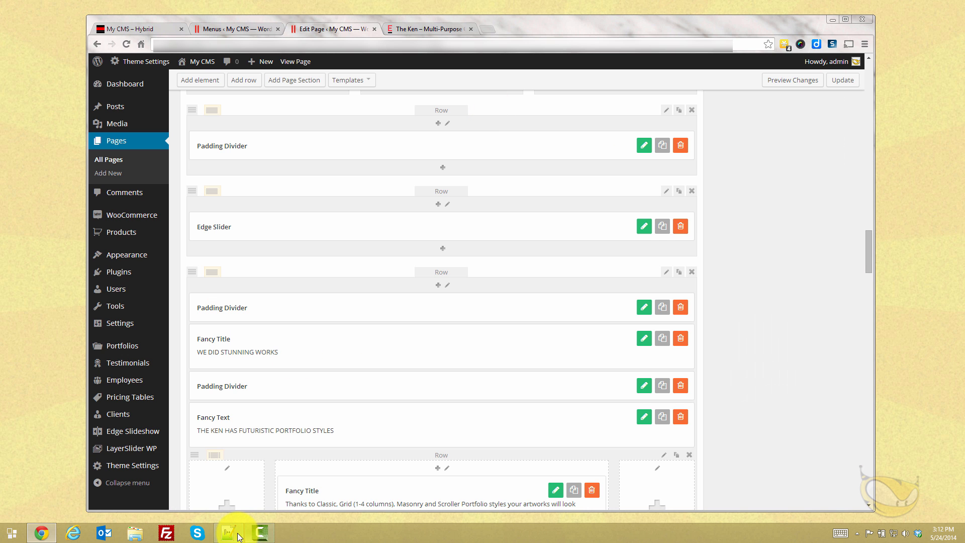
Show the Notepad++ notes of HOME–CONTACT section IDs #tk-1 to #tk-7, then reopen the menu editor.
{"action": "left_click", "coordinate": [228, 532]}
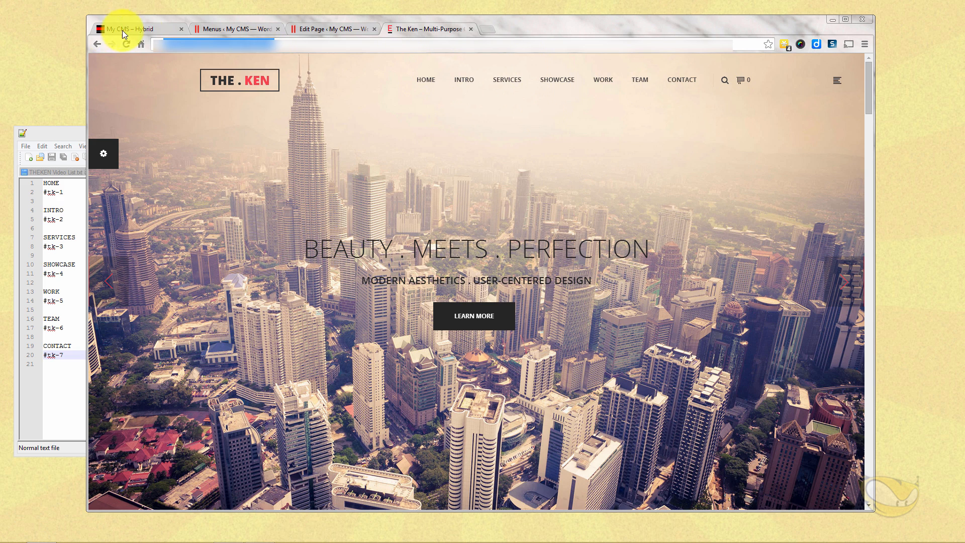
{"action": "left_click", "coordinate": [126, 44]}
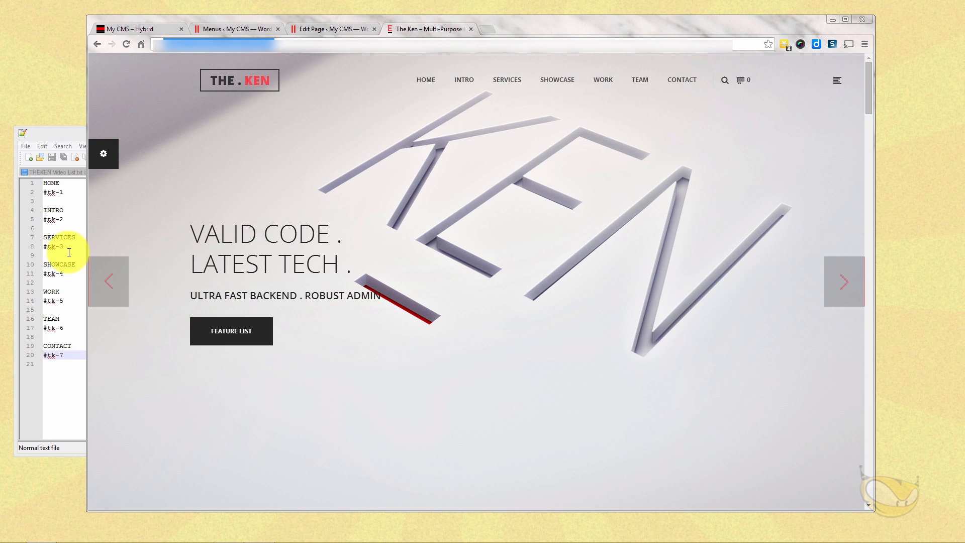
{"action": "mouse_move", "coordinate": [68, 137]}
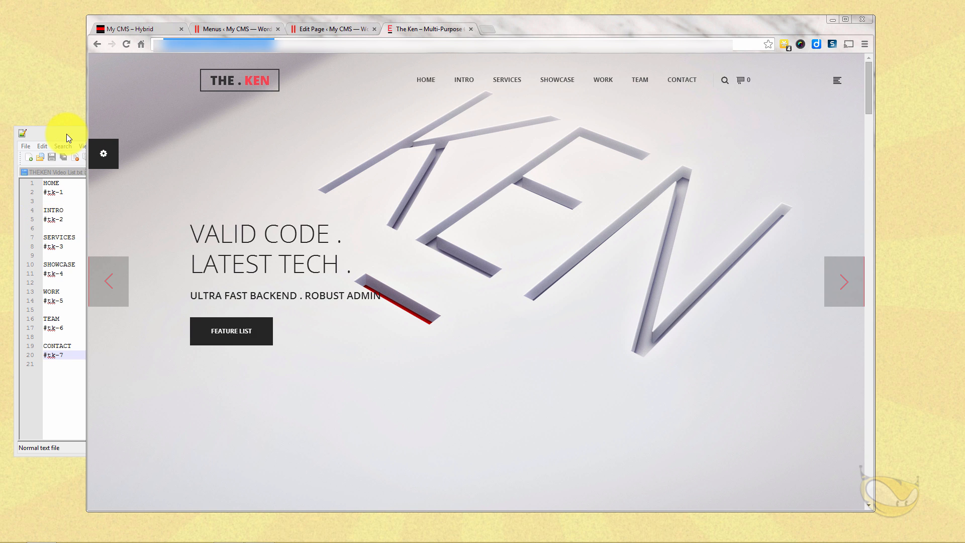
{"action": "left_click", "coordinate": [236, 29]}
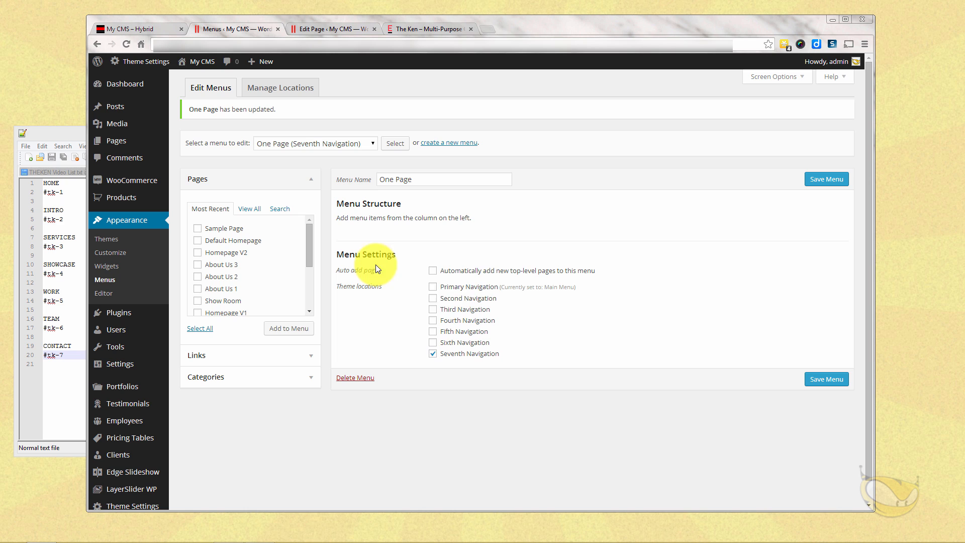
{"action": "mouse_move", "coordinate": [355, 214]}
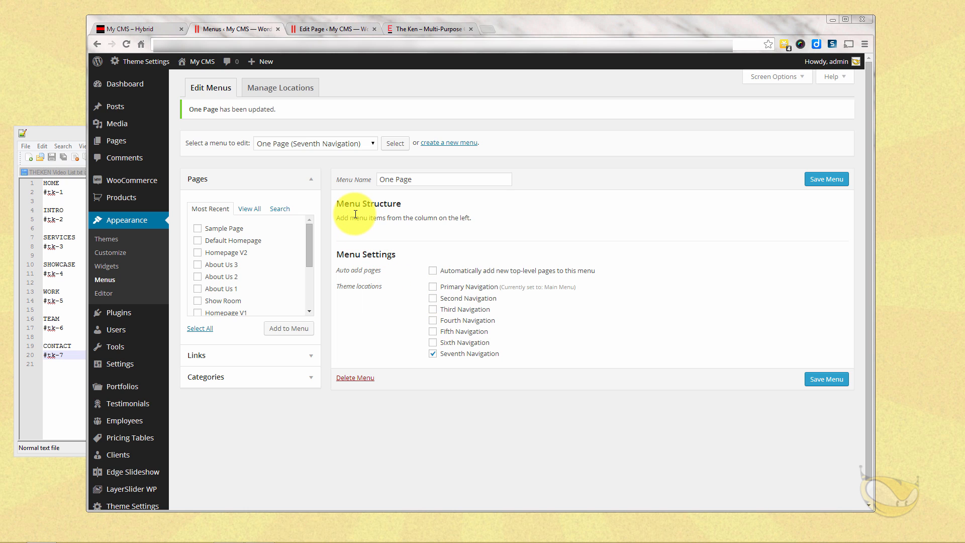
{"action": "mouse_move", "coordinate": [398, 231]}
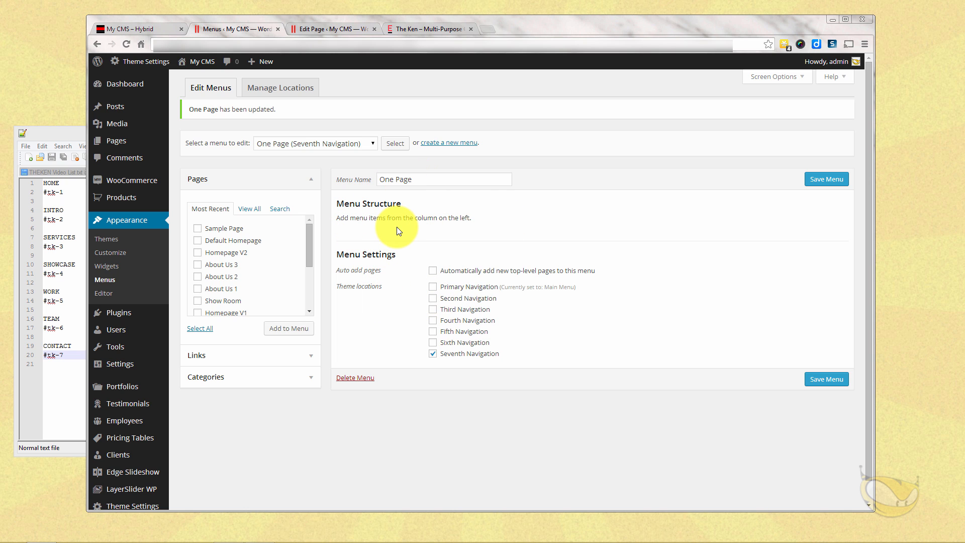
{"action": "mouse_move", "coordinate": [233, 361]}
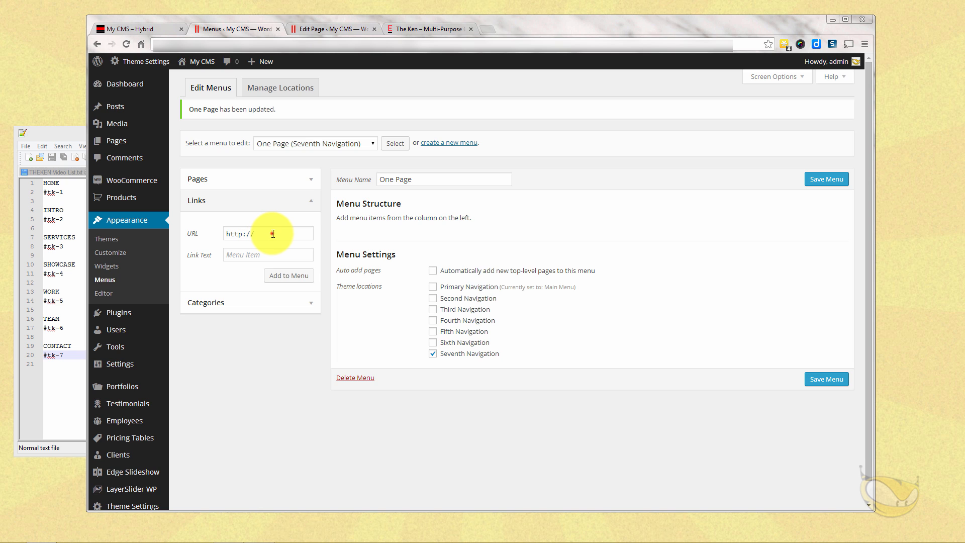
Add custom links HOME (#tk-1) and INTRO (#tk-2) to the One Page menu.
{"action": "triple_click", "coordinate": [268, 233]}
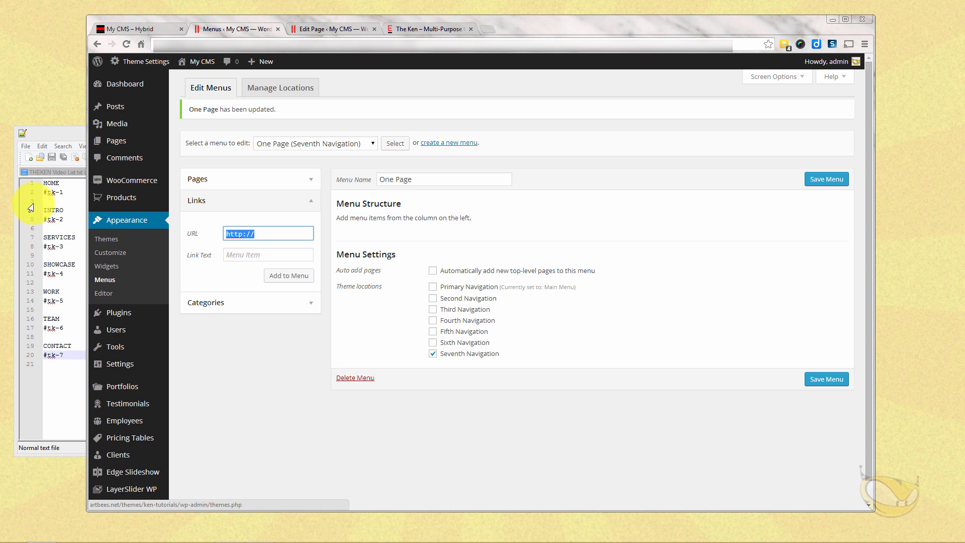
{"action": "left_click", "coordinate": [68, 193]}
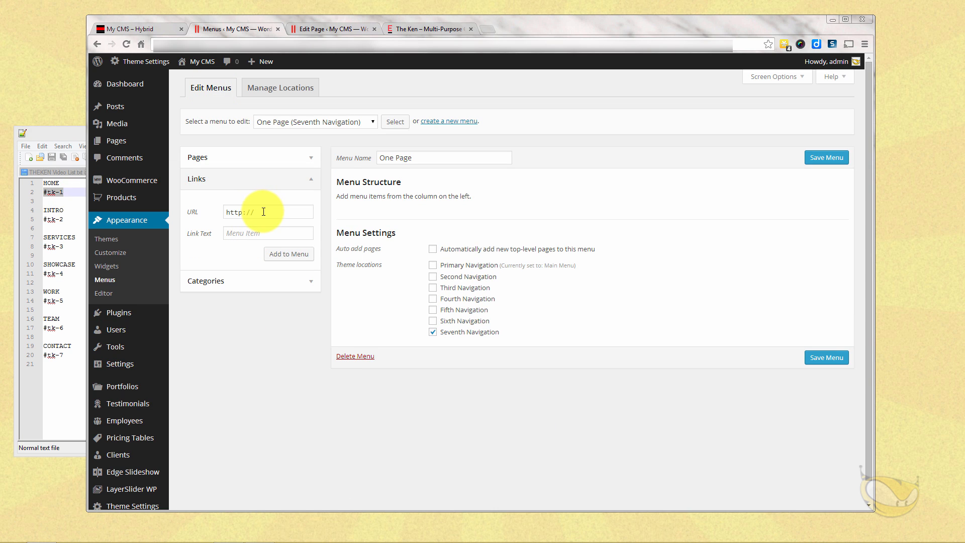
{"action": "type", "text": "#tk-1"}
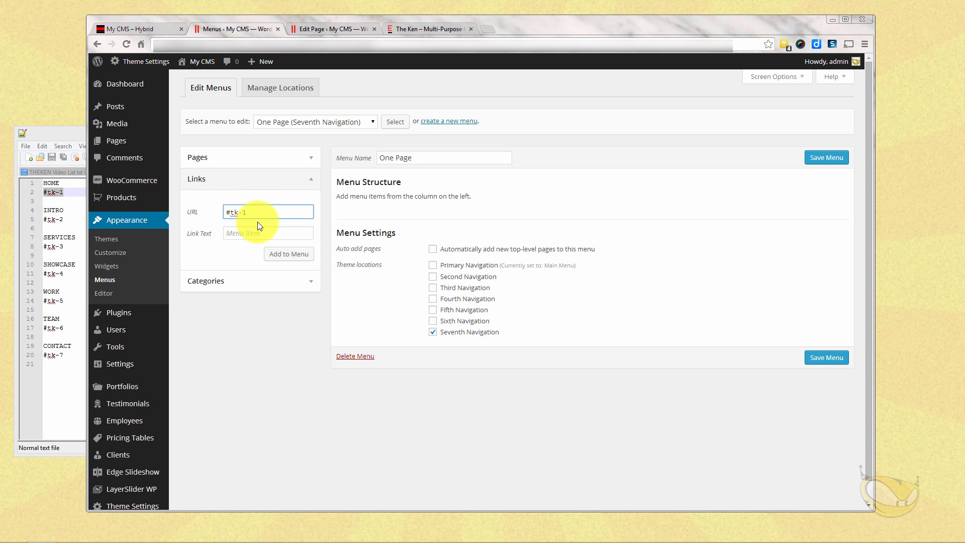
{"action": "left_click", "coordinate": [267, 233]}
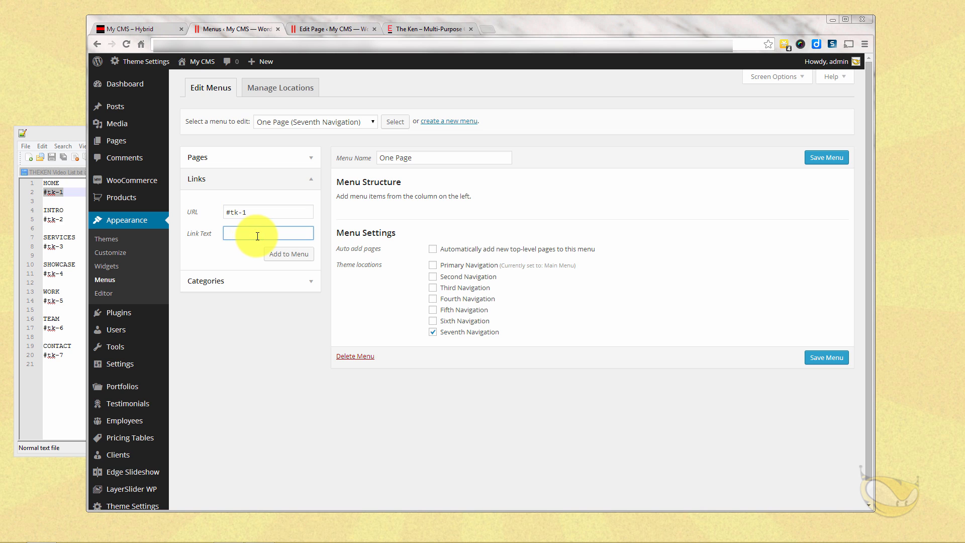
{"action": "type", "text": "HOME"}
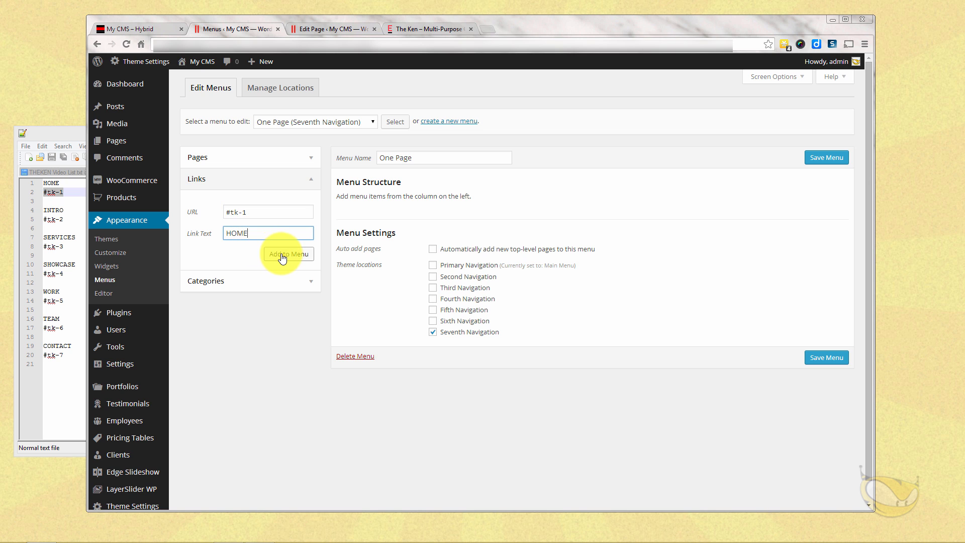
{"action": "left_click", "coordinate": [288, 254]}
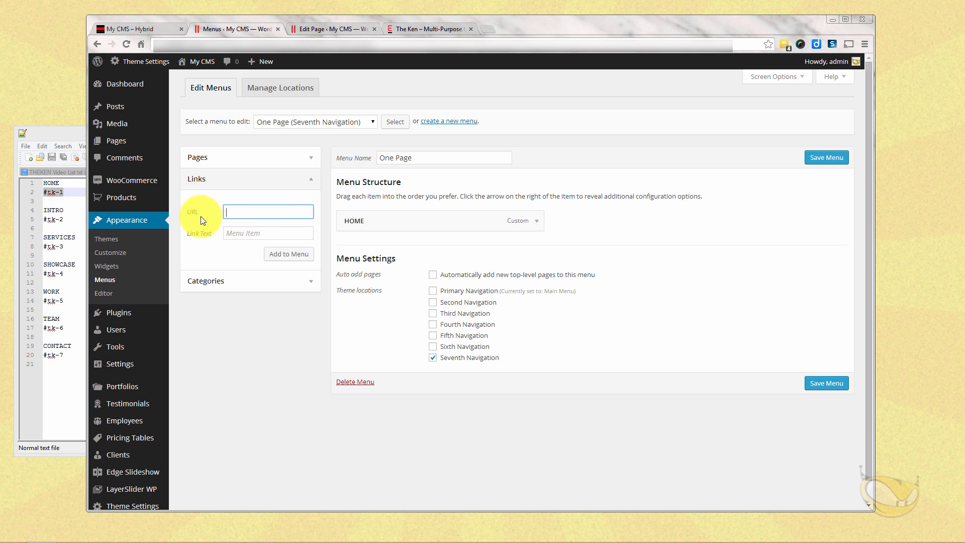
{"action": "type", "text": "#tk-2"}
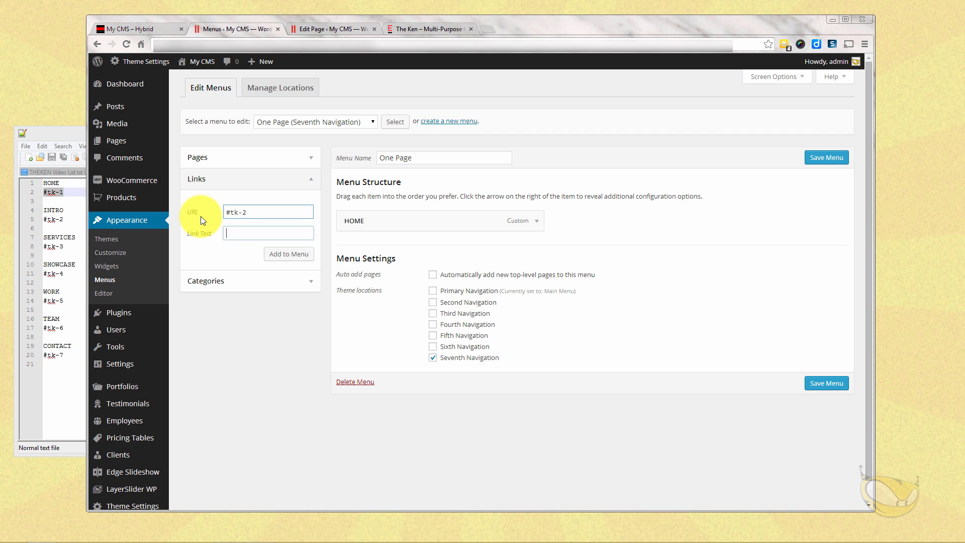
{"action": "type", "text": "INTRO"}
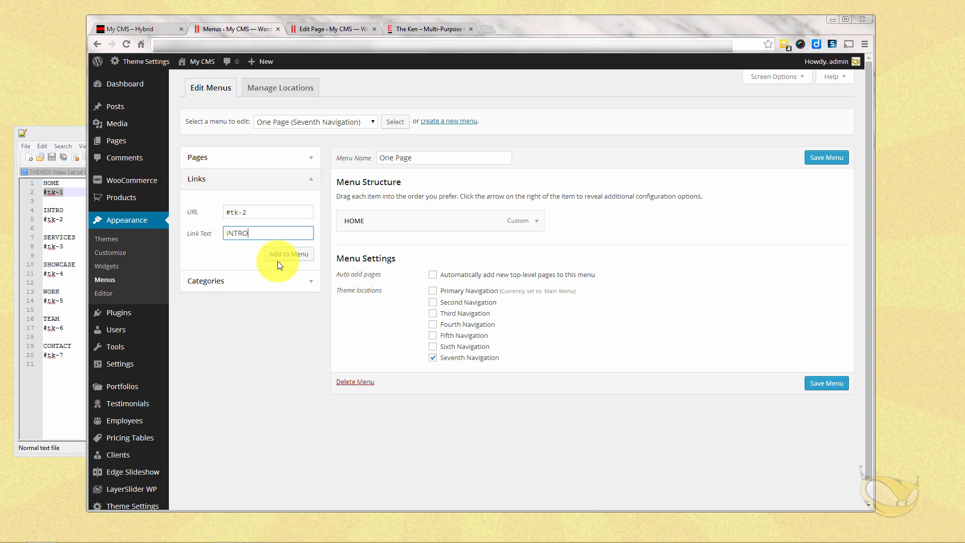
{"action": "left_click", "coordinate": [288, 254]}
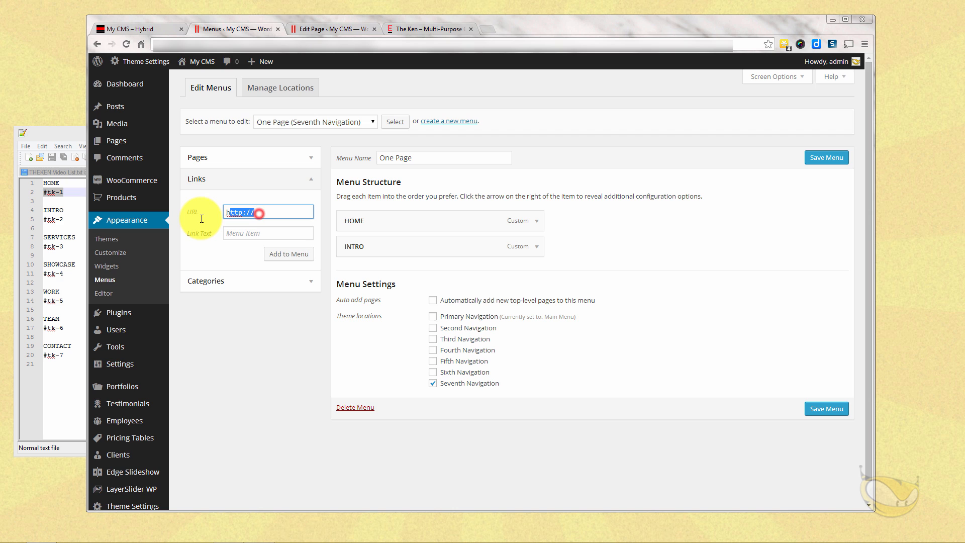
Add custom links SERVICES (#tk-3), SHOWCASE (#tk-4) and WORK (#tk-5).
{"action": "type", "text": "#tk-"}
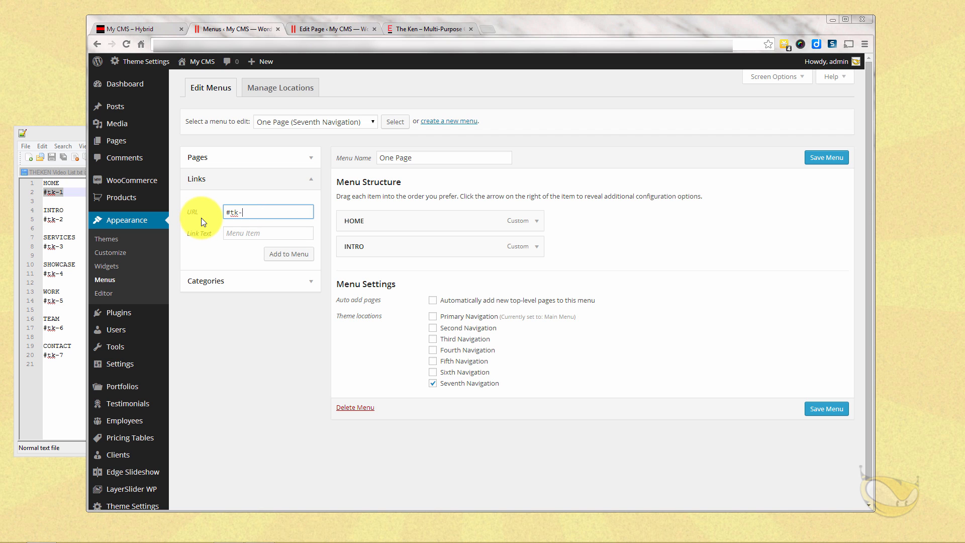
{"action": "type", "text": "S"}
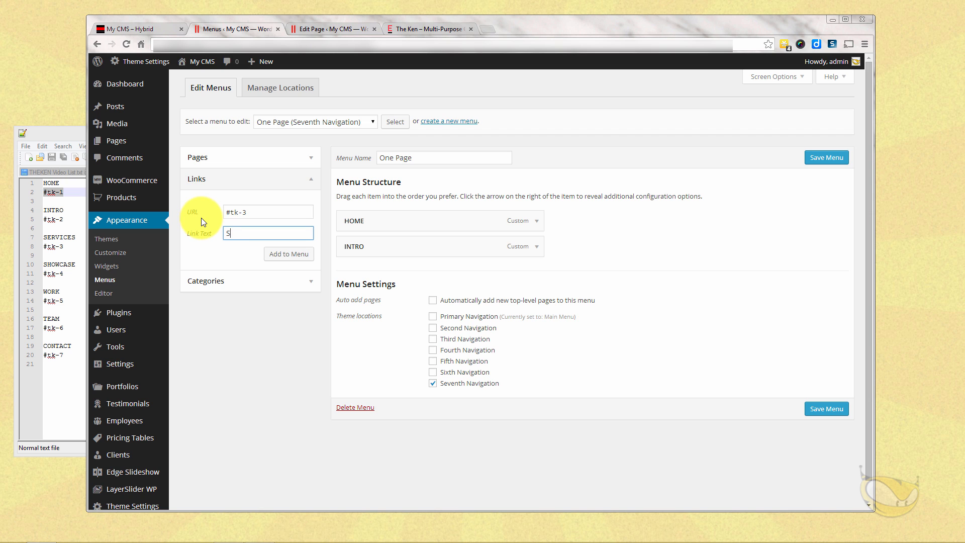
{"action": "type", "text": "ERVICES"}
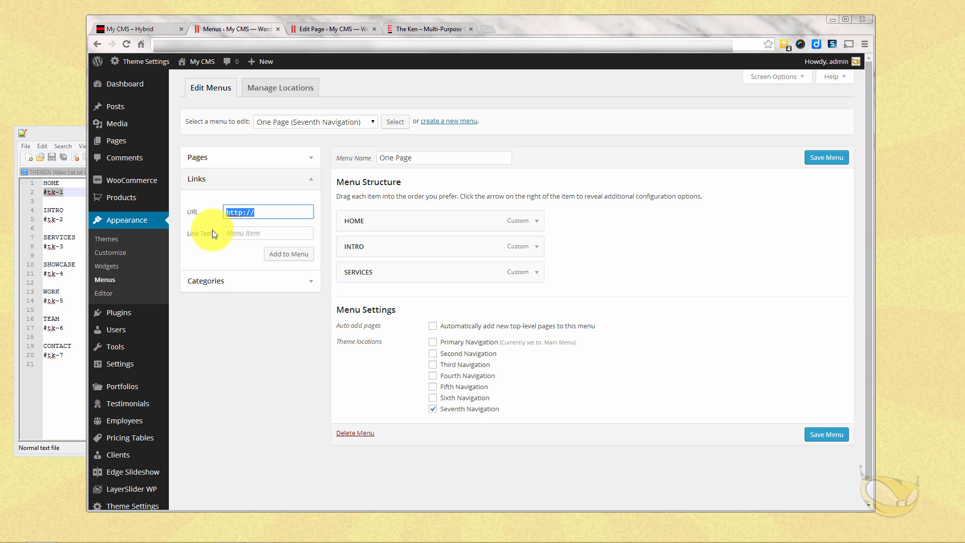
{"action": "type", "text": "#tk-4"}
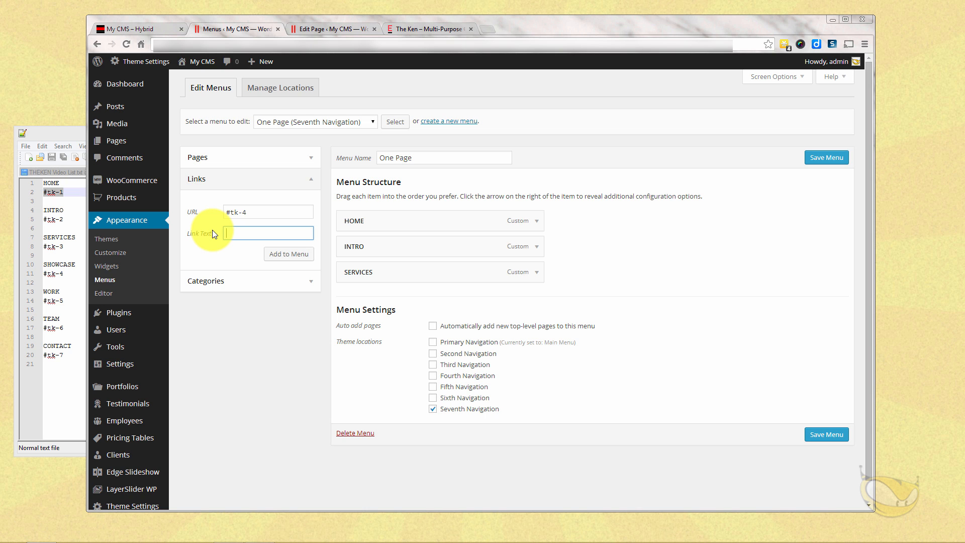
{"action": "type", "text": "SHOWC"}
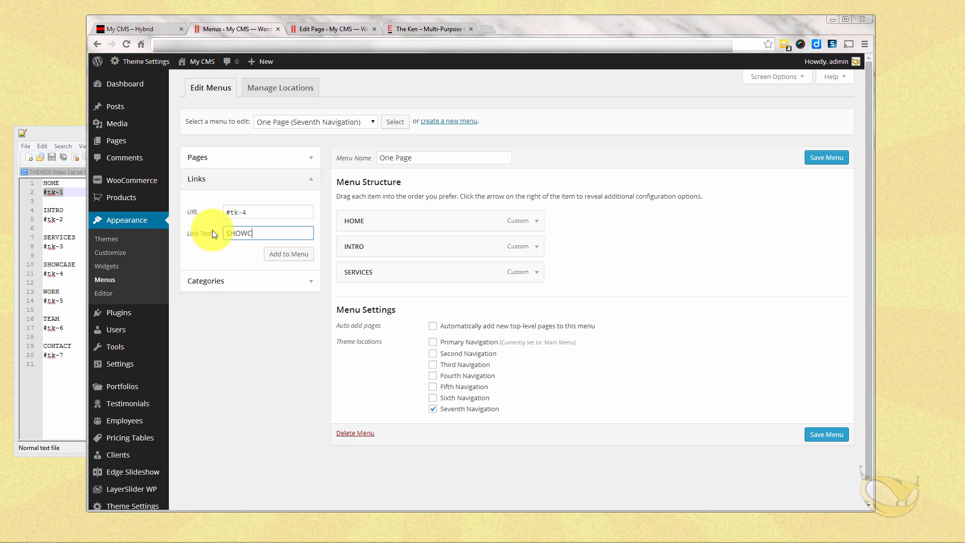
{"action": "left_click", "coordinate": [288, 254]}
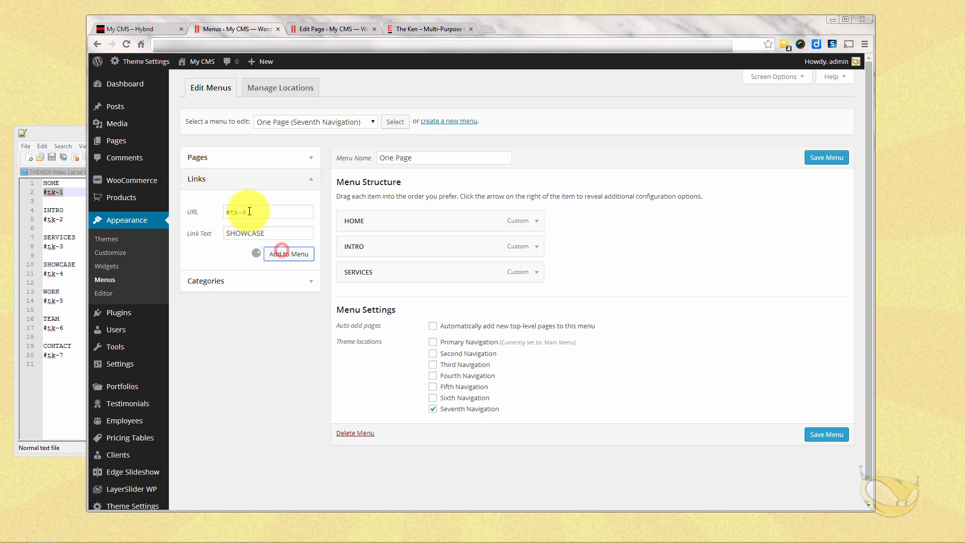
{"action": "left_click", "coordinate": [288, 253]}
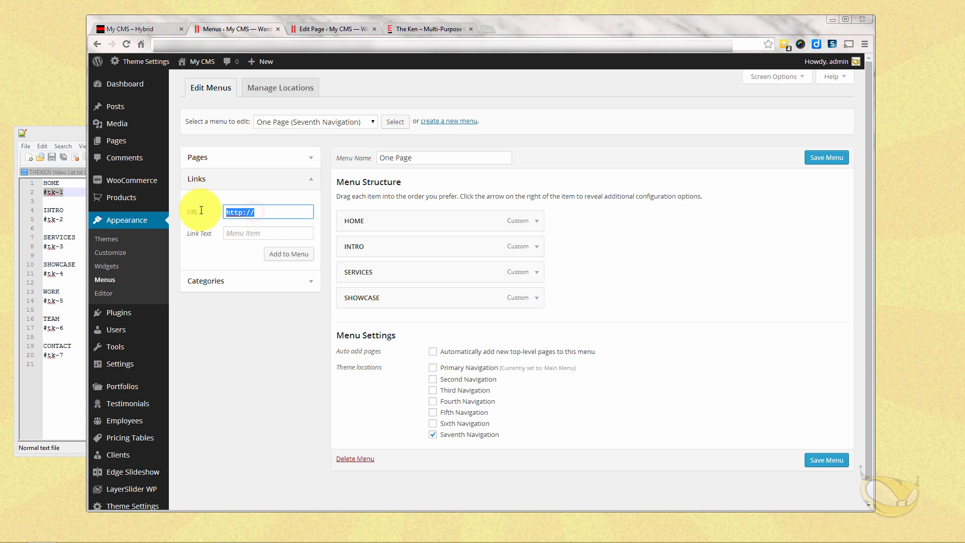
{"action": "type", "text": "#tk-"}
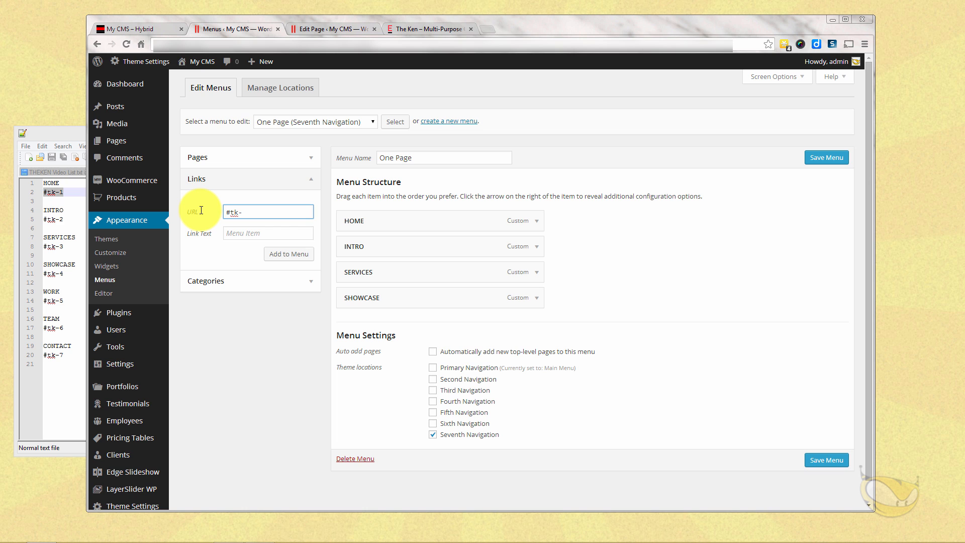
{"action": "type", "text": "WORK"}
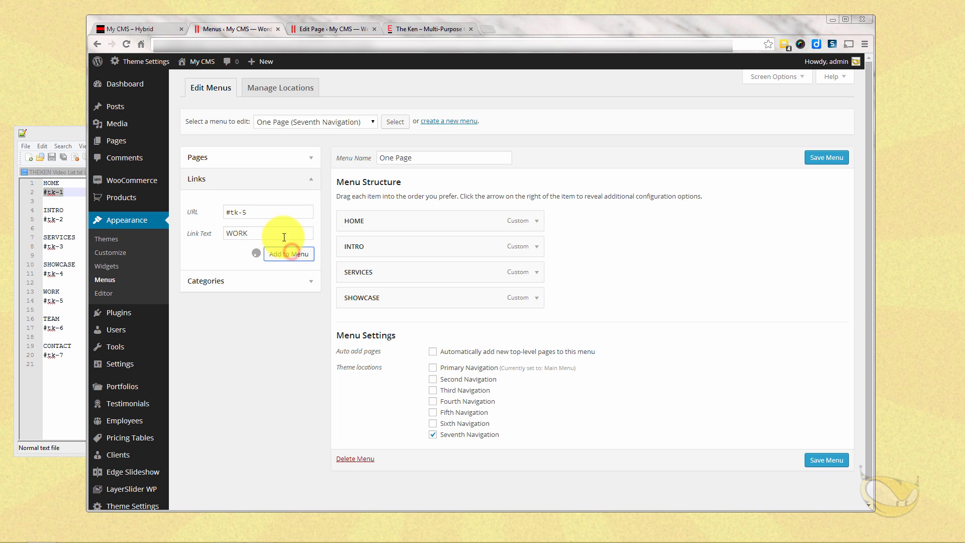
{"action": "left_click", "coordinate": [288, 253]}
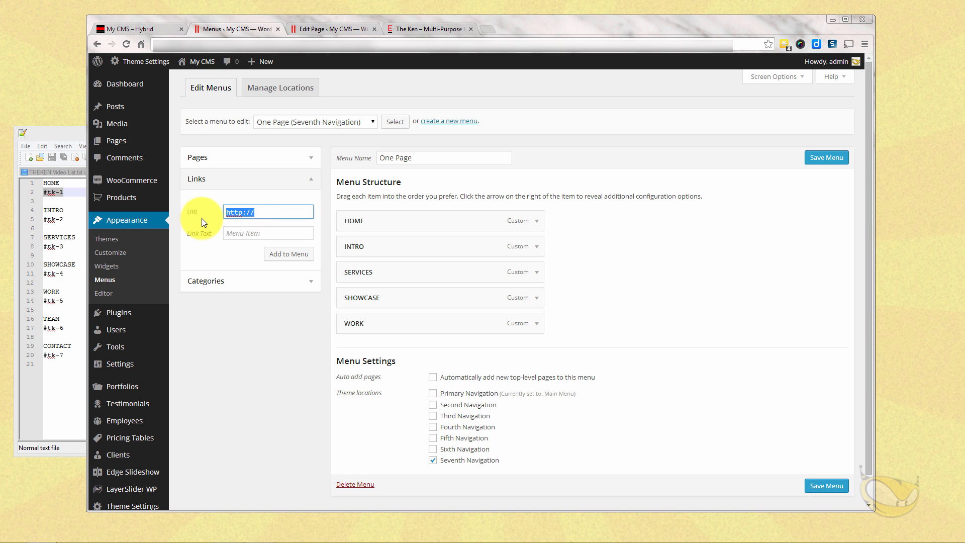
Add TEAM (#tk-6) and CONTACT (#tk-7) links, then save the menu.
{"action": "type", "text": "#tk-6"}
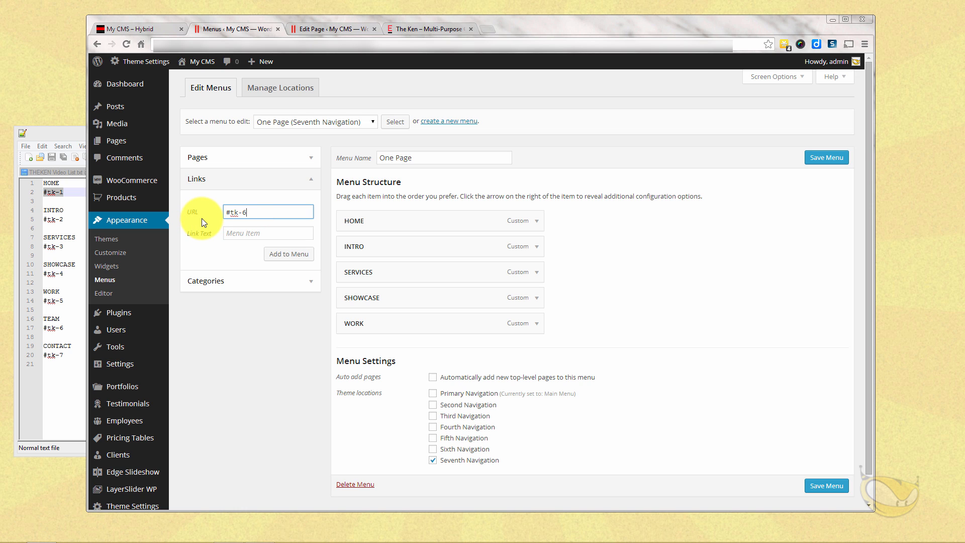
{"action": "type", "text": "TEAM"}
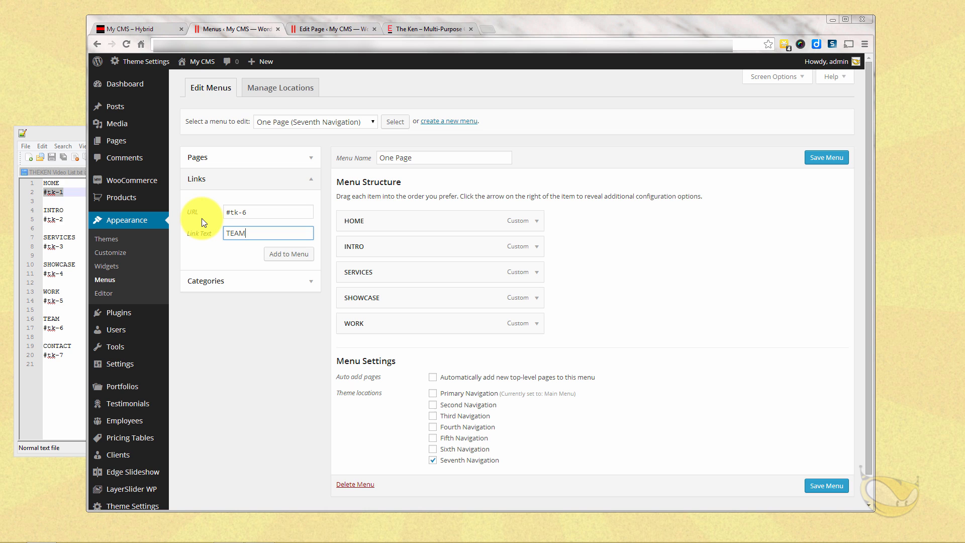
{"action": "left_click", "coordinate": [288, 254]}
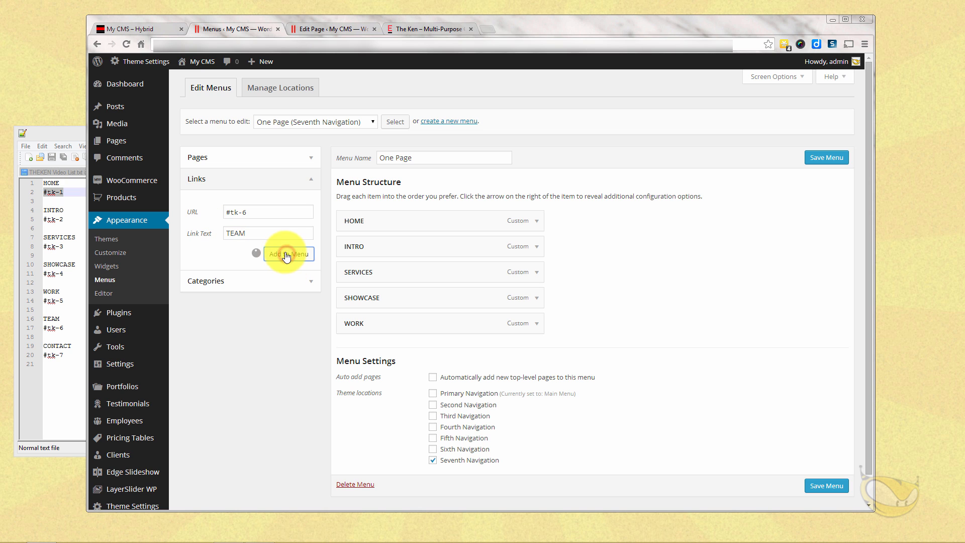
{"action": "left_click", "coordinate": [288, 253]}
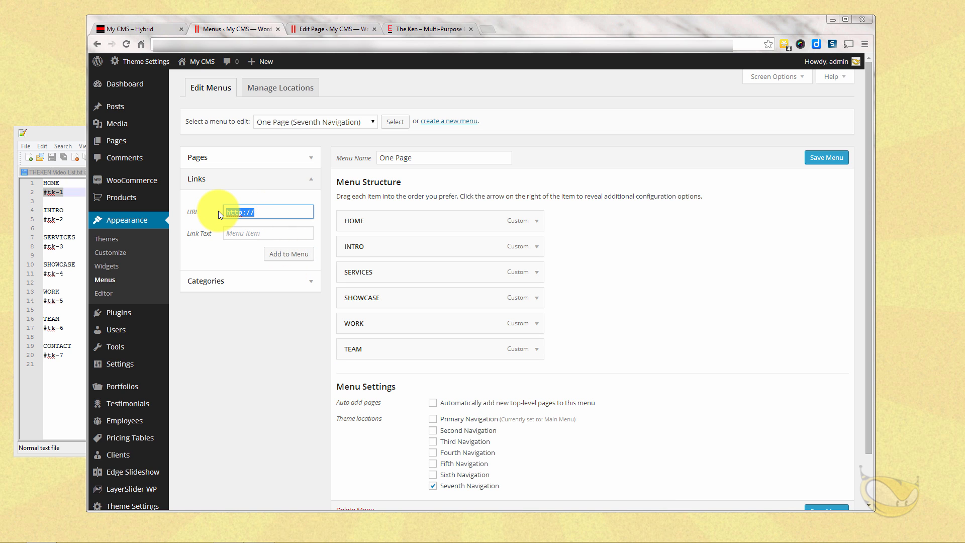
{"action": "type", "text": "#tk-1"}
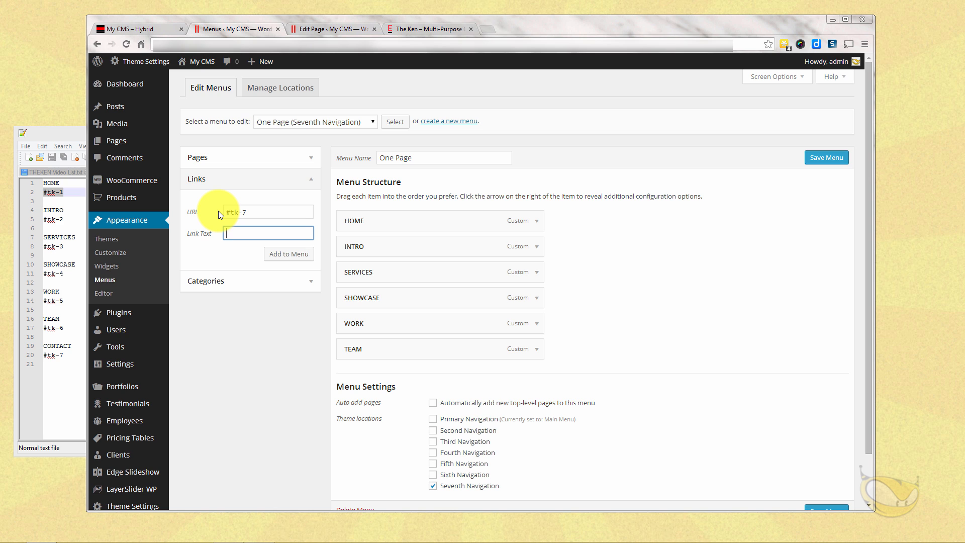
{"action": "type", "text": "CONTACT"}
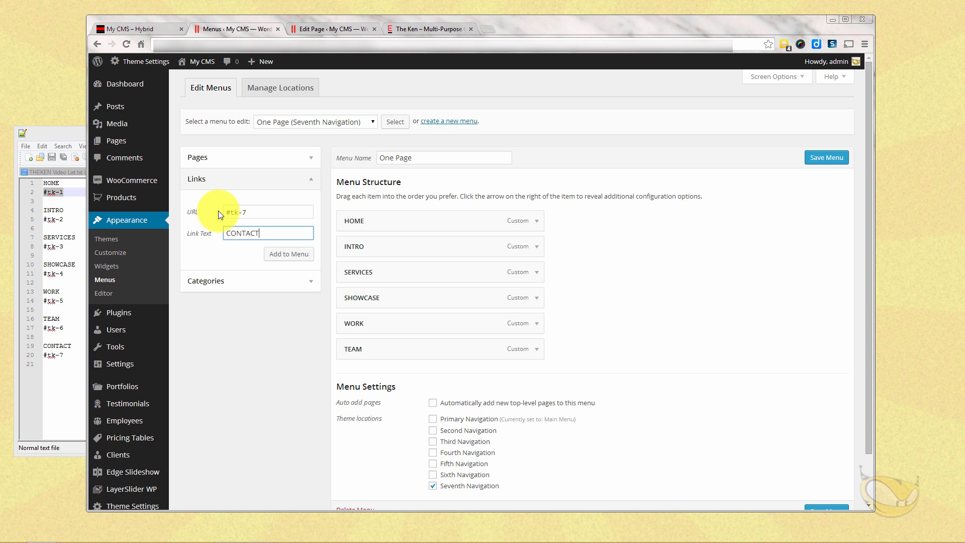
{"action": "left_click", "coordinate": [288, 253]}
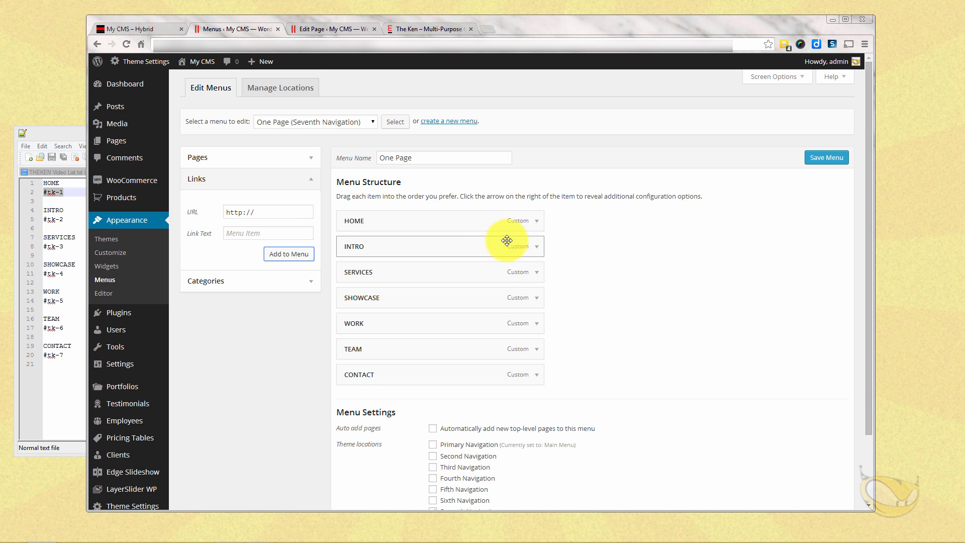
{"action": "left_click", "coordinate": [826, 157]}
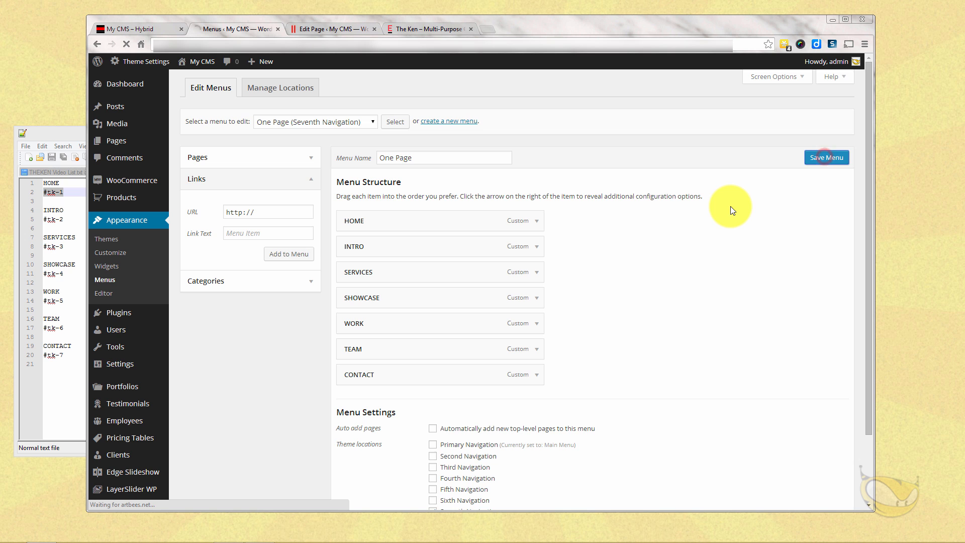
{"action": "left_click", "coordinate": [827, 156]}
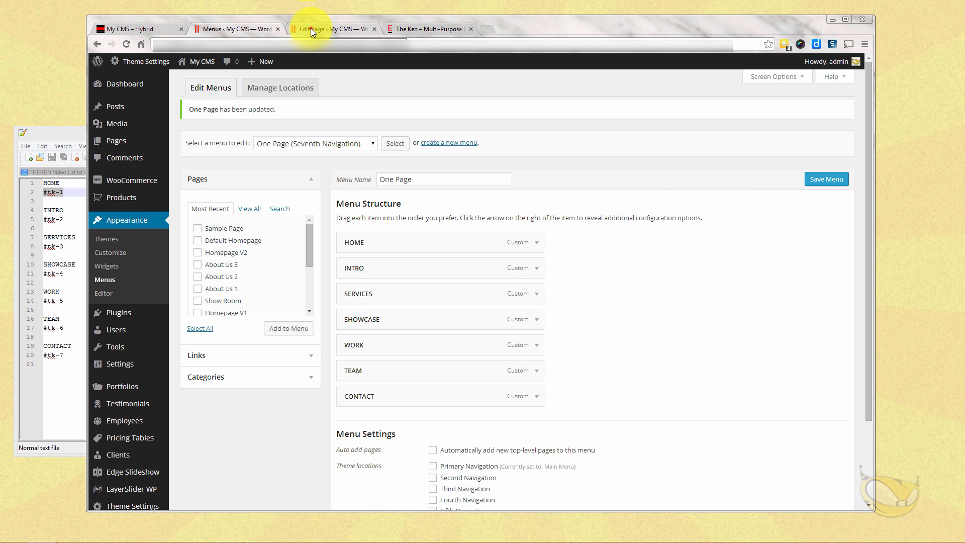
Set the Hybrid page's Secondary Header menu location to Seventh Navigation and update the page.
{"action": "left_click", "coordinate": [333, 29]}
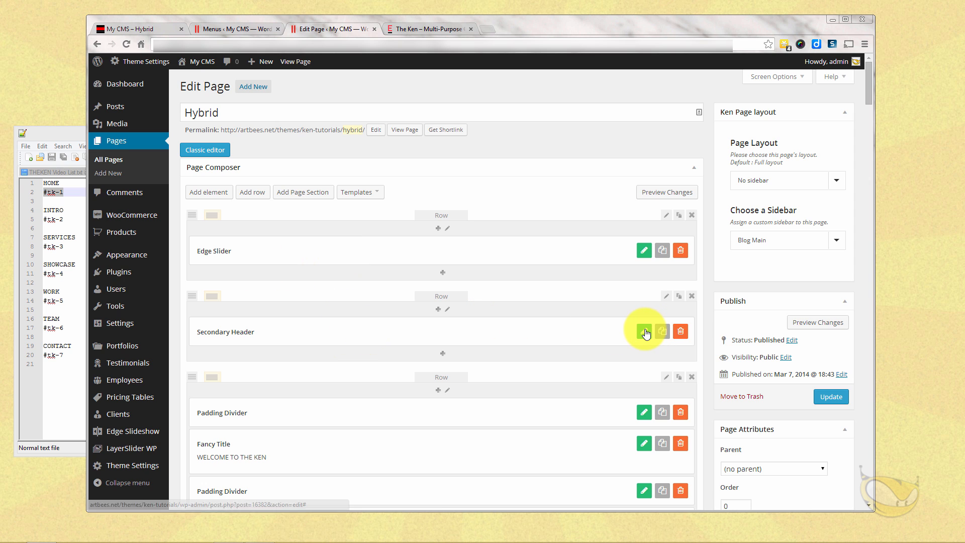
{"action": "left_click", "coordinate": [644, 331]}
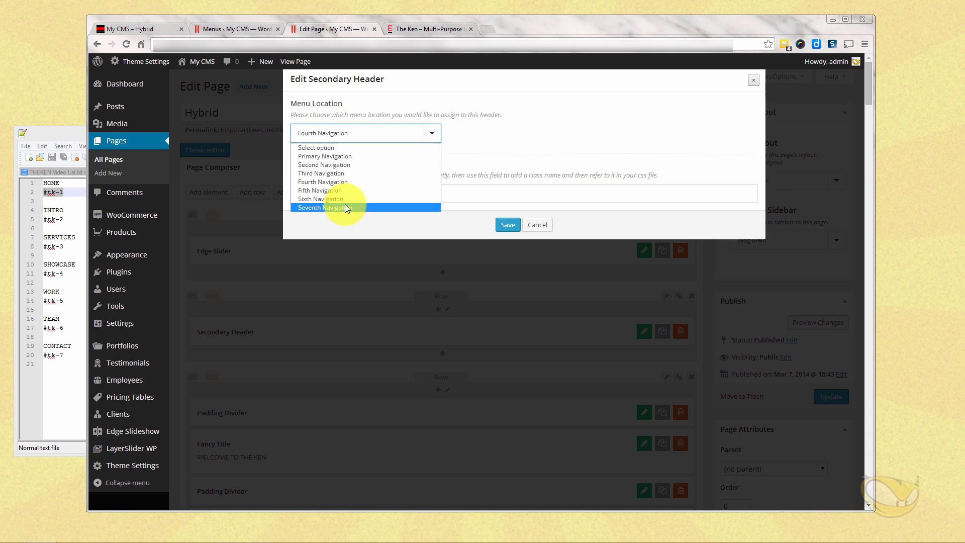
{"action": "left_click", "coordinate": [321, 208]}
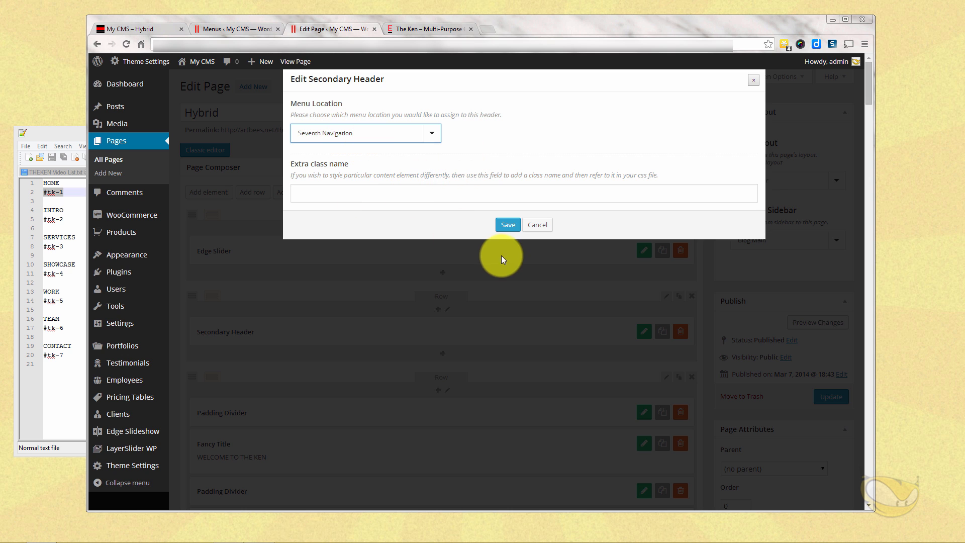
{"action": "left_click", "coordinate": [507, 224]}
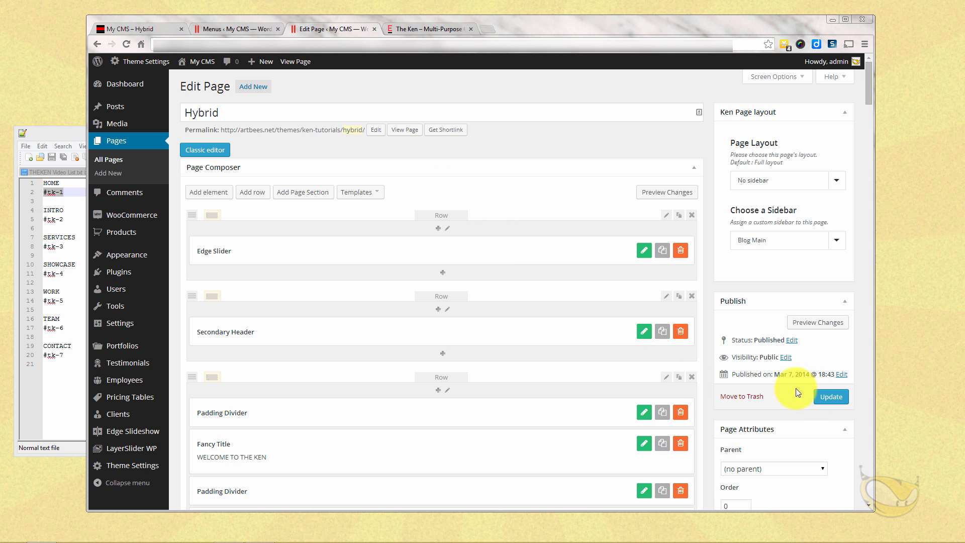
{"action": "left_click", "coordinate": [831, 396]}
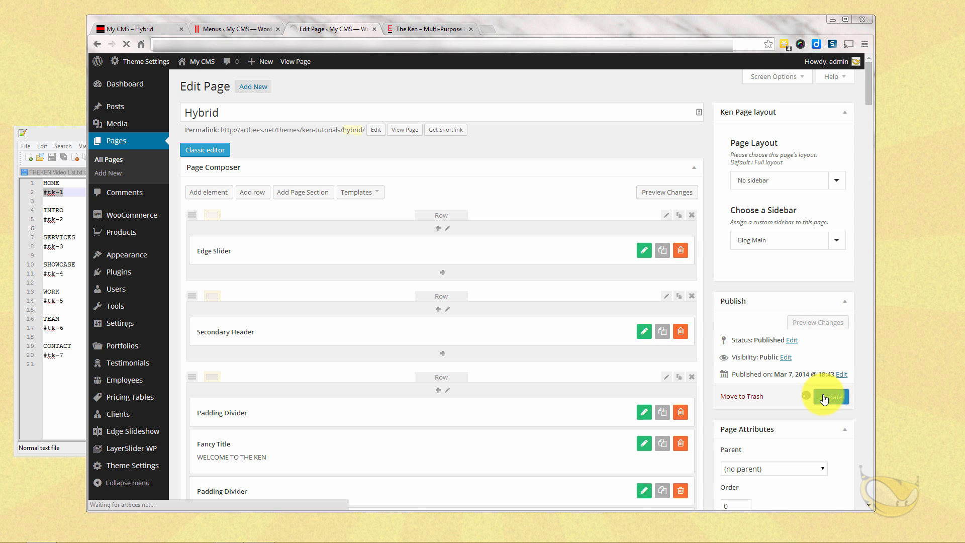
{"action": "left_click", "coordinate": [830, 395]}
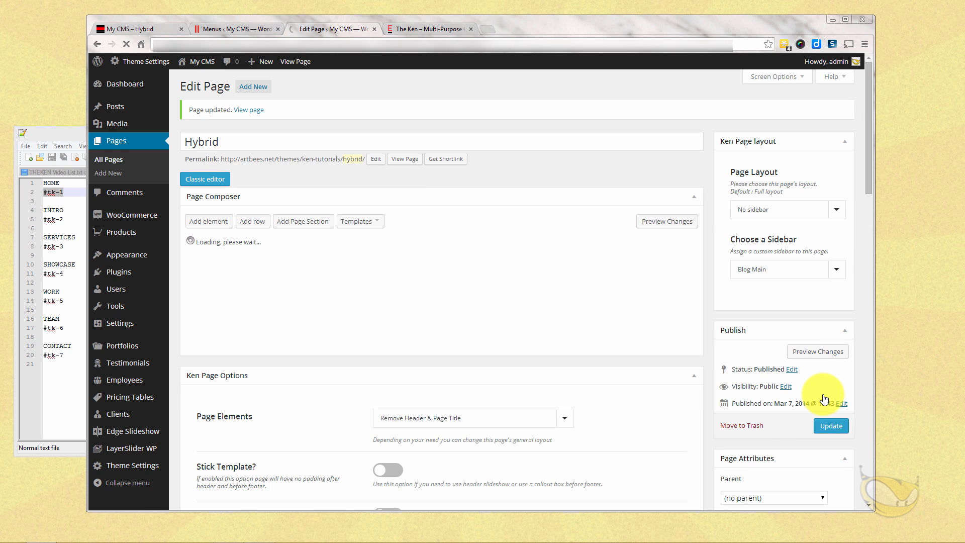
{"action": "left_click", "coordinate": [388, 469]}
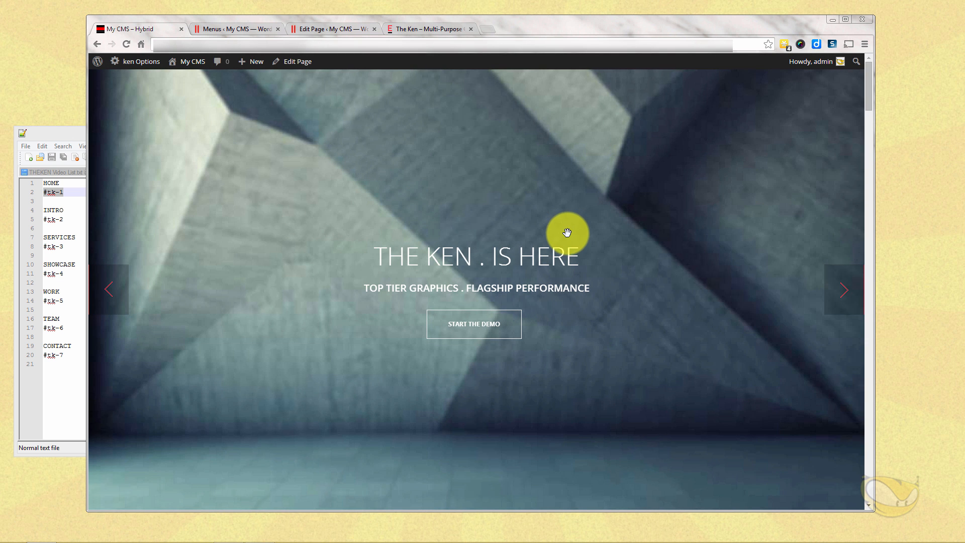
On the live Hybrid page, test the SERVICES and SHOWCASE header links jumping to their sections.
{"action": "scroll", "scroll_direction": "down", "scroll_amount": 3}
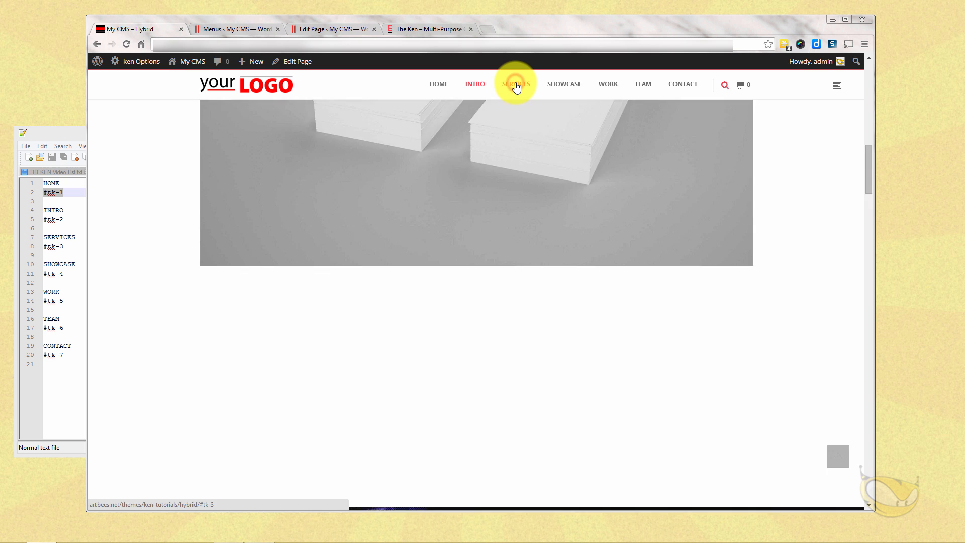
{"action": "left_click", "coordinate": [515, 85]}
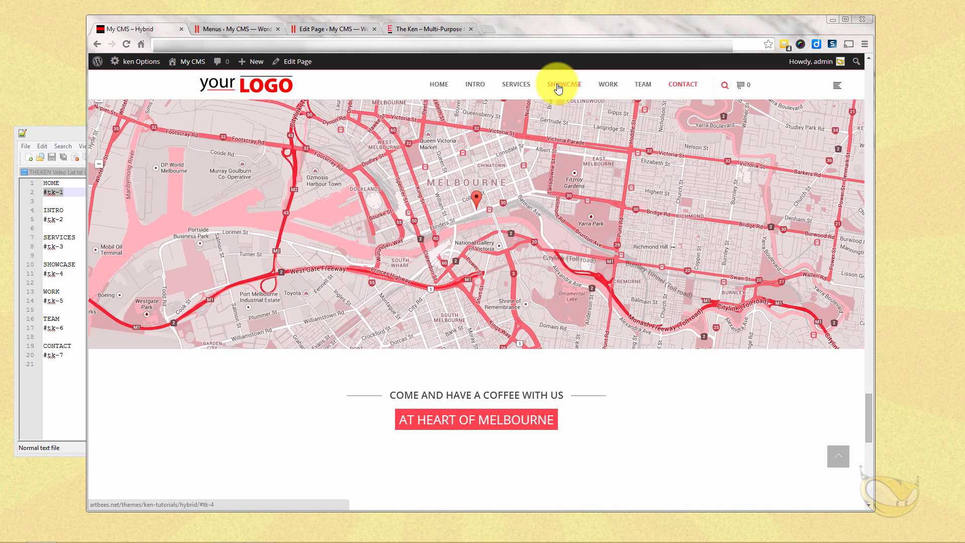
{"action": "left_click", "coordinate": [515, 84]}
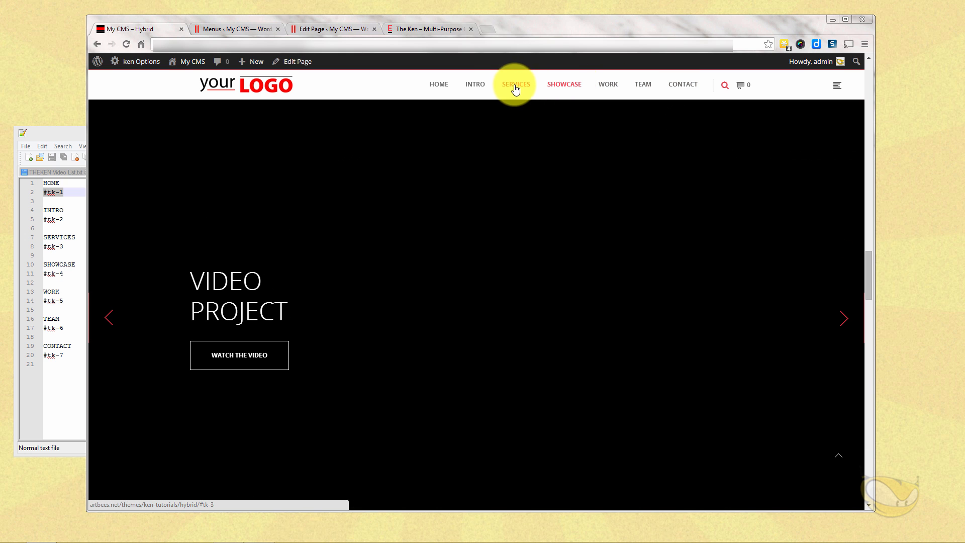
{"action": "left_click", "coordinate": [475, 84]}
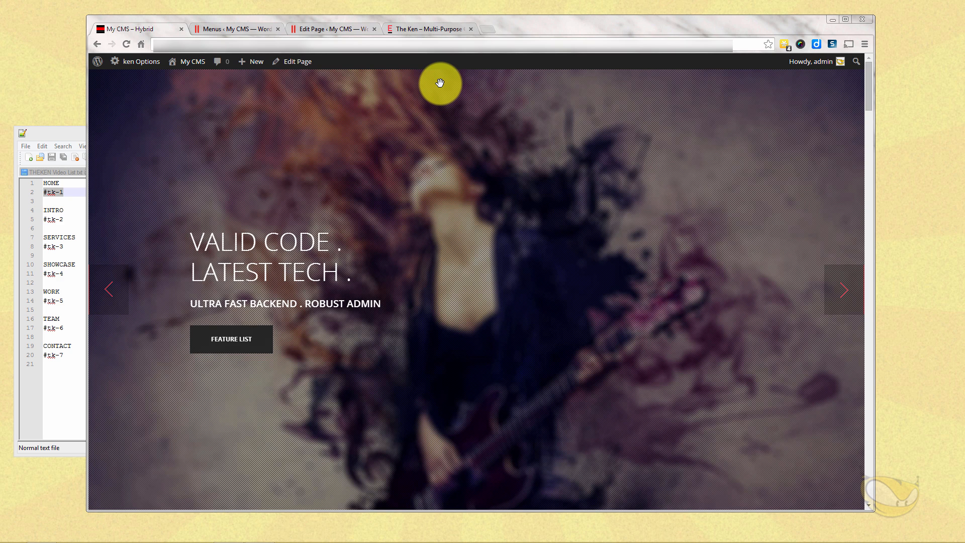
{"action": "mouse_move", "coordinate": [263, 3]}
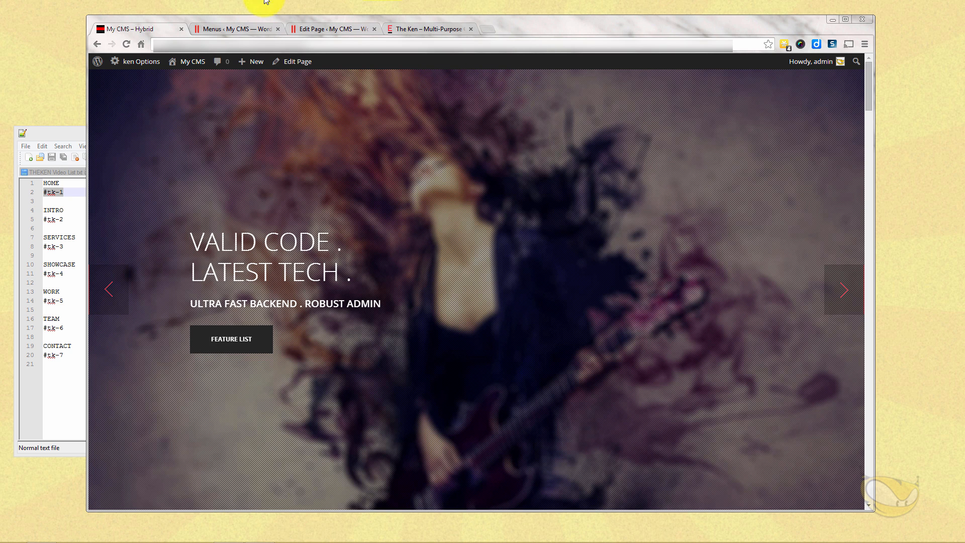
{"action": "left_click", "coordinate": [233, 29]}
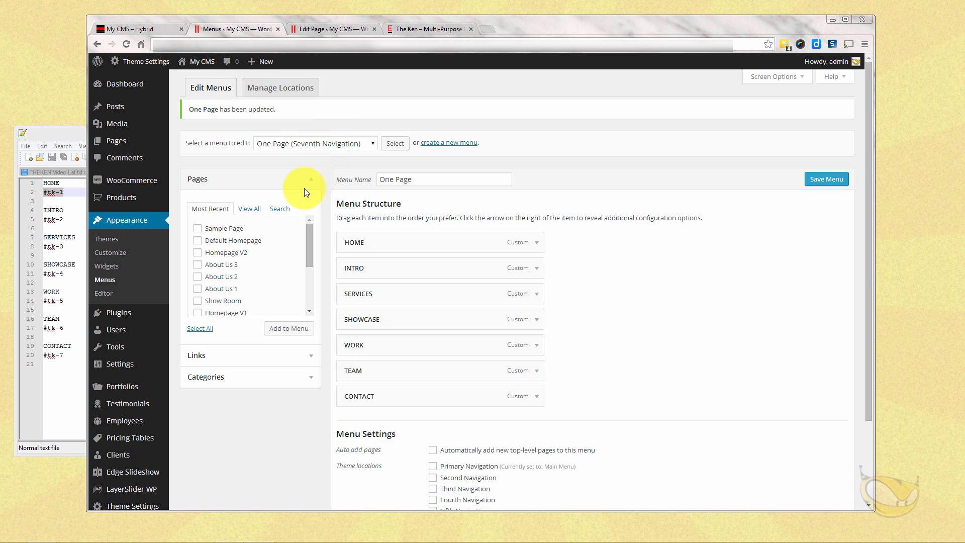
Select The Ken Fourth Navigation menu and tick the Fourth Navigation location.
{"action": "left_click", "coordinate": [315, 143]}
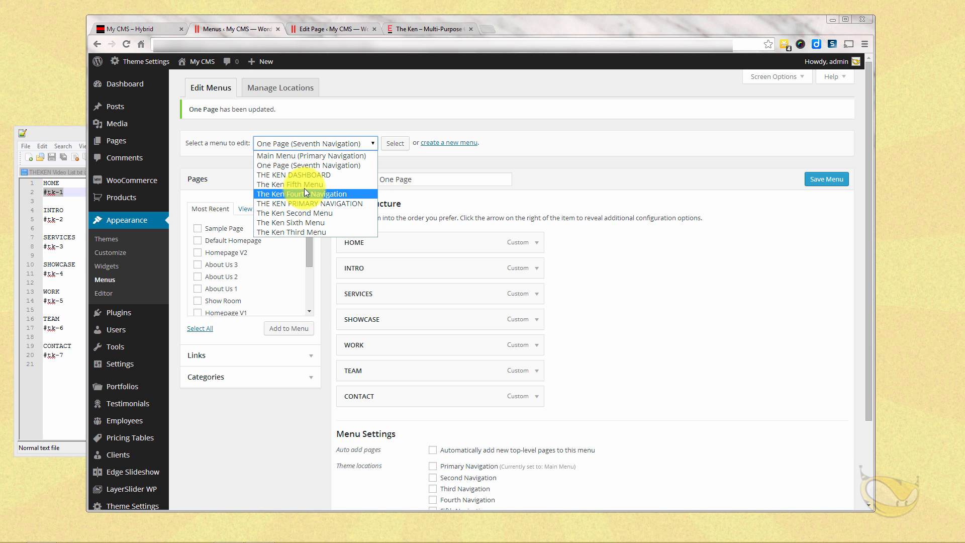
{"action": "left_click", "coordinate": [301, 194]}
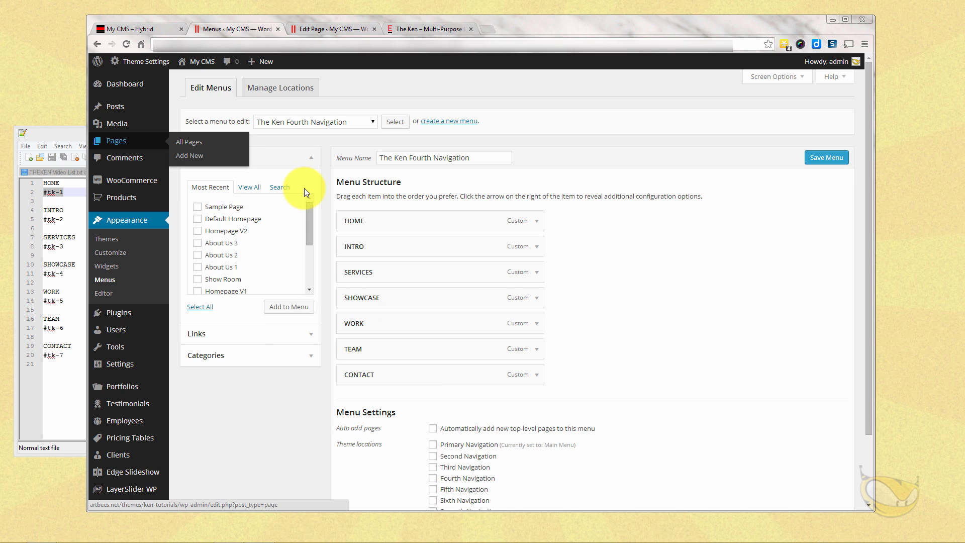
{"action": "scroll", "scroll_direction": "down", "scroll_amount": 3}
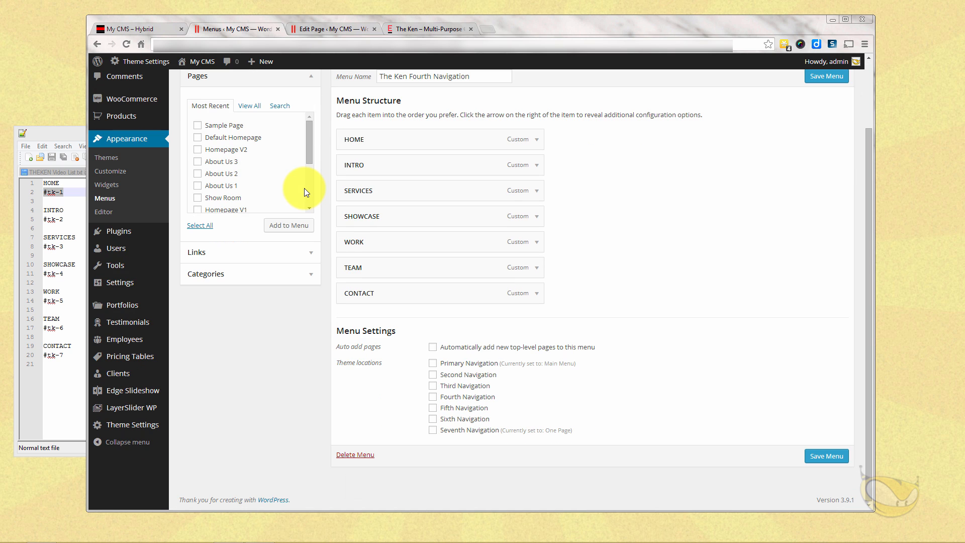
{"action": "left_click", "coordinate": [432, 396]}
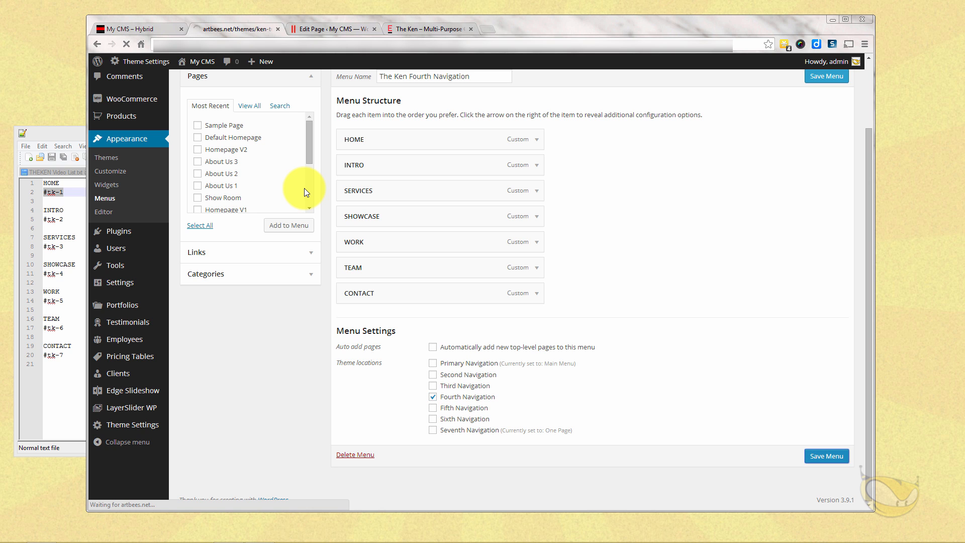
{"action": "left_click", "coordinate": [826, 76]}
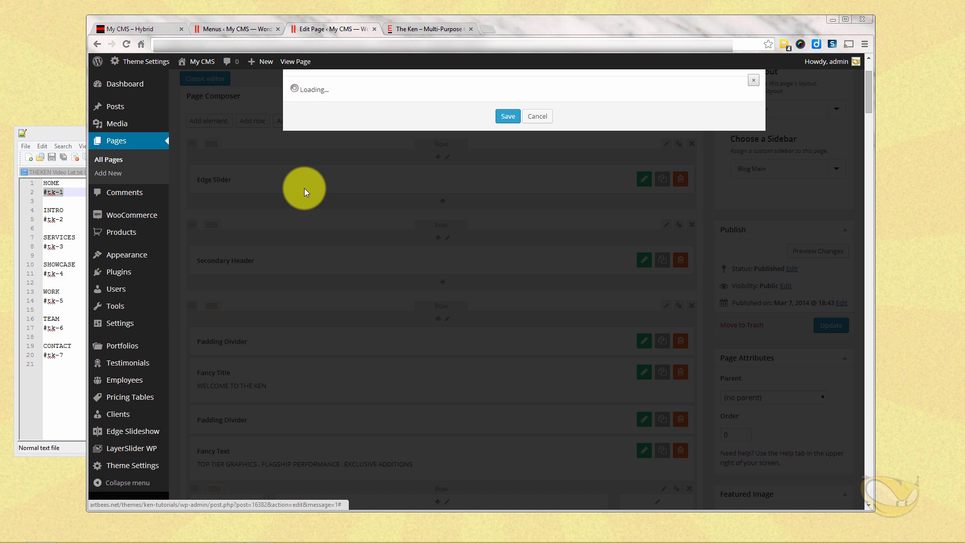
Confirm the Secondary Header is set to Seventh Navigation, then view the live Hybrid page.
{"action": "left_click", "coordinate": [365, 132]}
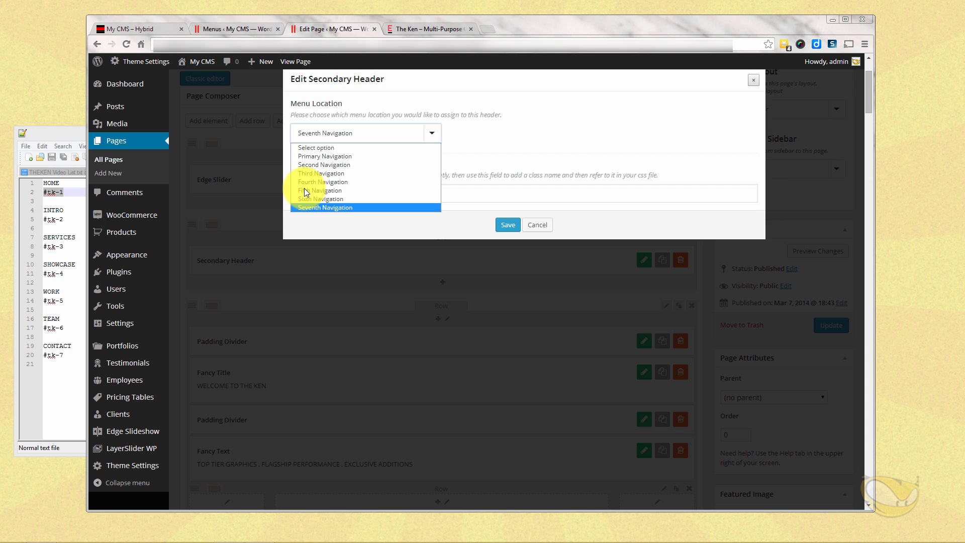
{"action": "left_click", "coordinate": [322, 181]}
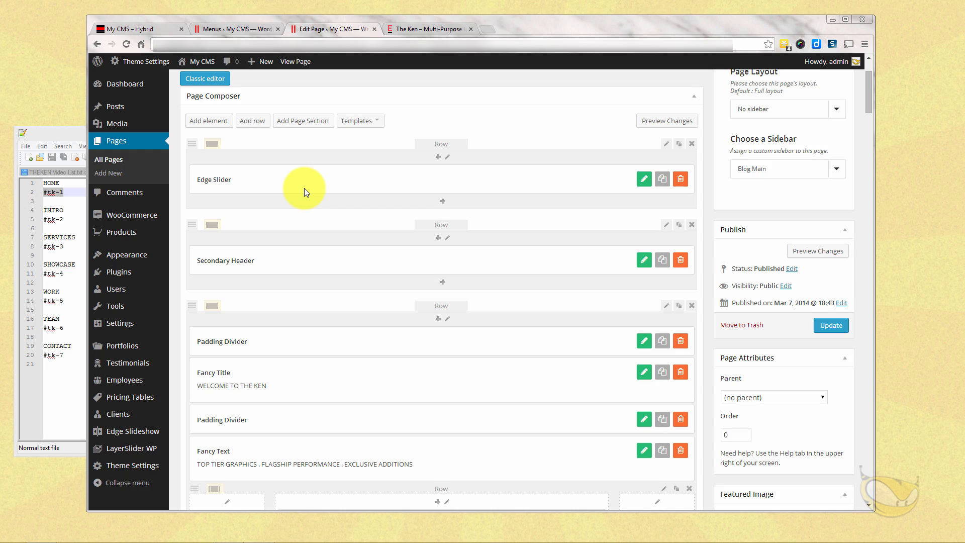
{"action": "left_click", "coordinate": [830, 325]}
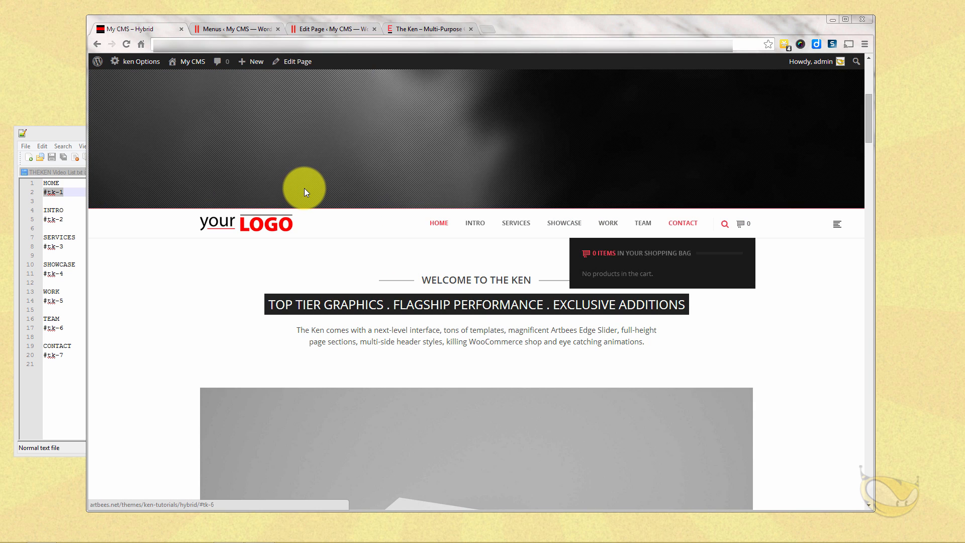
{"action": "scroll", "scroll_direction": "down", "scroll_amount": 3}
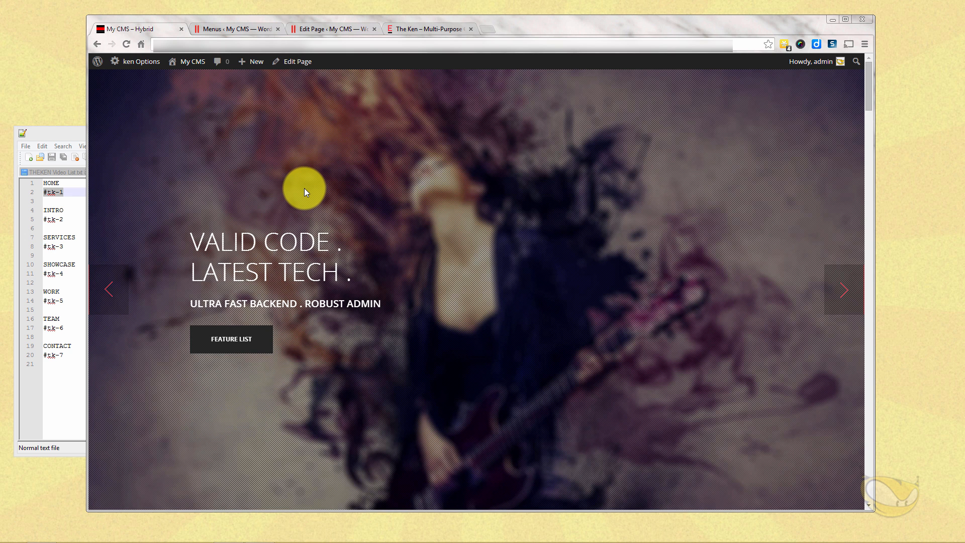
{"action": "left_click", "coordinate": [844, 290]}
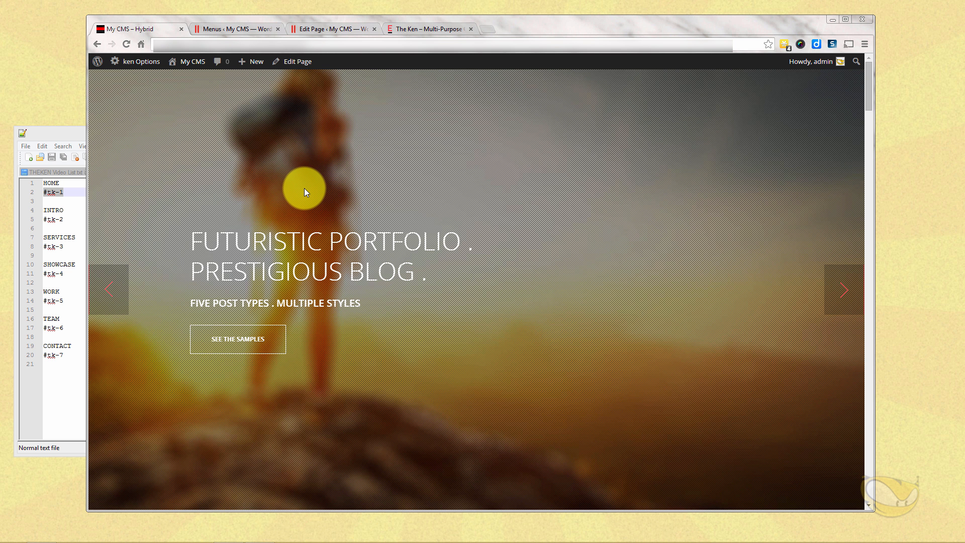